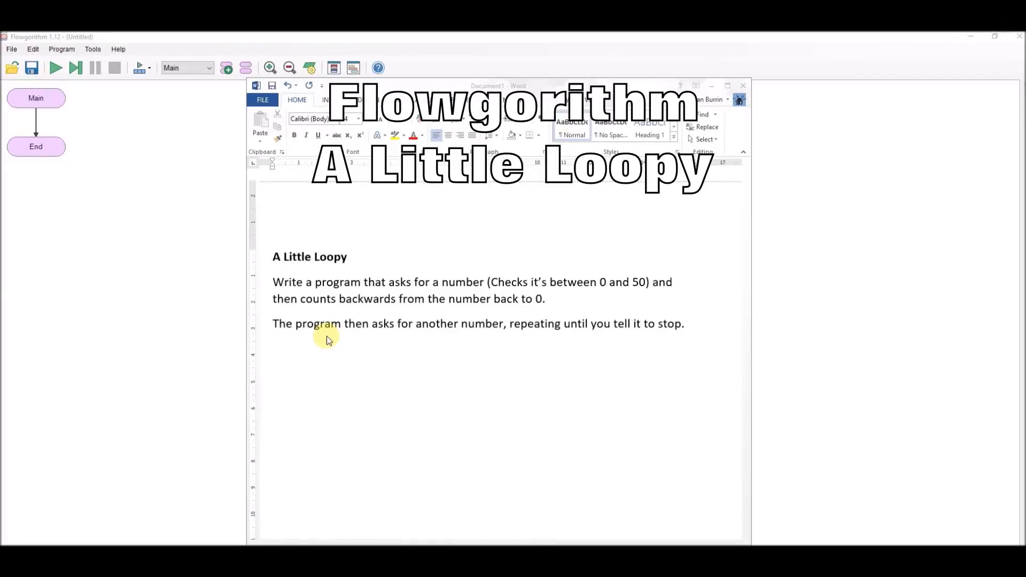
{"action": "mouse_move", "coordinate": [263, 253]}
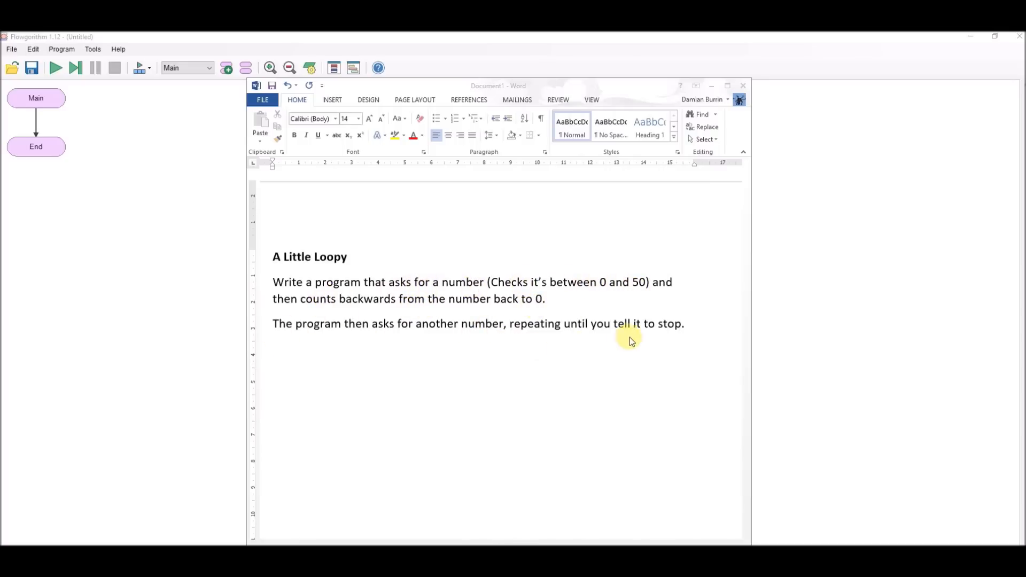
{"action": "mouse_move", "coordinate": [277, 323]}
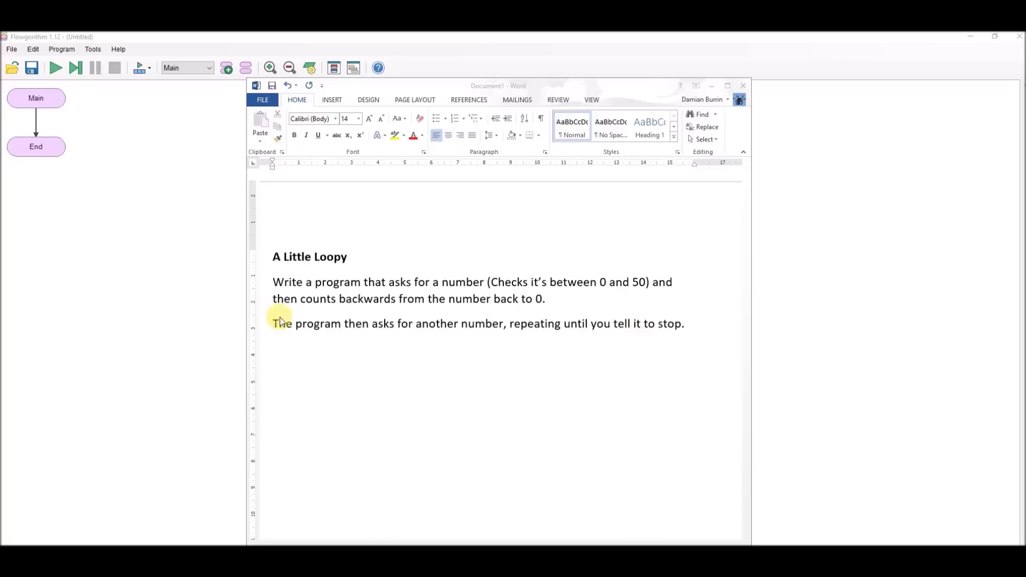
{"action": "mouse_move", "coordinate": [373, 323]}
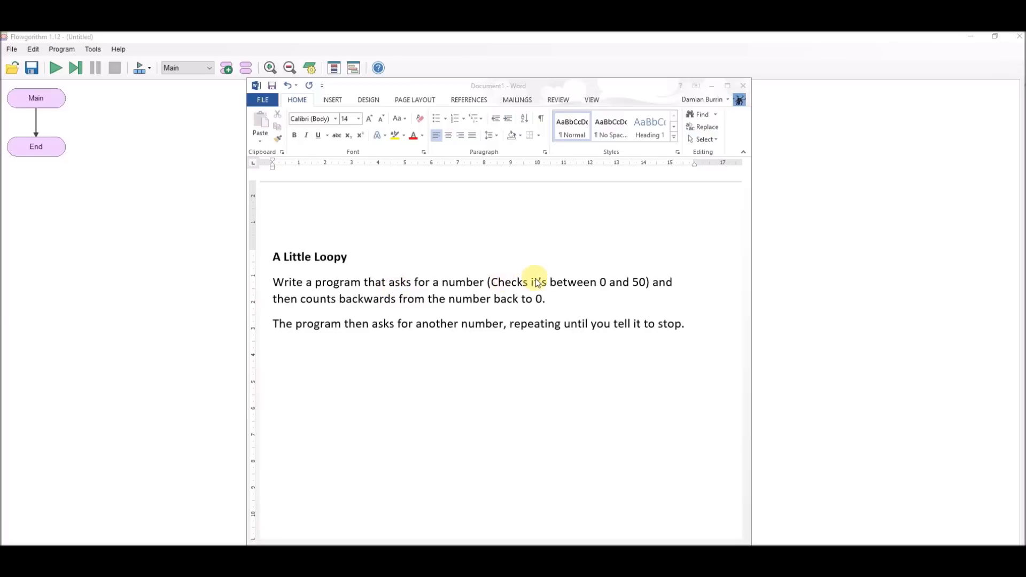
{"action": "mouse_move", "coordinate": [469, 315]}
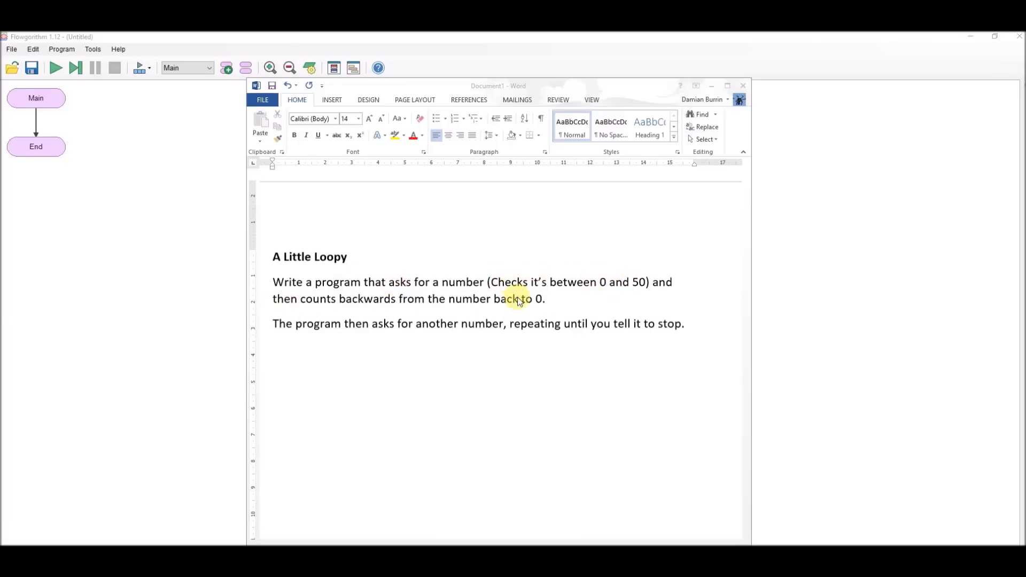
{"action": "mouse_move", "coordinate": [602, 315]}
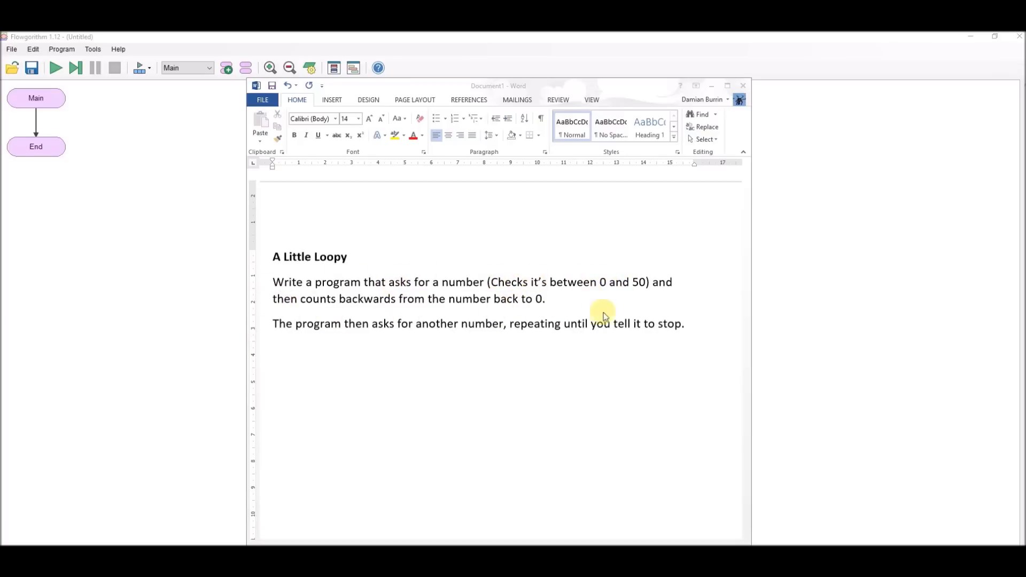
{"action": "mouse_move", "coordinate": [245, 345]}
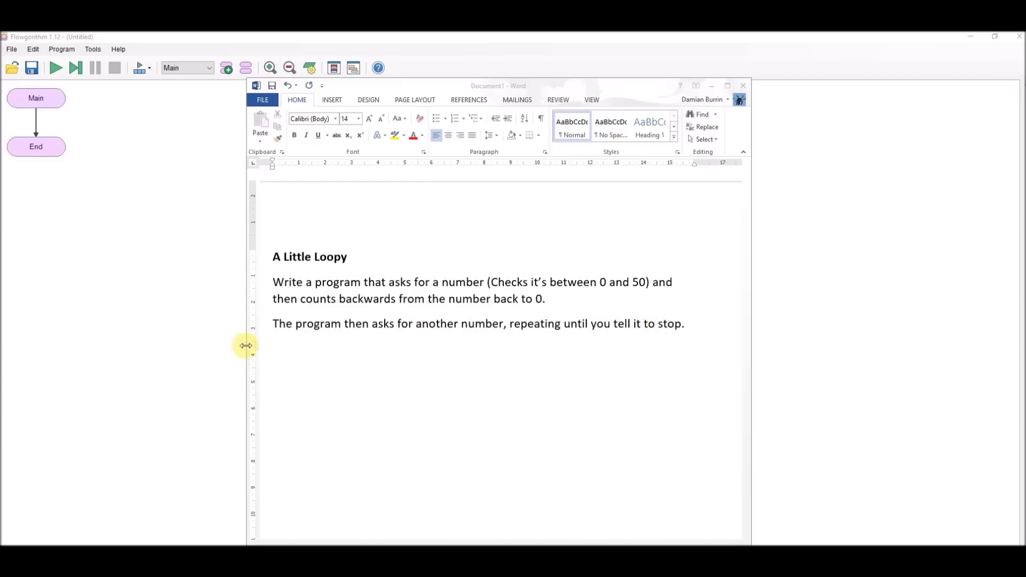
{"action": "mouse_move", "coordinate": [641, 344]}
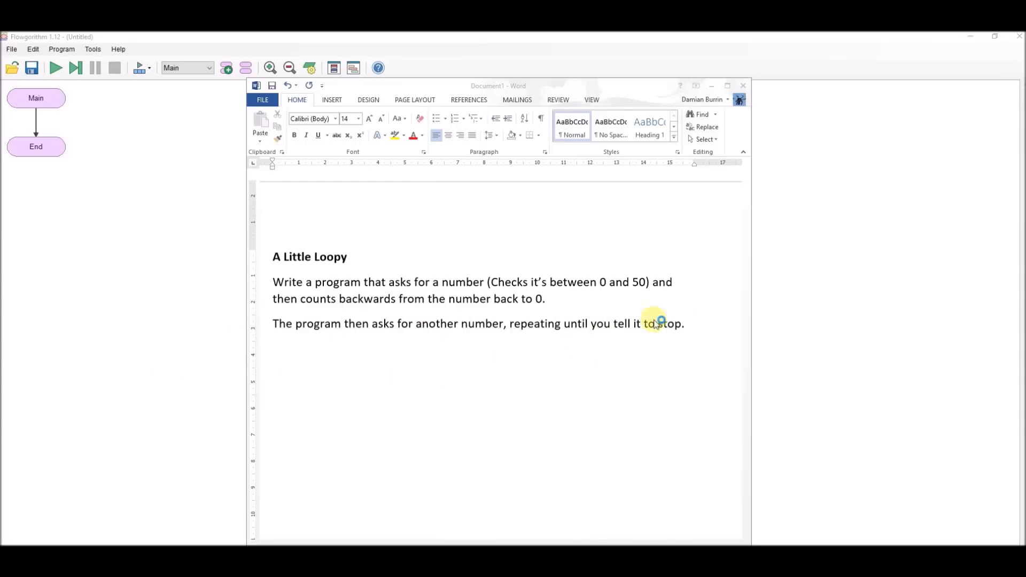
{"action": "mouse_move", "coordinate": [353, 345]}
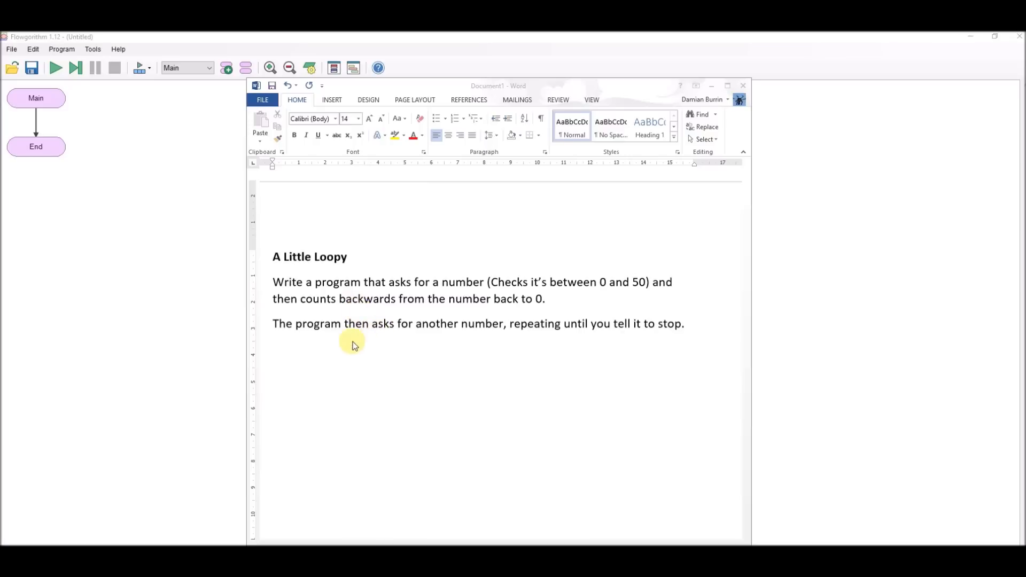
{"action": "mouse_move", "coordinate": [487, 291]}
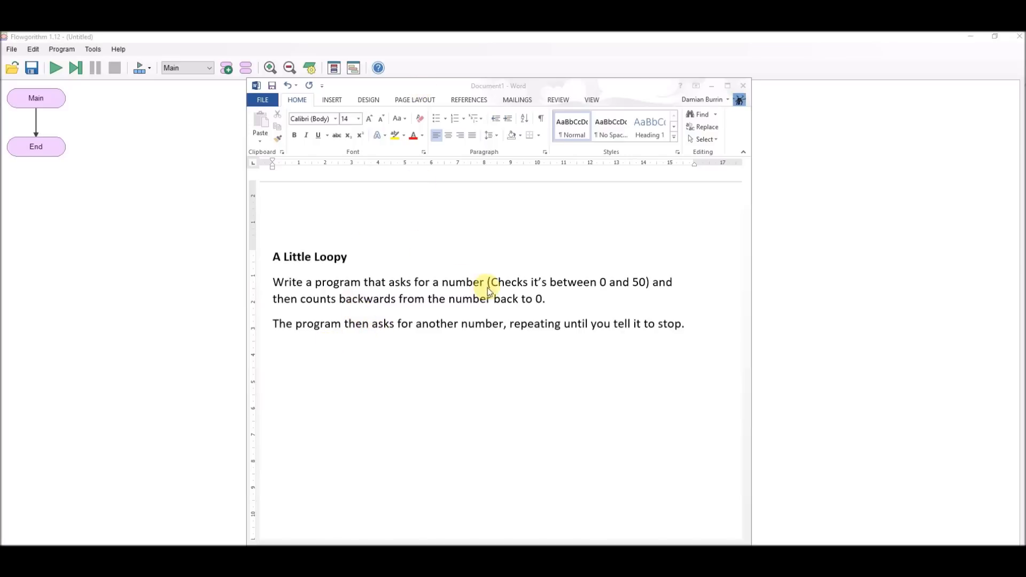
{"action": "mouse_move", "coordinate": [389, 321]}
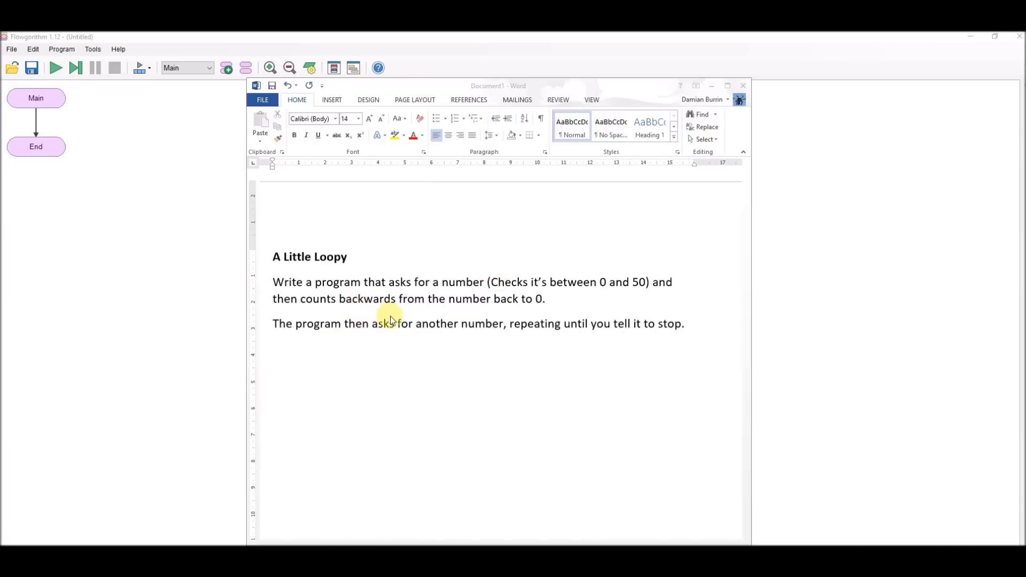
{"action": "mouse_move", "coordinate": [692, 91]}
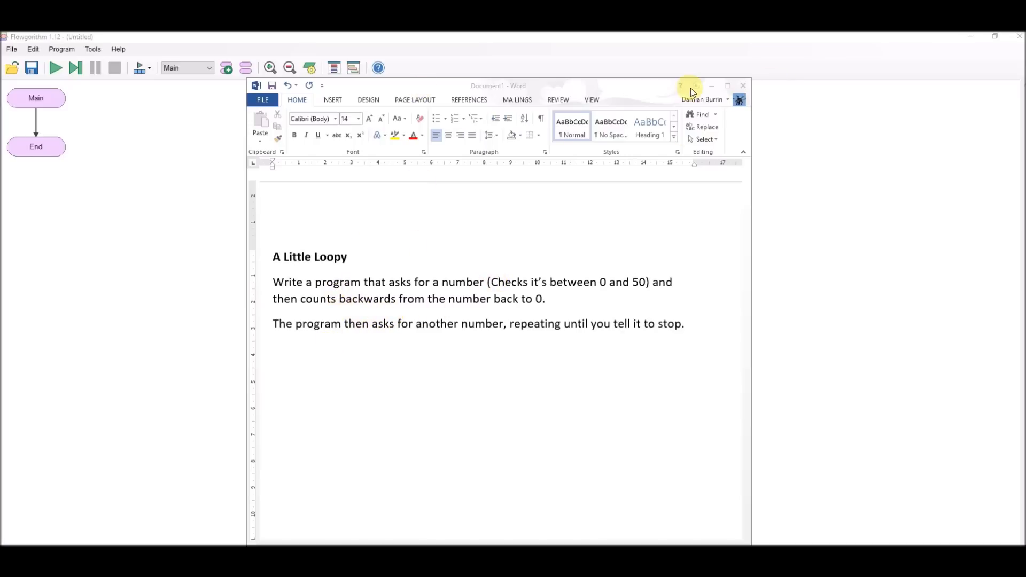
Hide the task document and declare an Integer variable named Number
{"action": "left_click", "coordinate": [711, 86]}
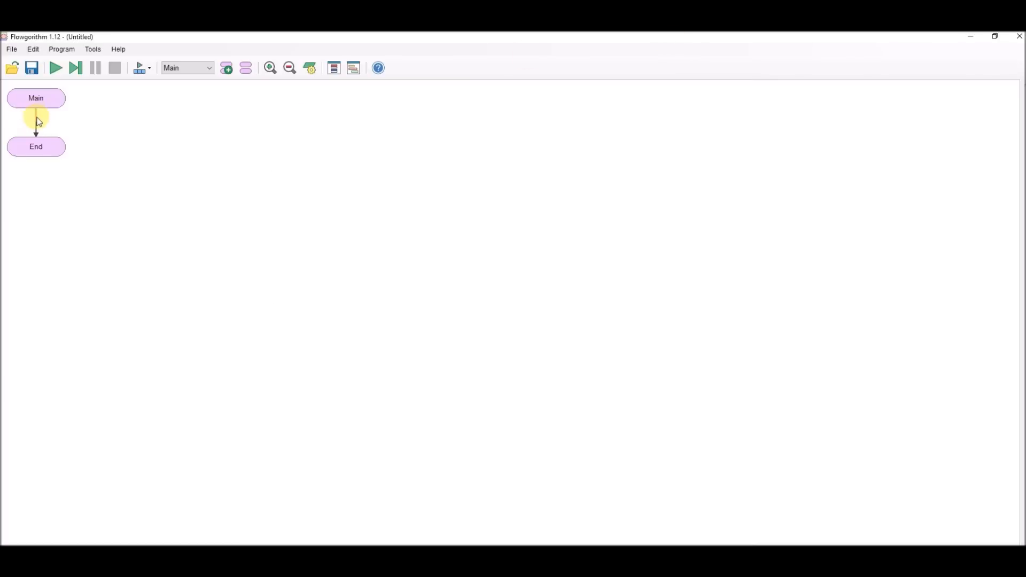
{"action": "mouse_move", "coordinate": [155, 149]}
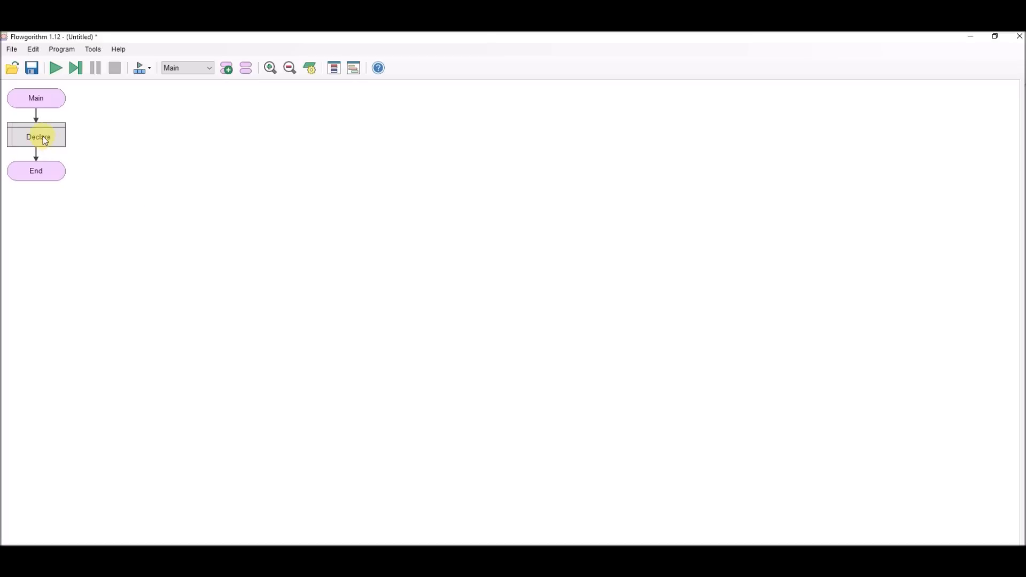
{"action": "double_click", "coordinate": [37, 136]}
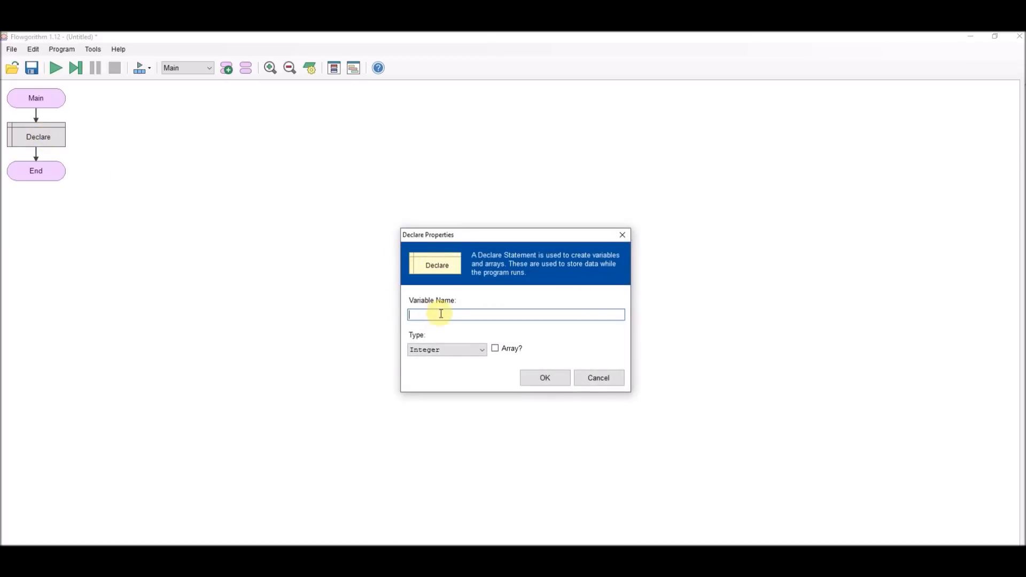
{"action": "type", "text": "Number"}
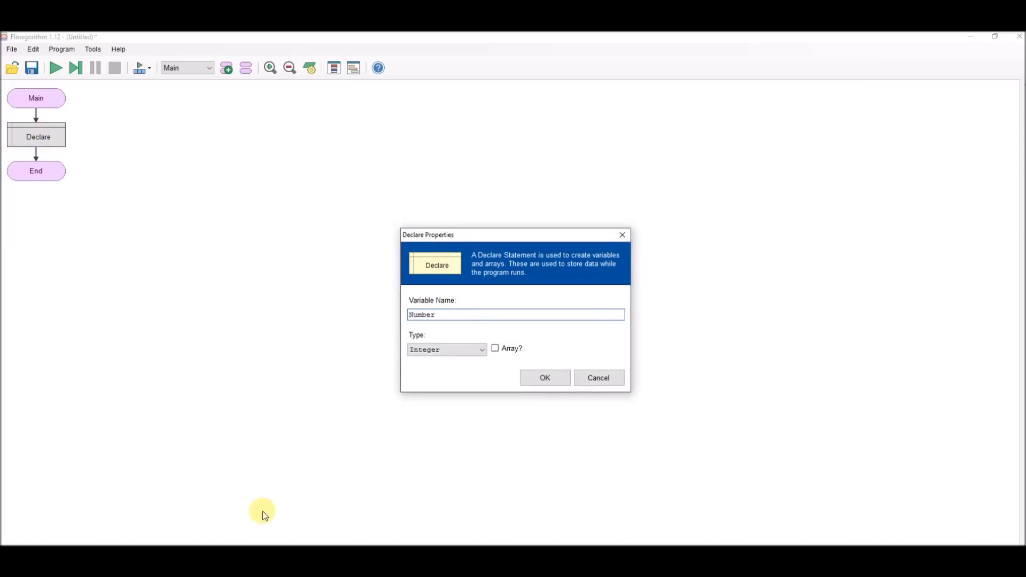
{"action": "left_click", "coordinate": [544, 378]}
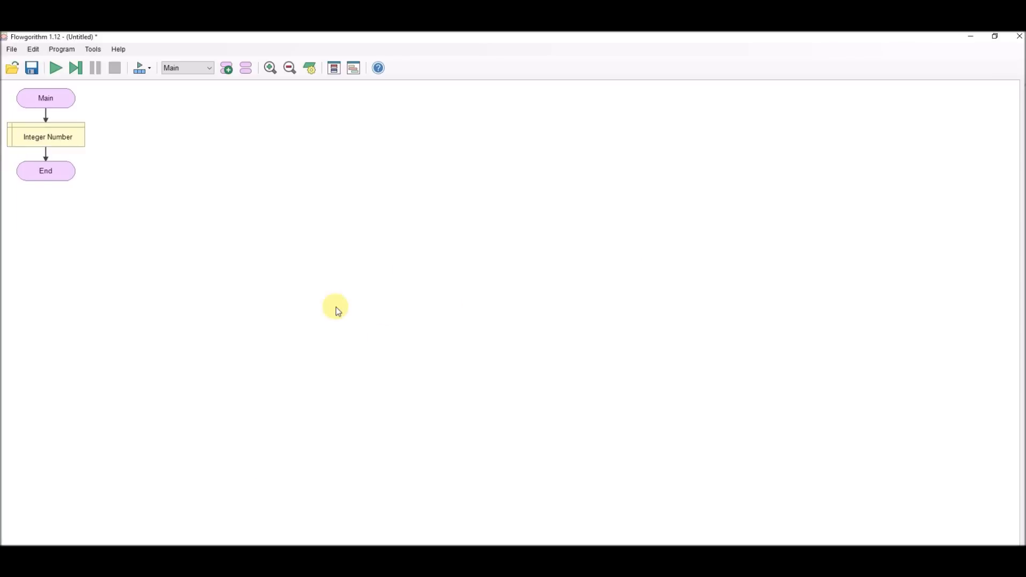
{"action": "mouse_move", "coordinate": [338, 310]}
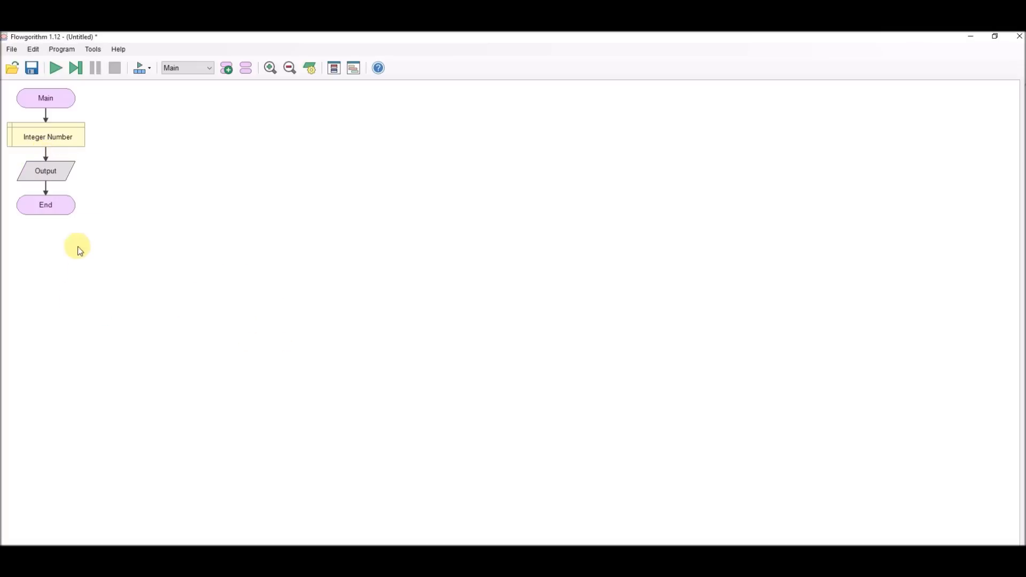
Make the Output shape display "Please enter a number"
{"action": "double_click", "coordinate": [44, 171]}
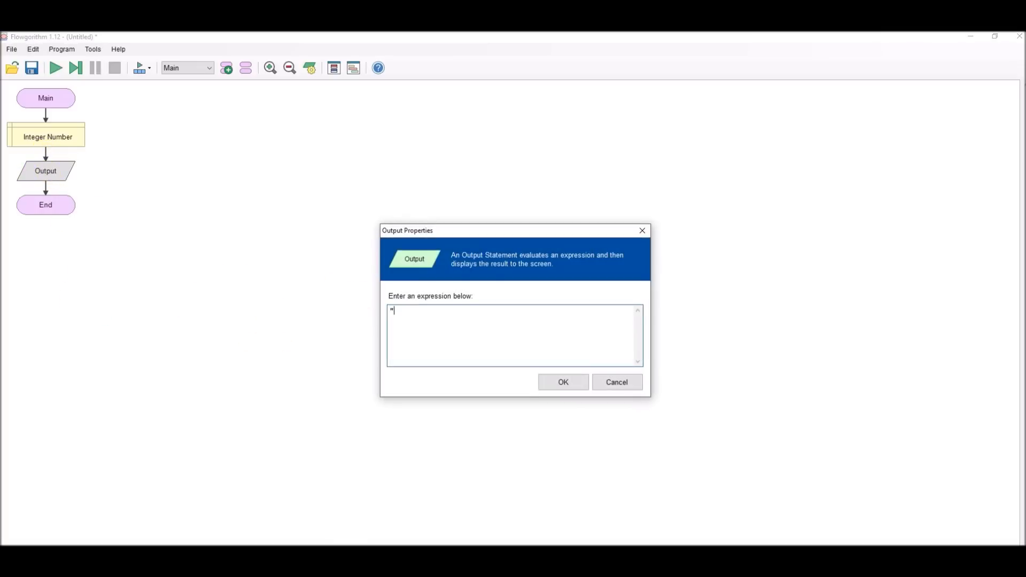
{"action": "type", "text": "Please enter a n"}
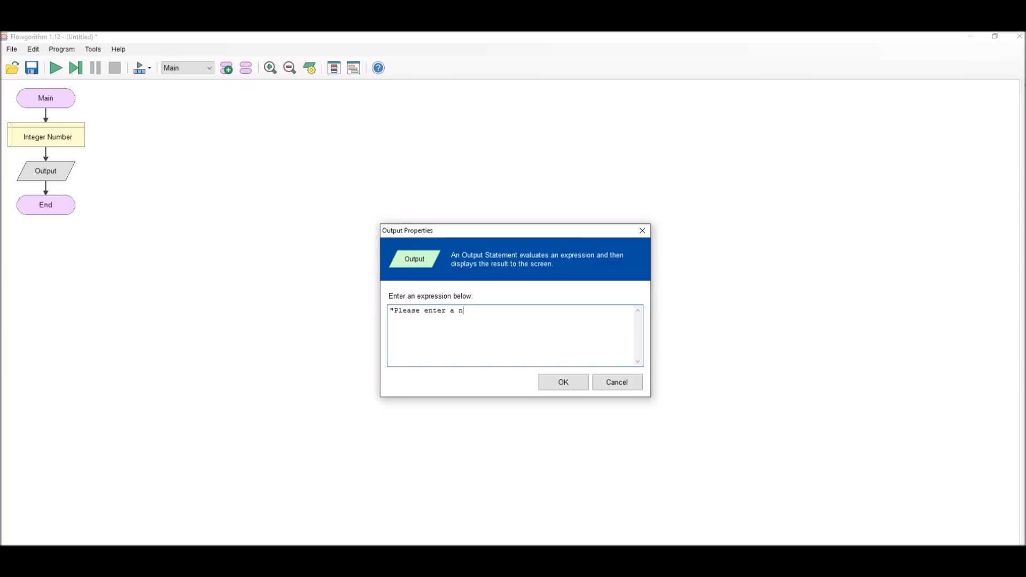
{"action": "type", "text": "umber\""}
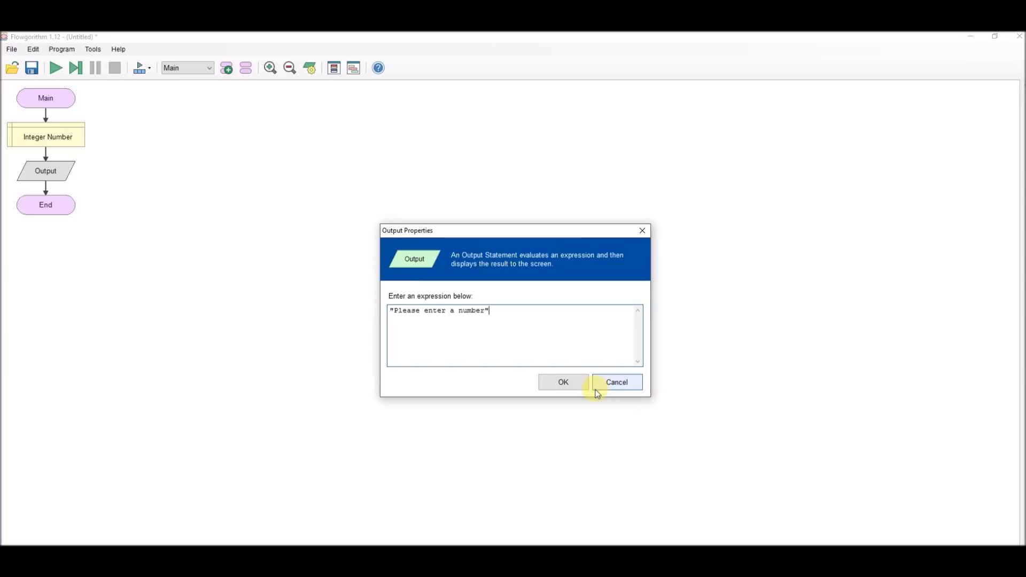
{"action": "left_click", "coordinate": [562, 382]}
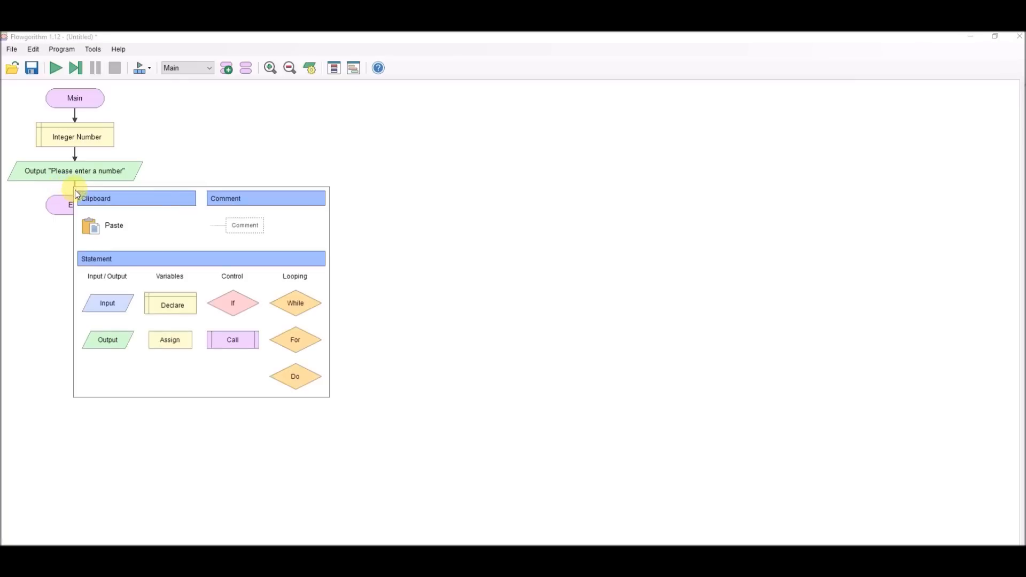
Add an Input step that reads the reply into Number
{"action": "left_click", "coordinate": [107, 303]}
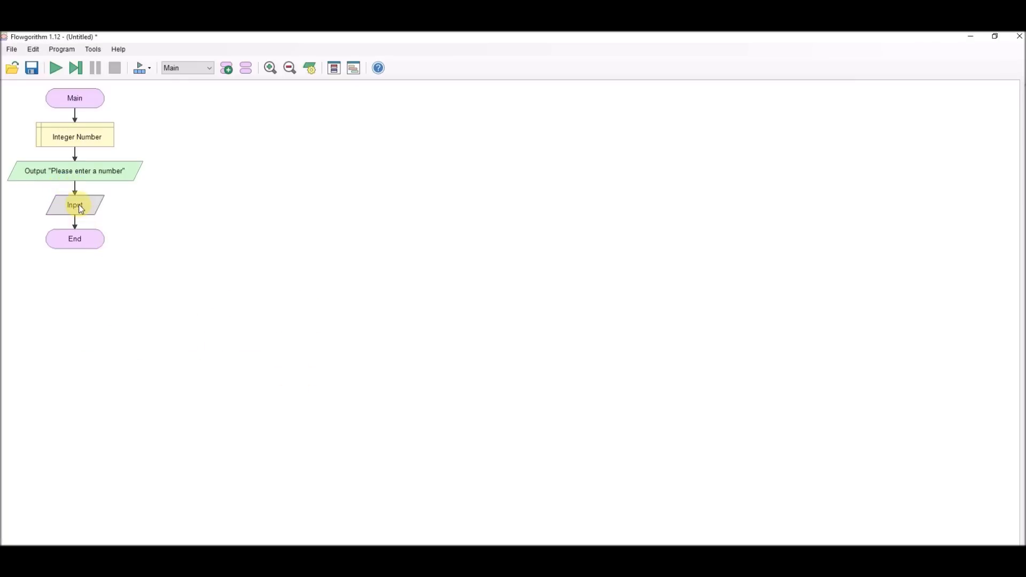
{"action": "double_click", "coordinate": [75, 204]}
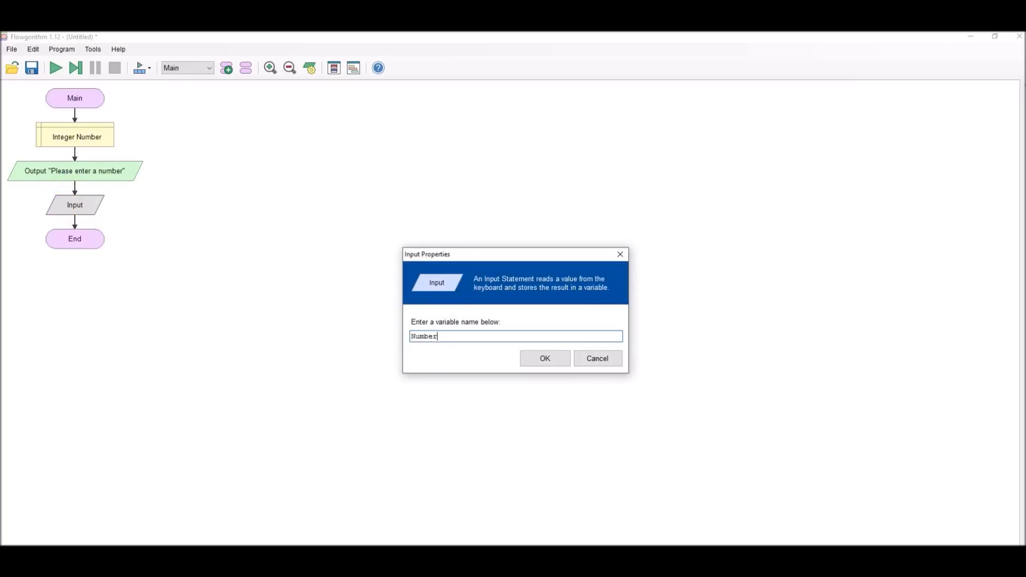
{"action": "left_click", "coordinate": [544, 358]}
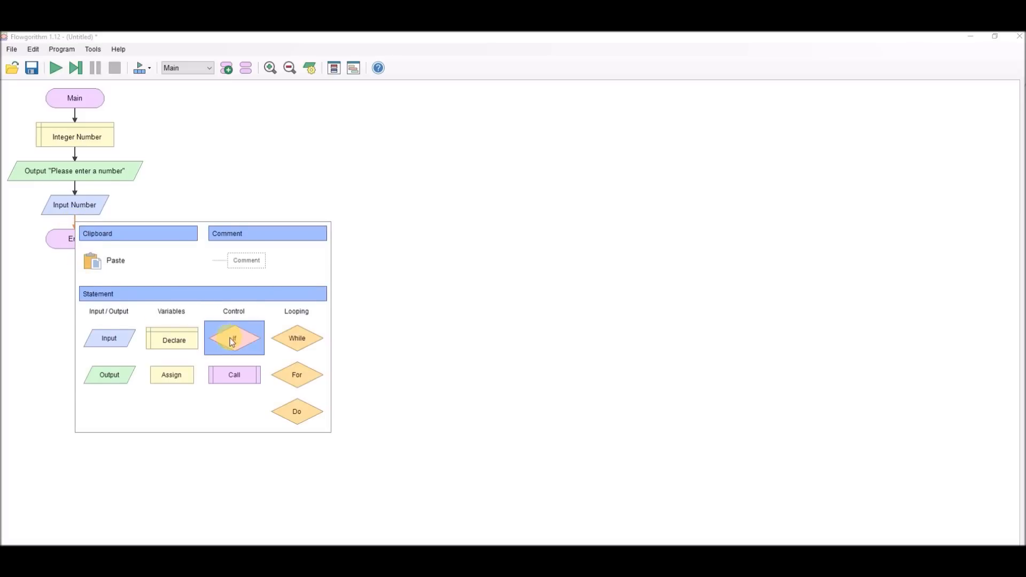
Add an If decision after the input with condition Number >=0 and Number <=50
{"action": "left_click", "coordinate": [234, 338]}
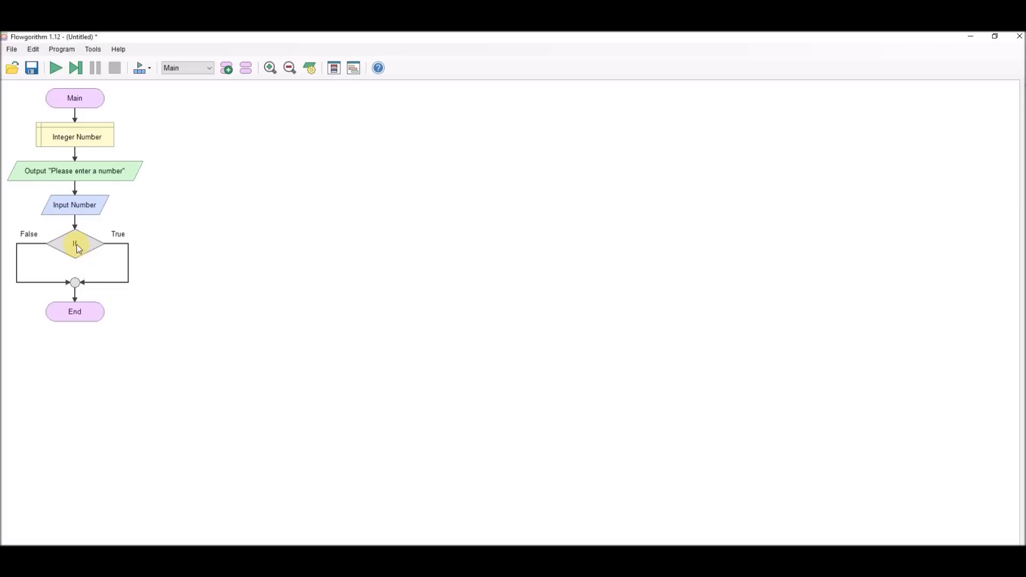
{"action": "double_click", "coordinate": [74, 244]}
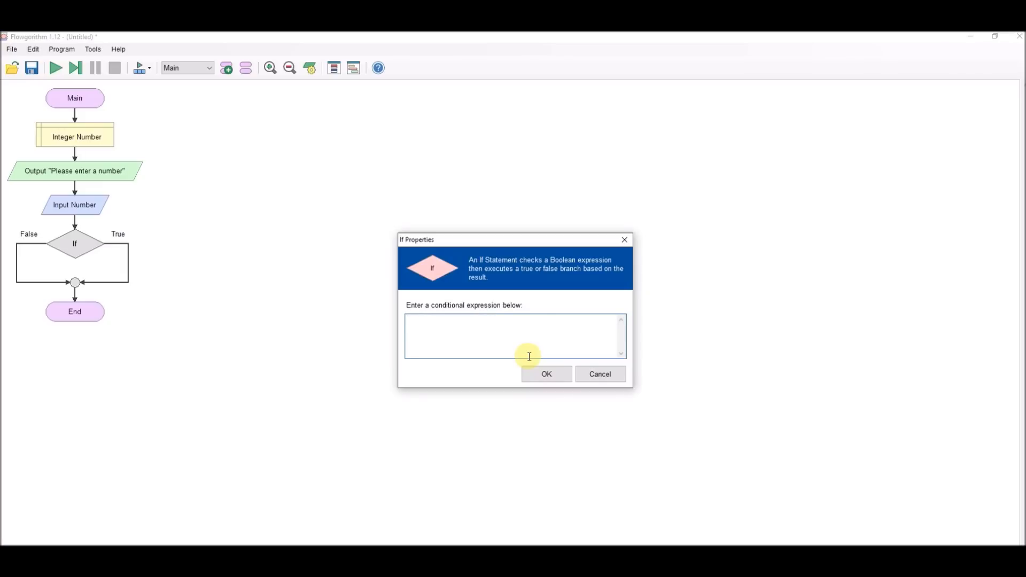
{"action": "type", "text": "Number >"}
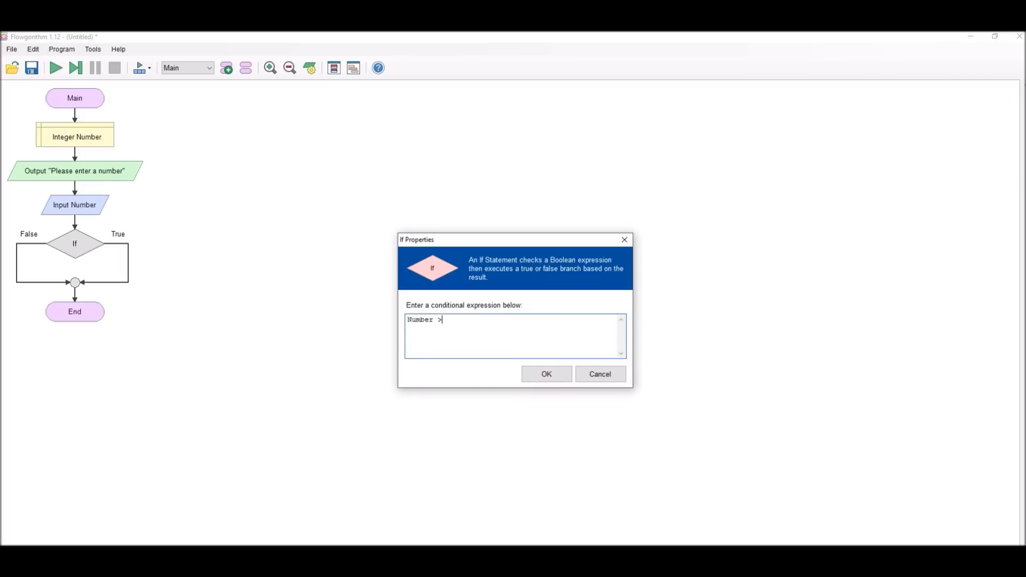
{"action": "type", "text": "="}
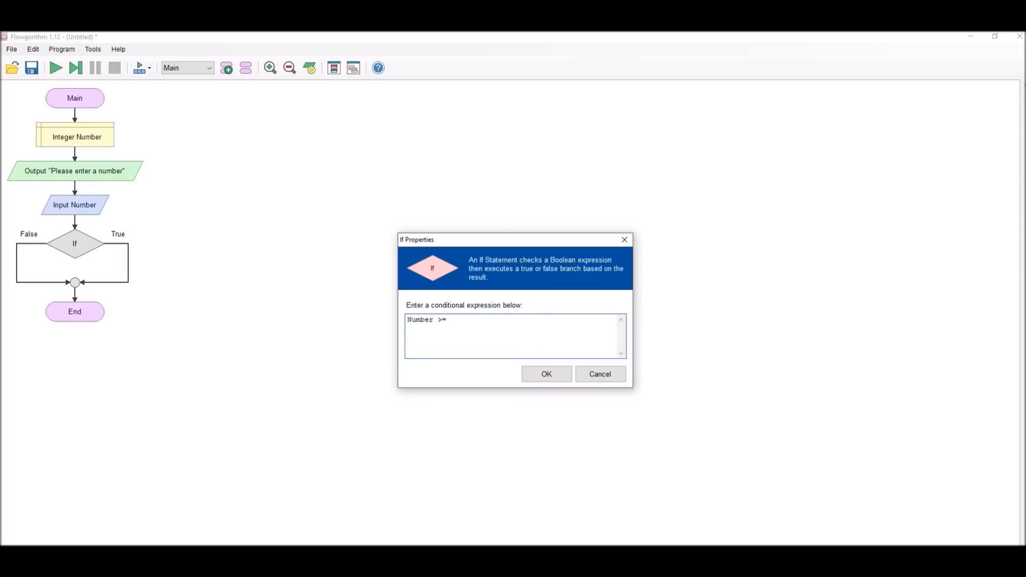
{"action": "type", "text": "0 and"}
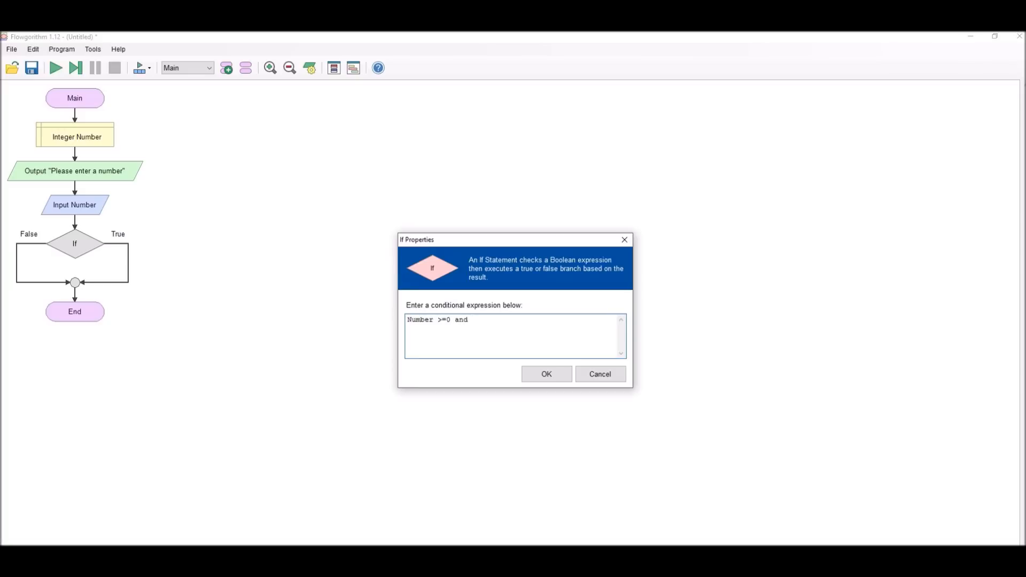
{"action": "type", "text": "Number"}
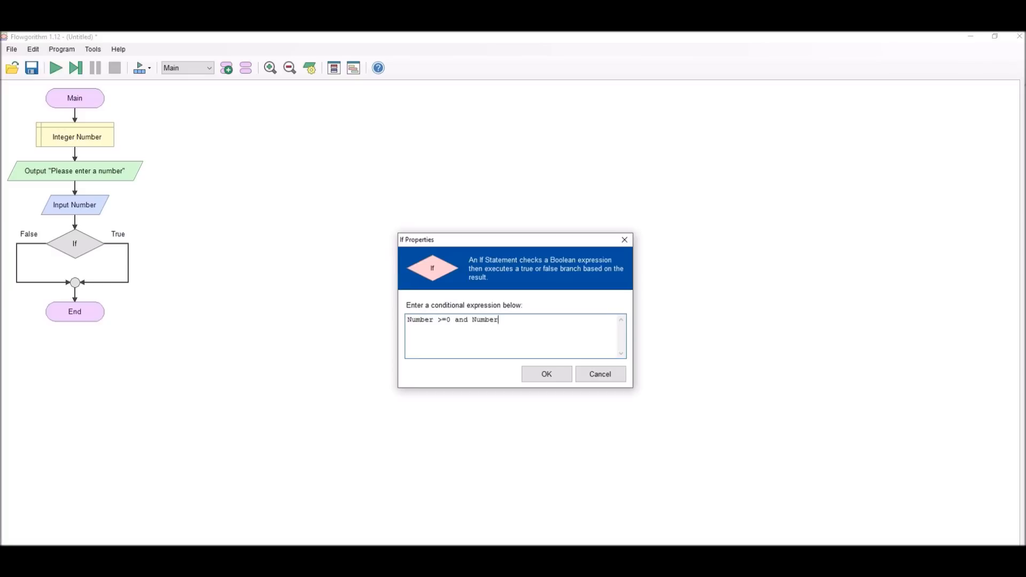
{"action": "type", "text": "<"}
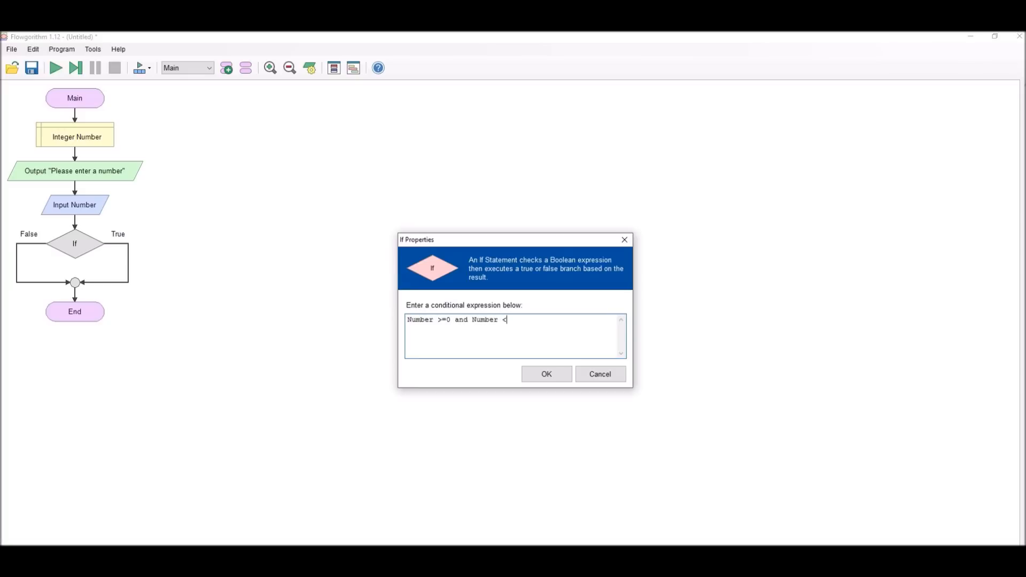
{"action": "type", "text": "=50"}
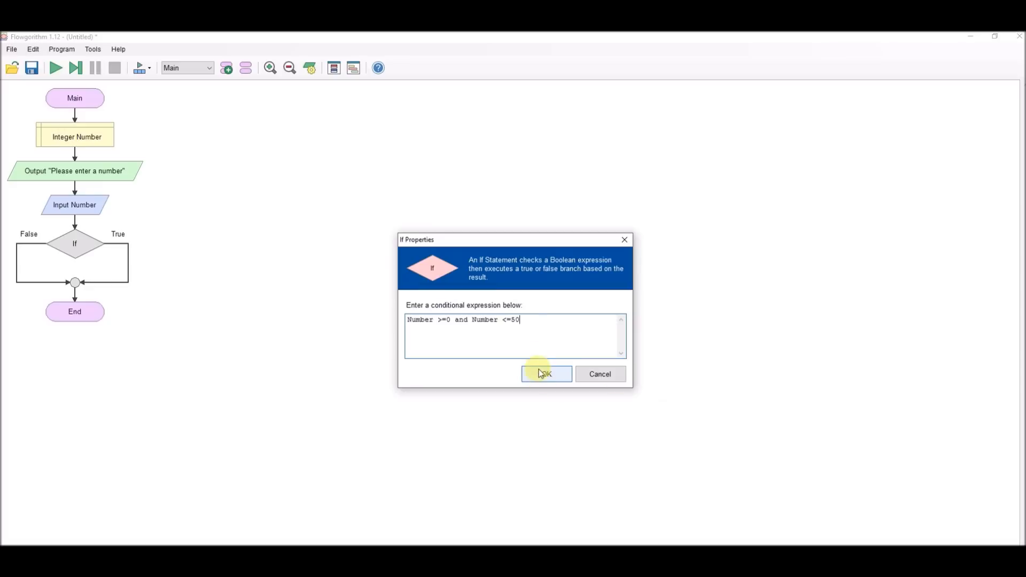
{"action": "left_click", "coordinate": [545, 373]}
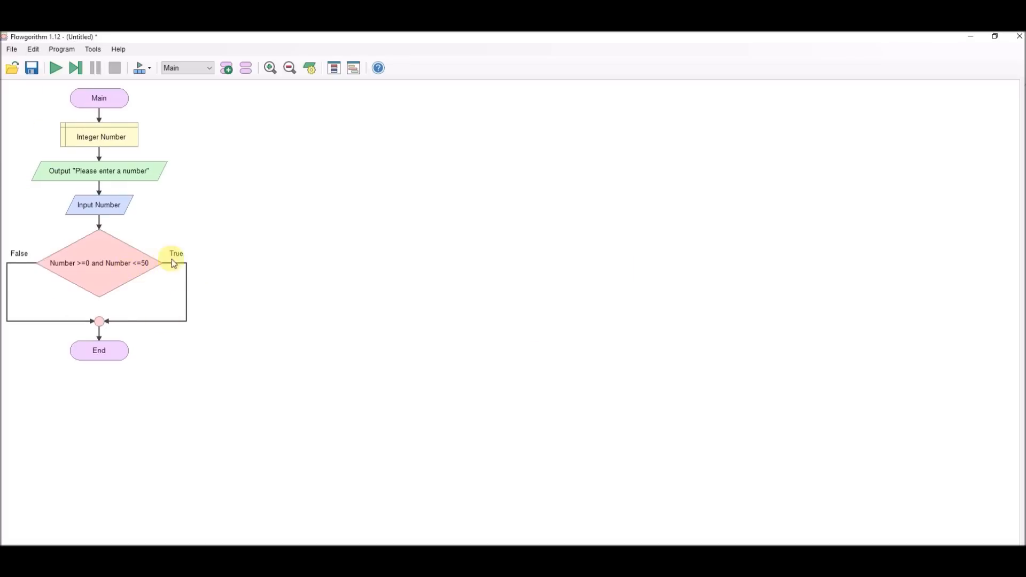
{"action": "mouse_move", "coordinate": [7, 295]}
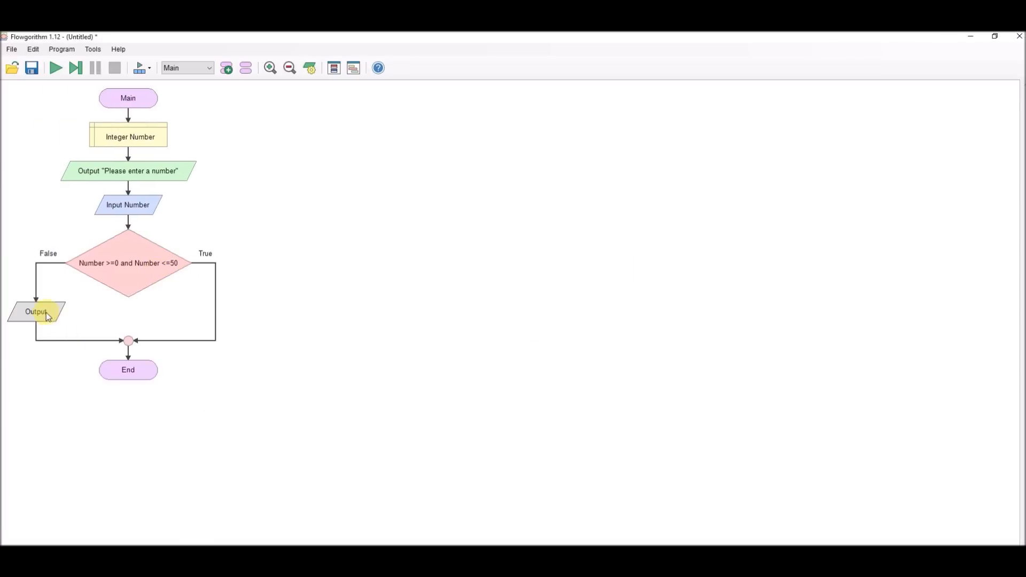
Set the False-branch output to "I said between 0 and 50. Try agian"
{"action": "double_click", "coordinate": [35, 311]}
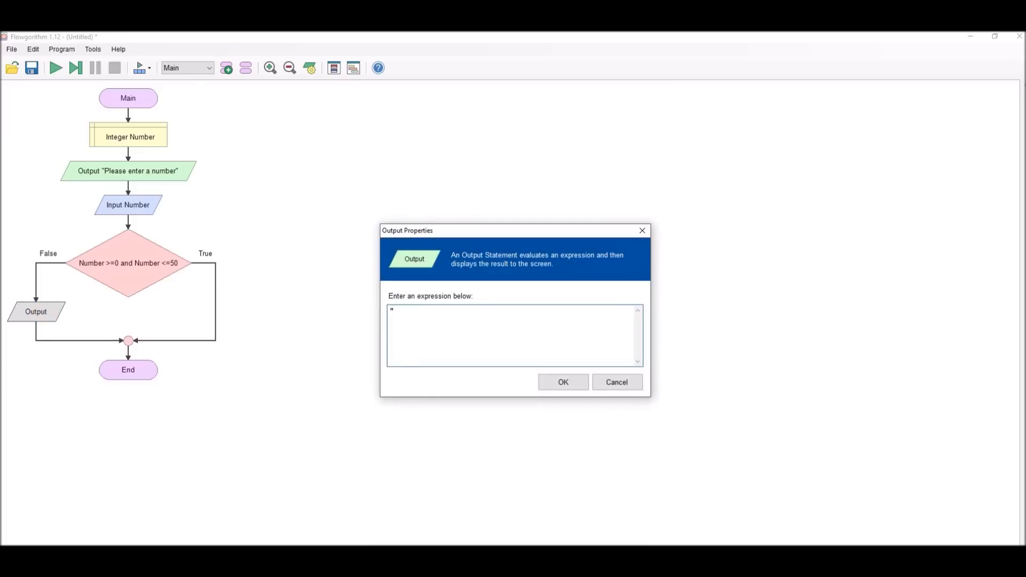
{"action": "type", "text": "I said be"}
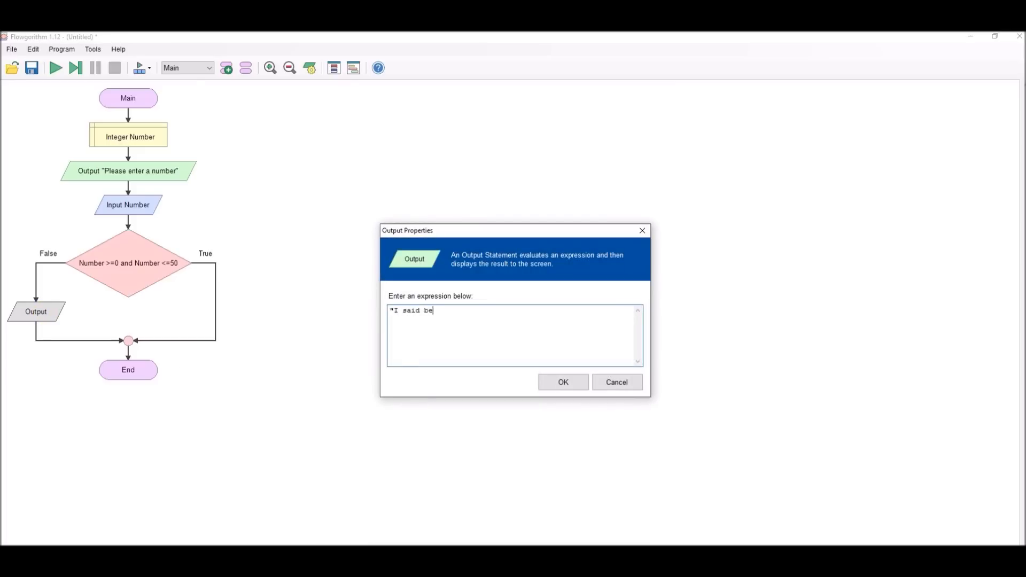
{"action": "type", "text": "tween 0"}
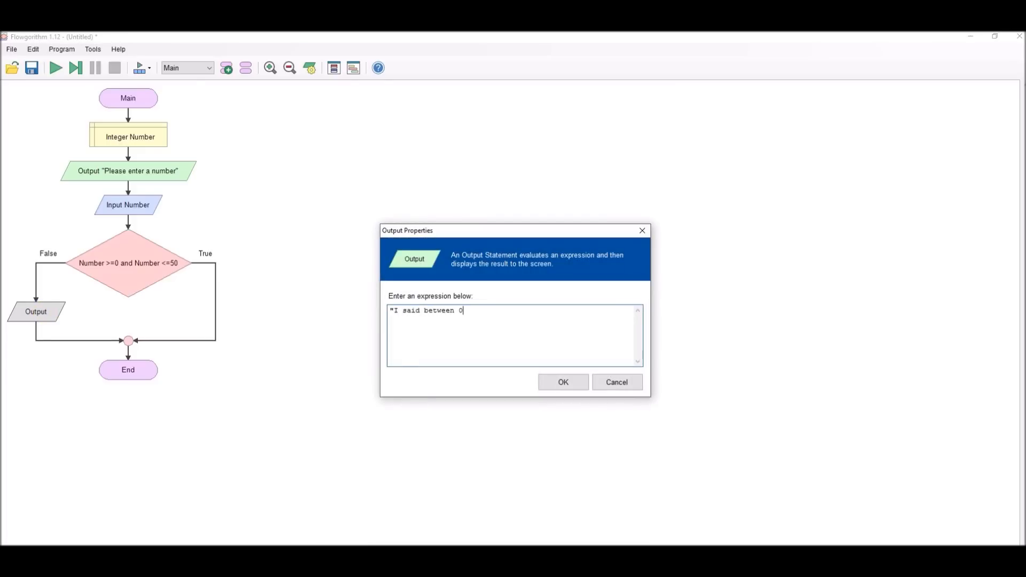
{"action": "type", "text": "and 50"}
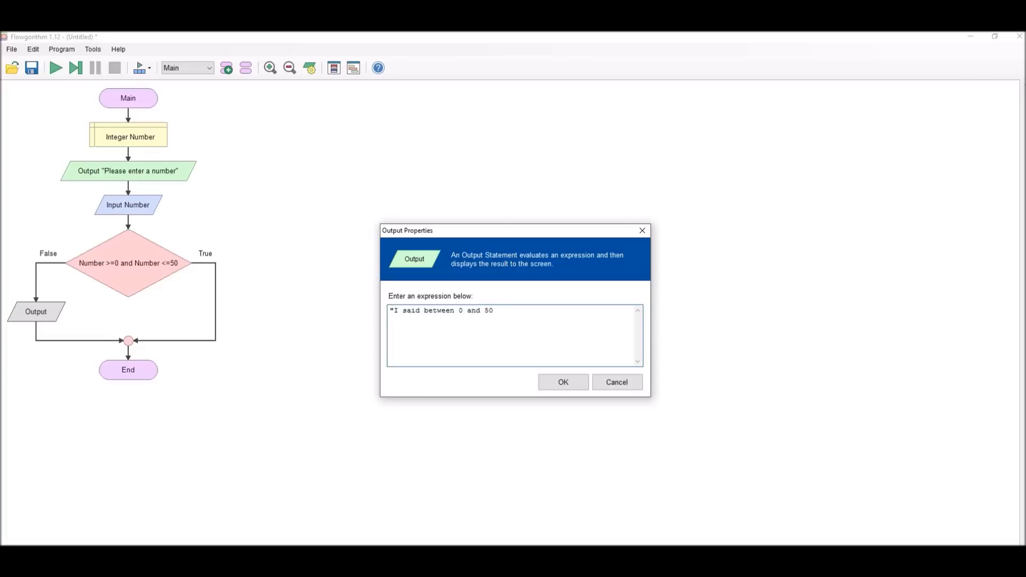
{"action": "type", "text": ". T"}
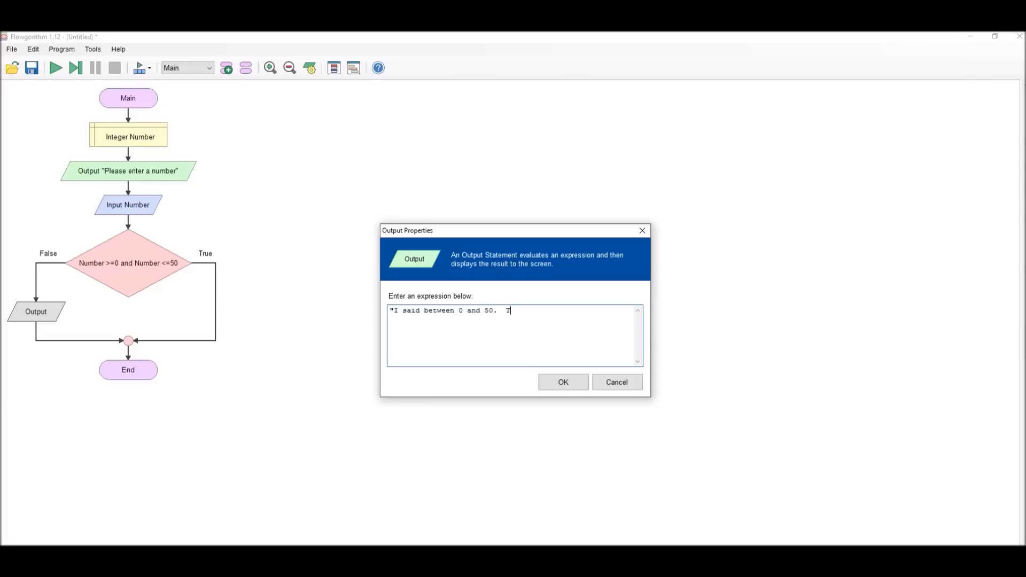
{"action": "type", "text": "Try agian\""}
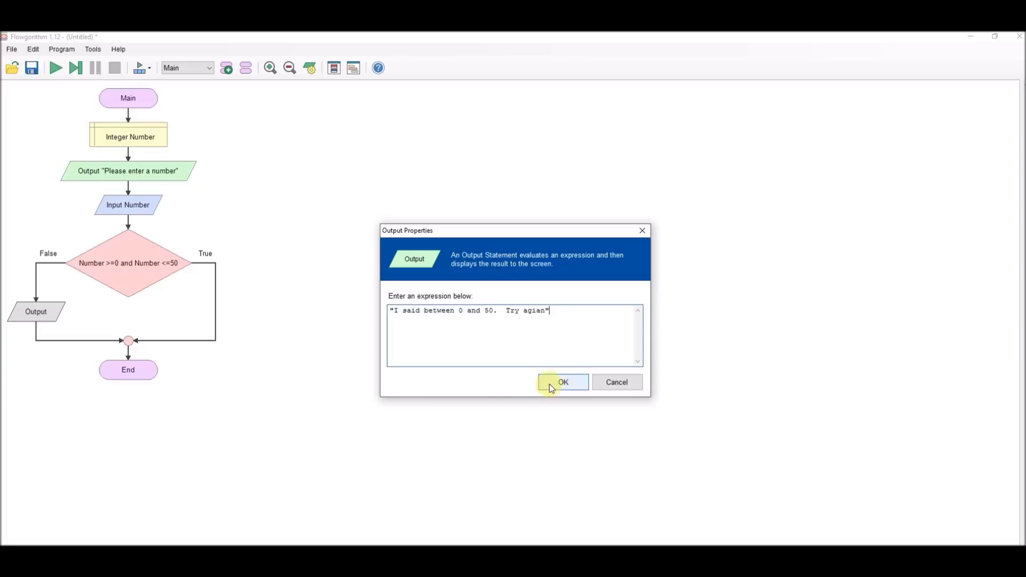
{"action": "left_click", "coordinate": [562, 381]}
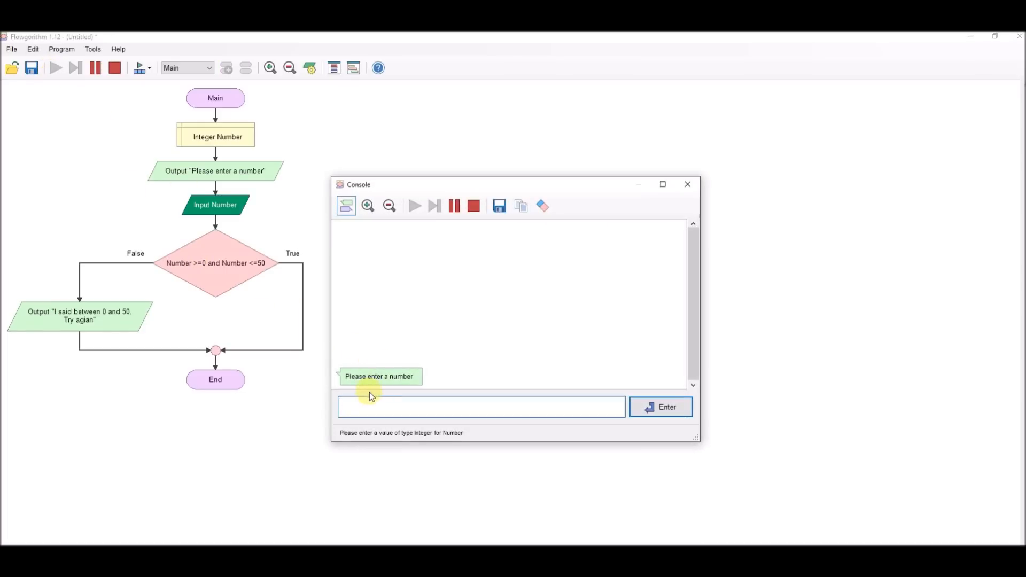
Test-run the validation in the console by entering -1, then 5
{"action": "type", "text": "-1"}
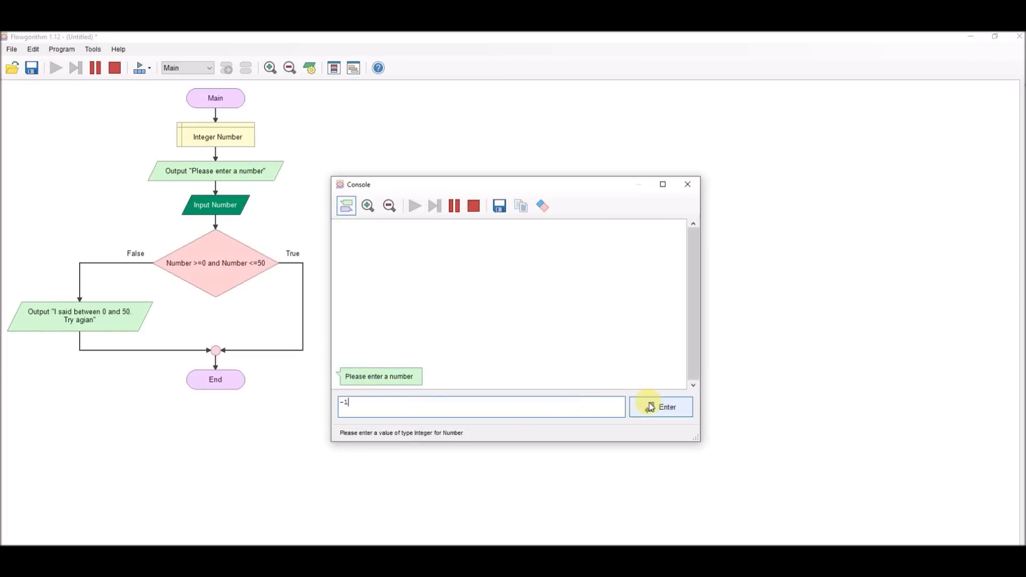
{"action": "left_click", "coordinate": [661, 407]}
{"action": "type", "text": "5"}
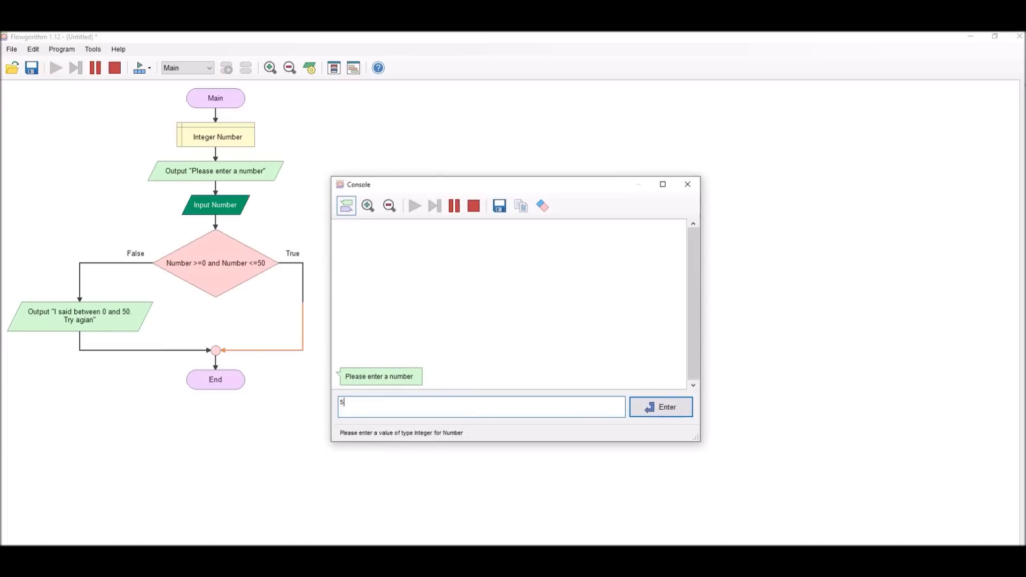
{"action": "left_click", "coordinate": [660, 406]}
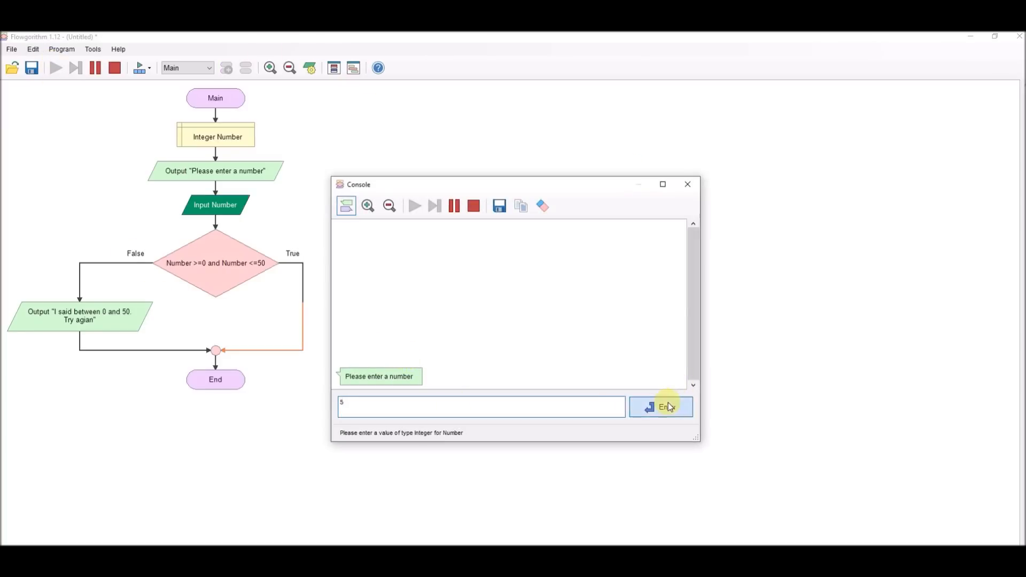
{"action": "left_click", "coordinate": [661, 406]}
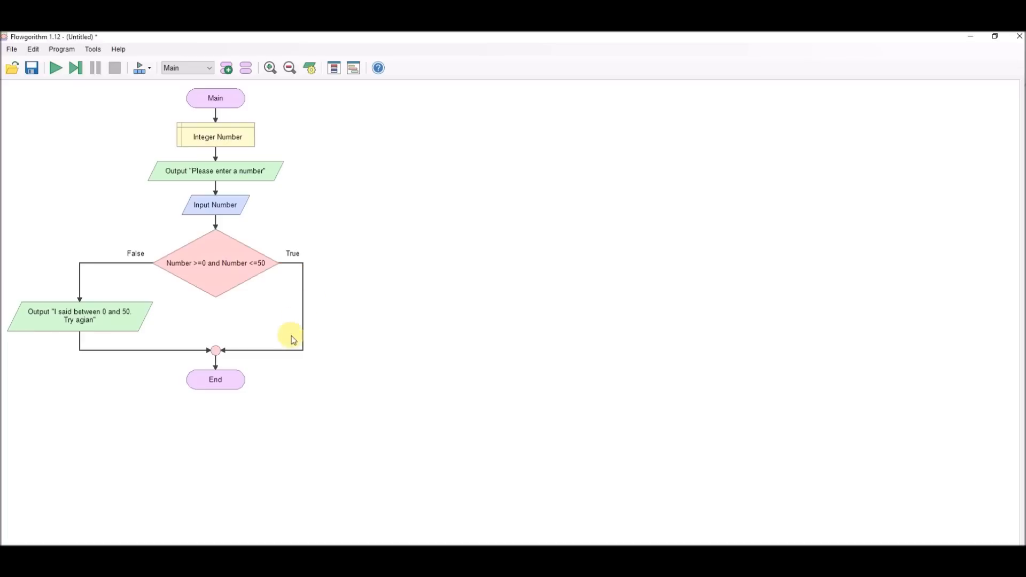
{"action": "mouse_move", "coordinate": [43, 166]}
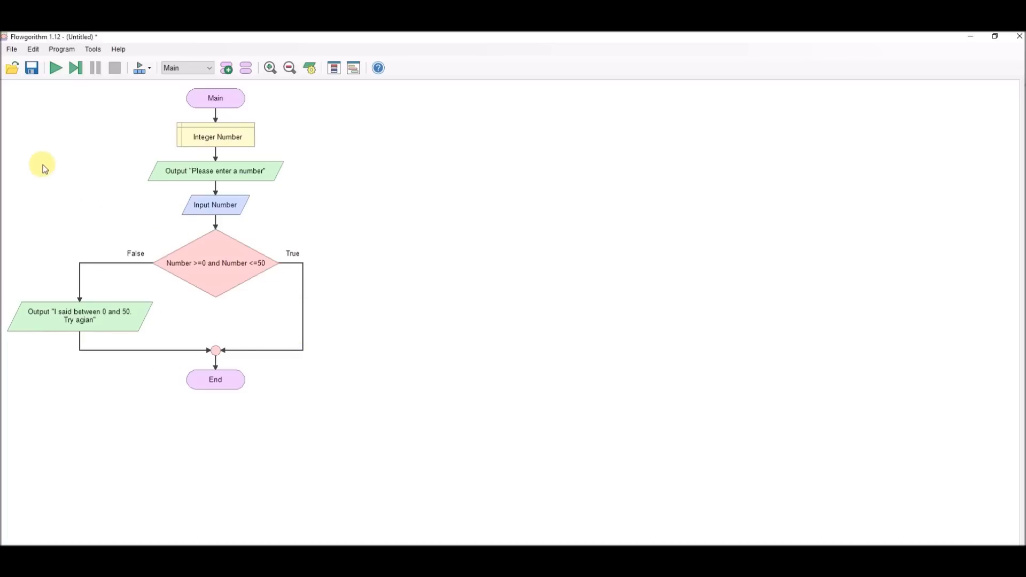
{"action": "mouse_move", "coordinate": [4, 241]}
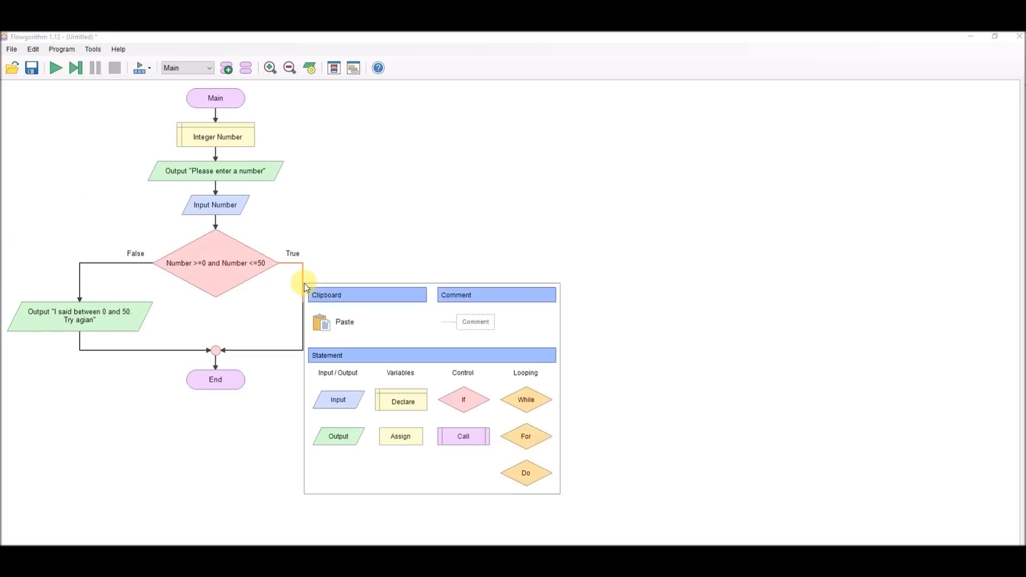
Add a For loop on the True branch counting Number down to 0
{"action": "left_click", "coordinate": [525, 436]}
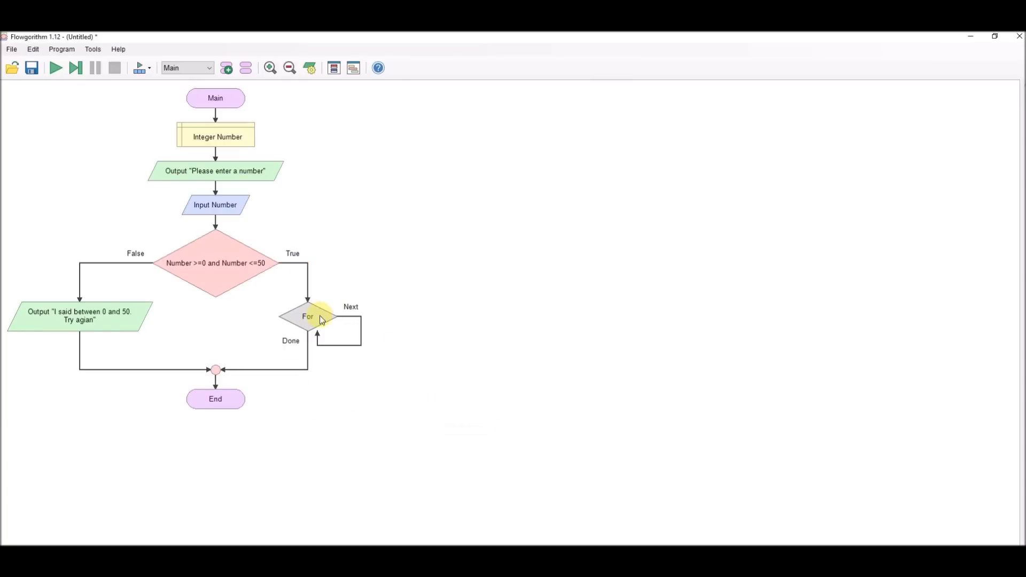
{"action": "double_click", "coordinate": [308, 316]}
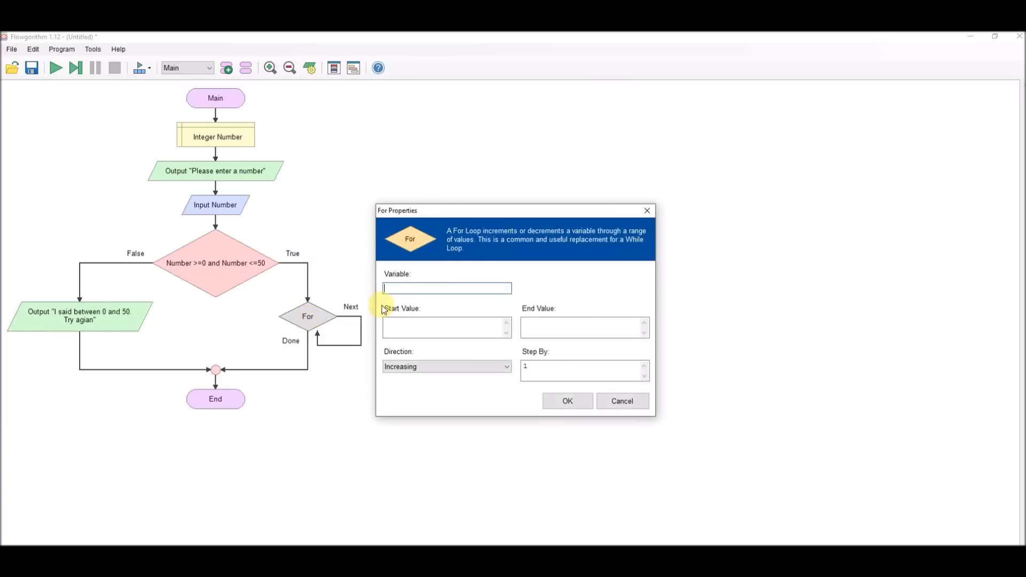
{"action": "type", "text": "N"}
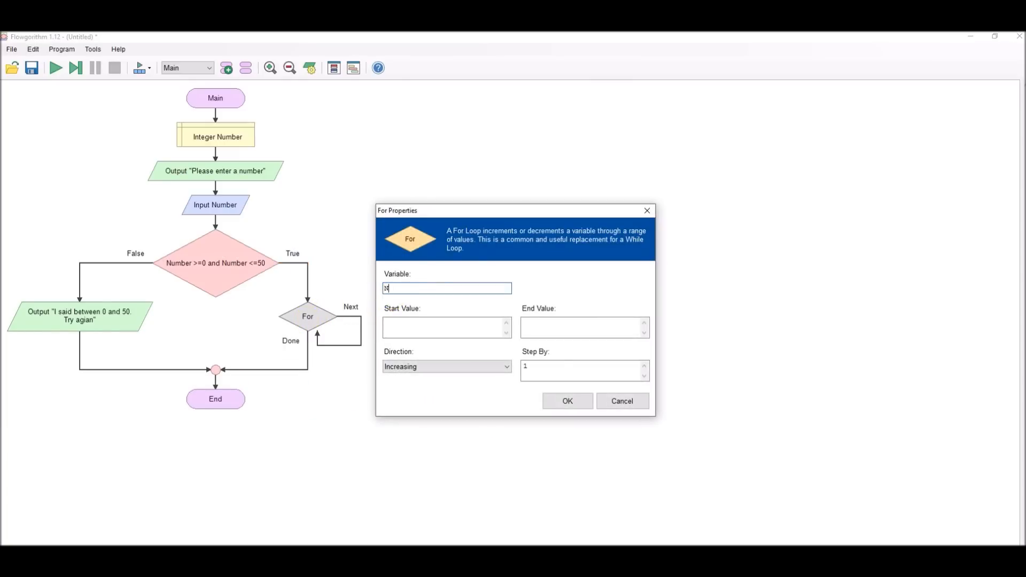
{"action": "type", "text": "umber"}
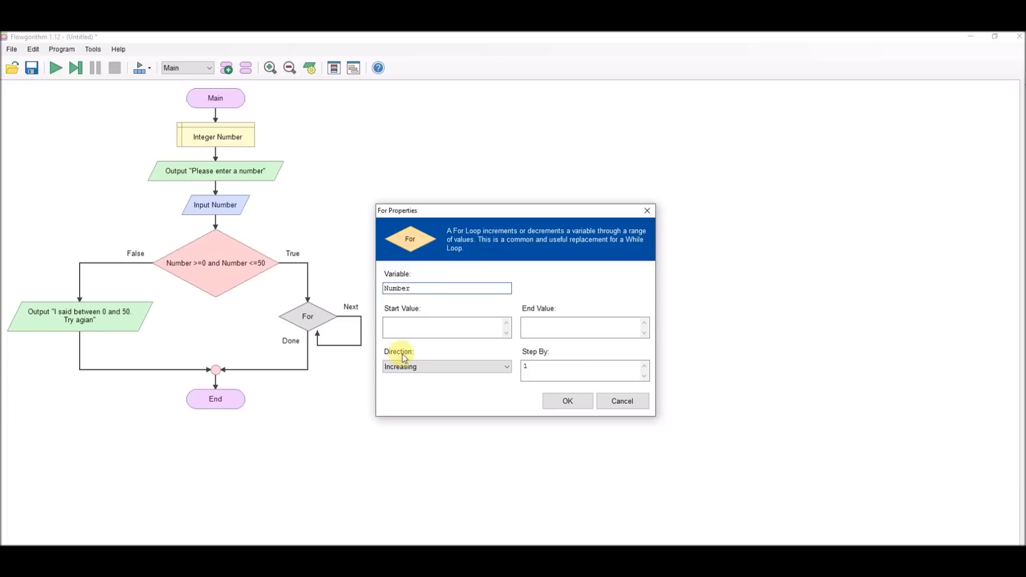
{"action": "type", "text": "Num, b"}
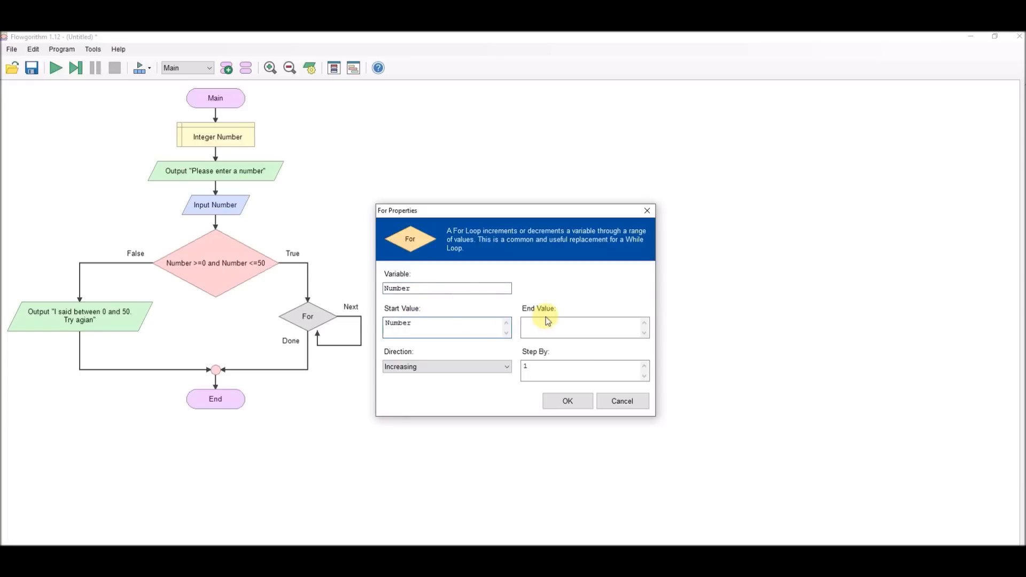
{"action": "type", "text": "0"}
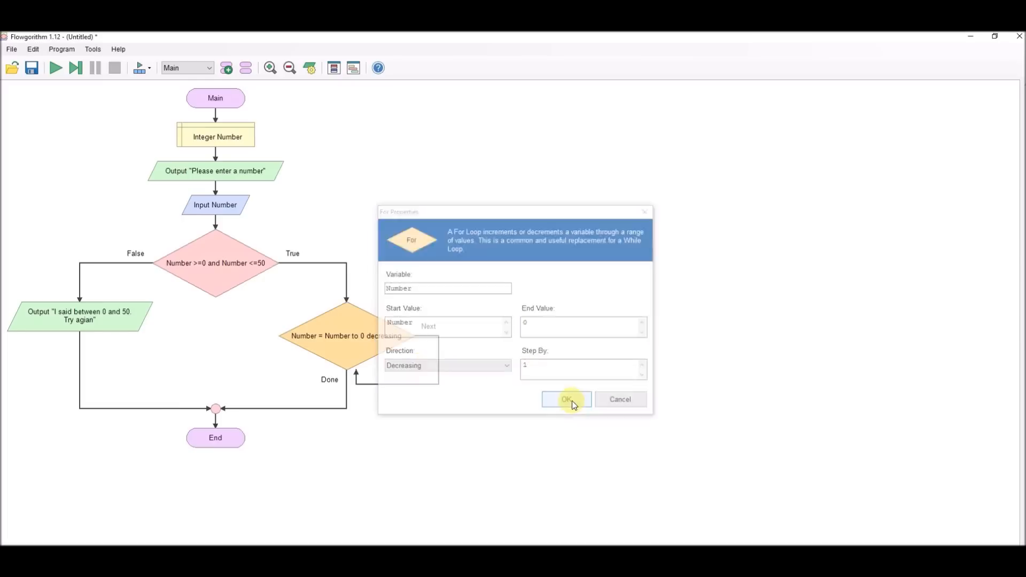
{"action": "left_click", "coordinate": [566, 399]}
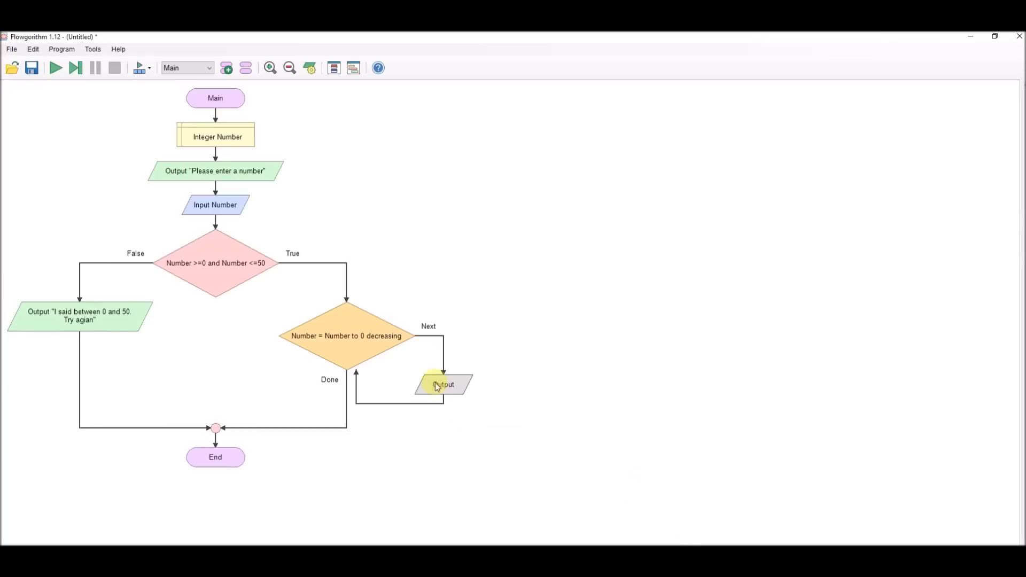
Output Number inside the loop and start a test run
{"action": "double_click", "coordinate": [443, 385]}
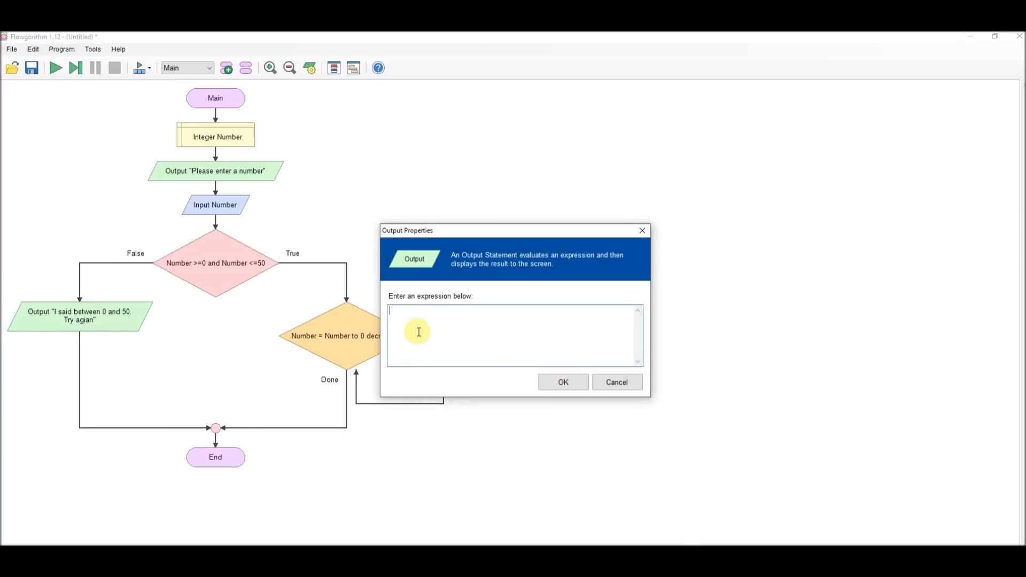
{"action": "type", "text": "Number"}
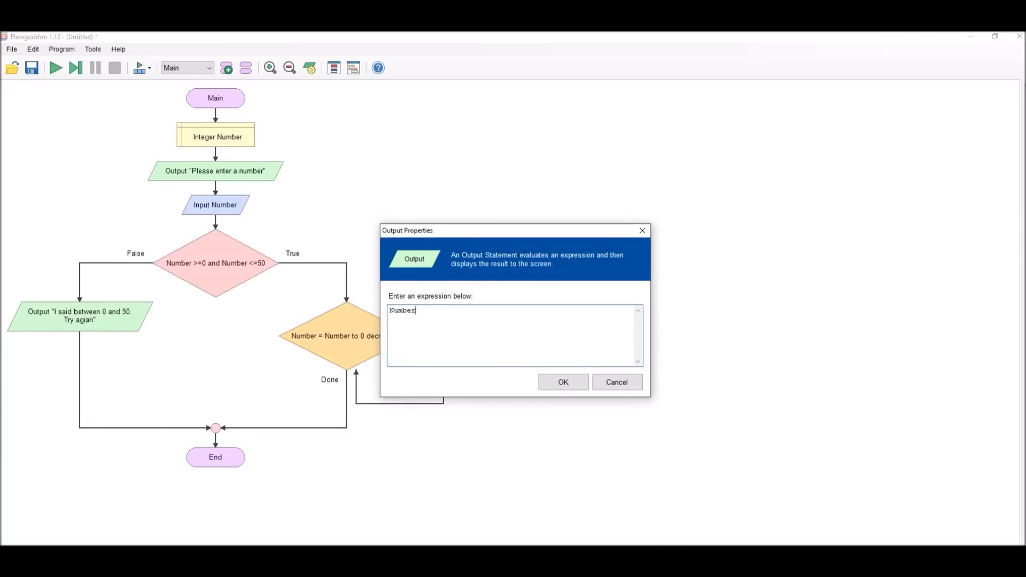
{"action": "left_click", "coordinate": [562, 381]}
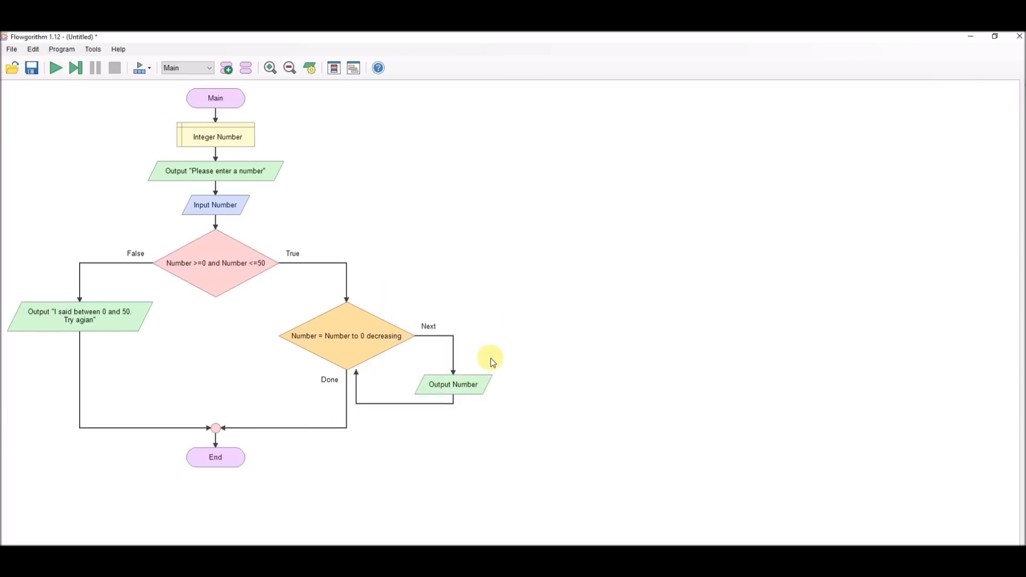
{"action": "left_click", "coordinate": [55, 67]}
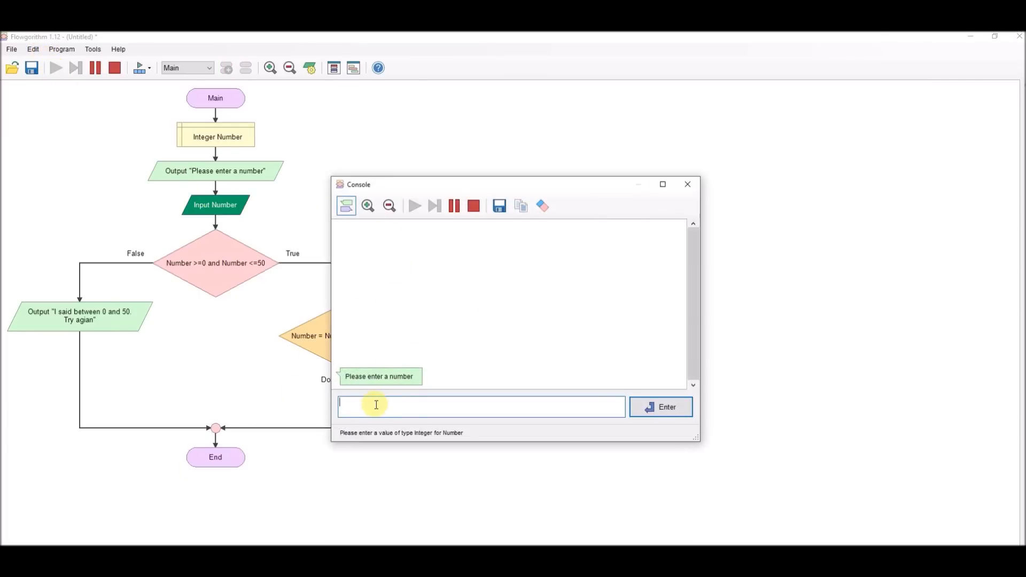
Enter a number in the console, watch the countdown, and close the console
{"action": "left_click", "coordinate": [660, 406]}
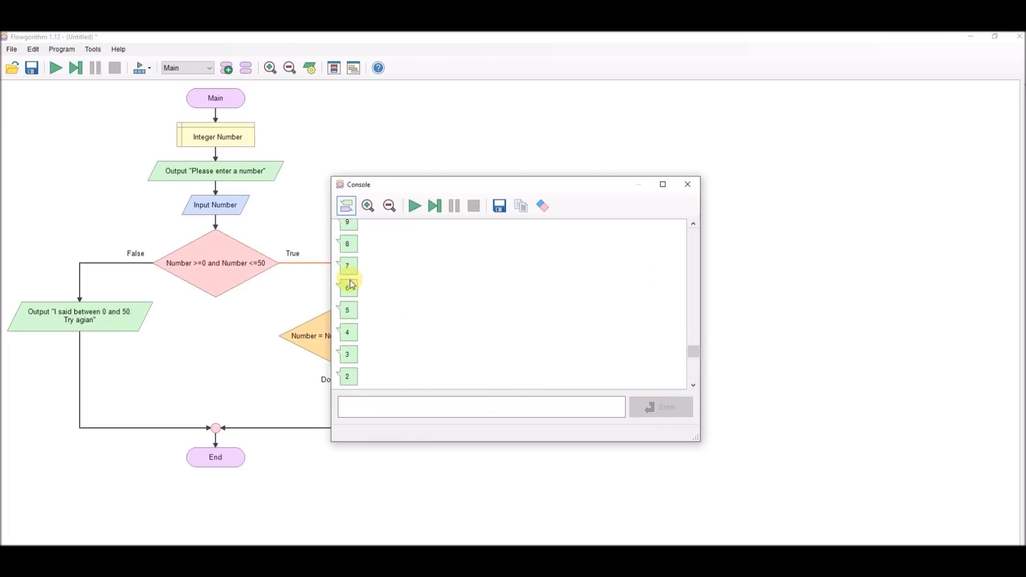
{"action": "left_click", "coordinate": [687, 184]}
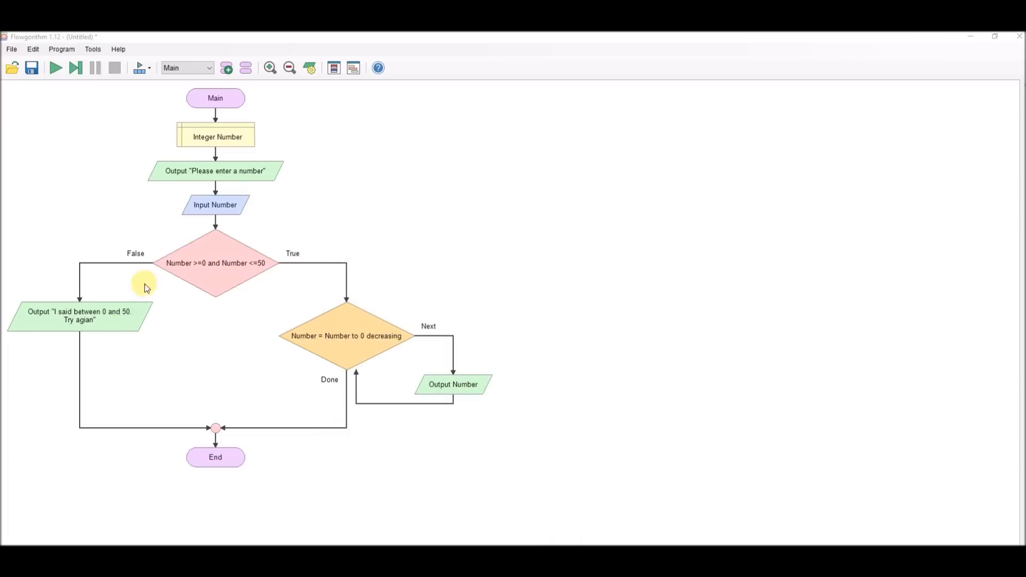
{"action": "mouse_move", "coordinate": [463, 482]}
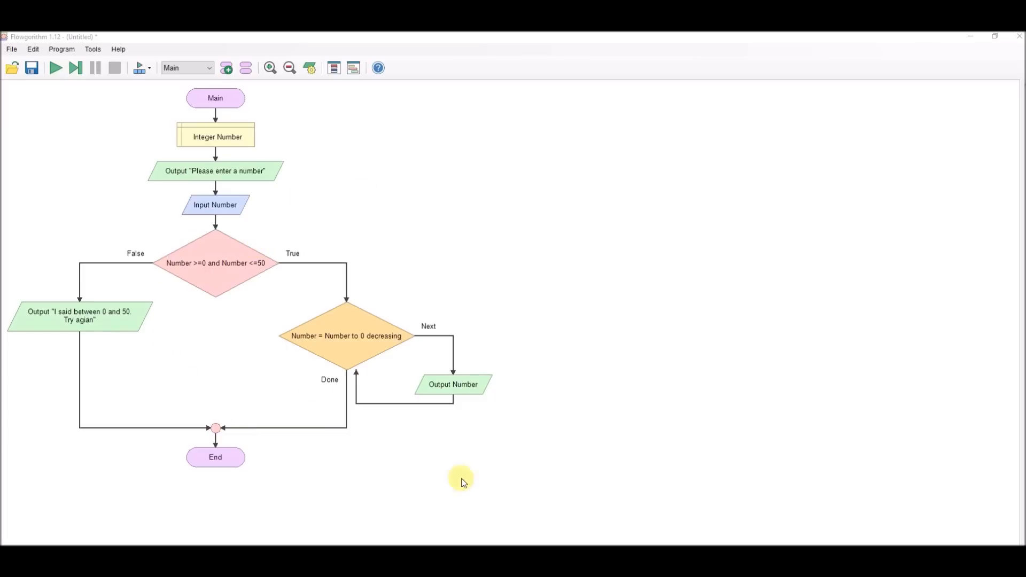
{"action": "mouse_move", "coordinate": [439, 430]}
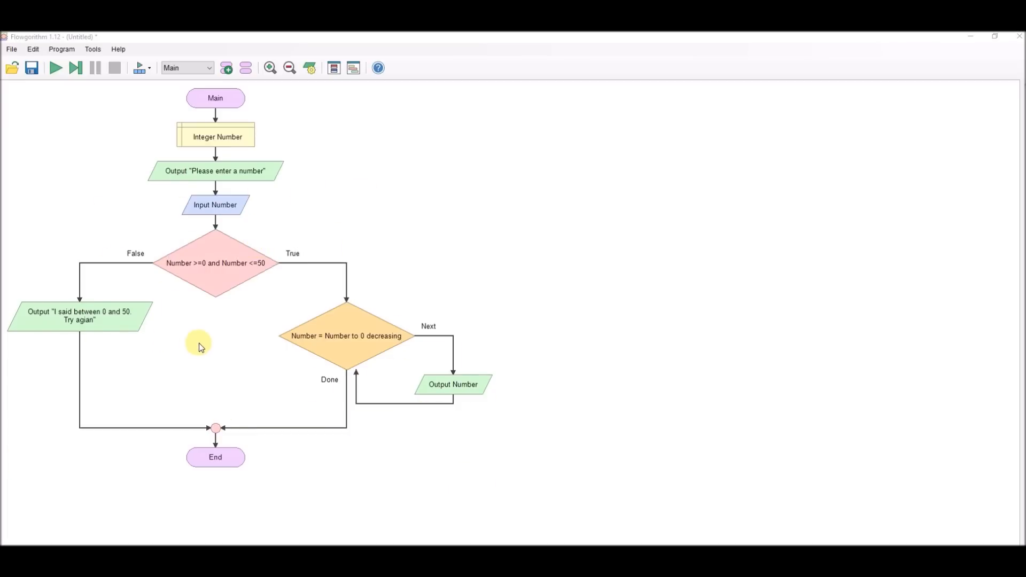
{"action": "mouse_move", "coordinate": [216, 189]}
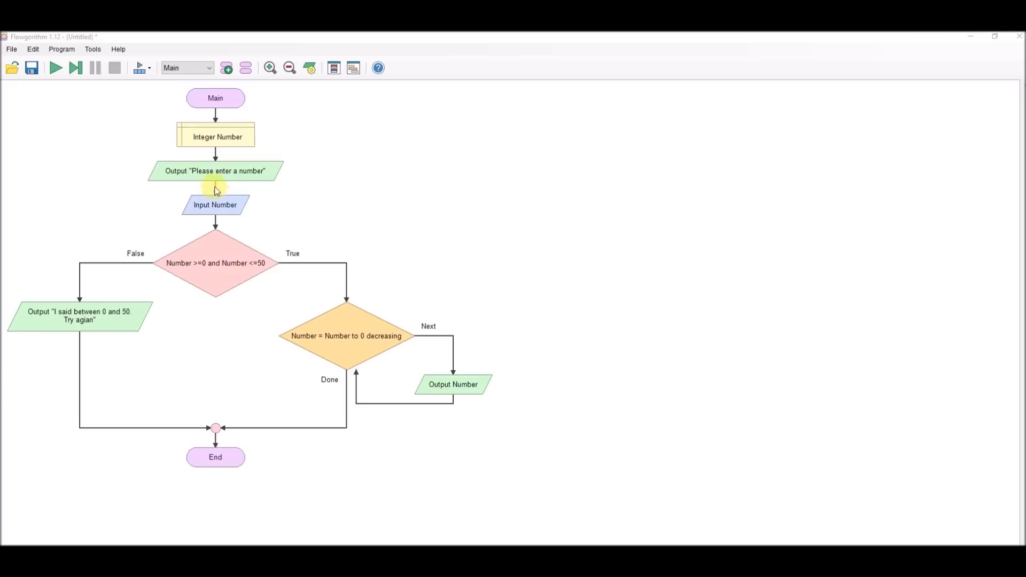
{"action": "mouse_move", "coordinate": [216, 152]}
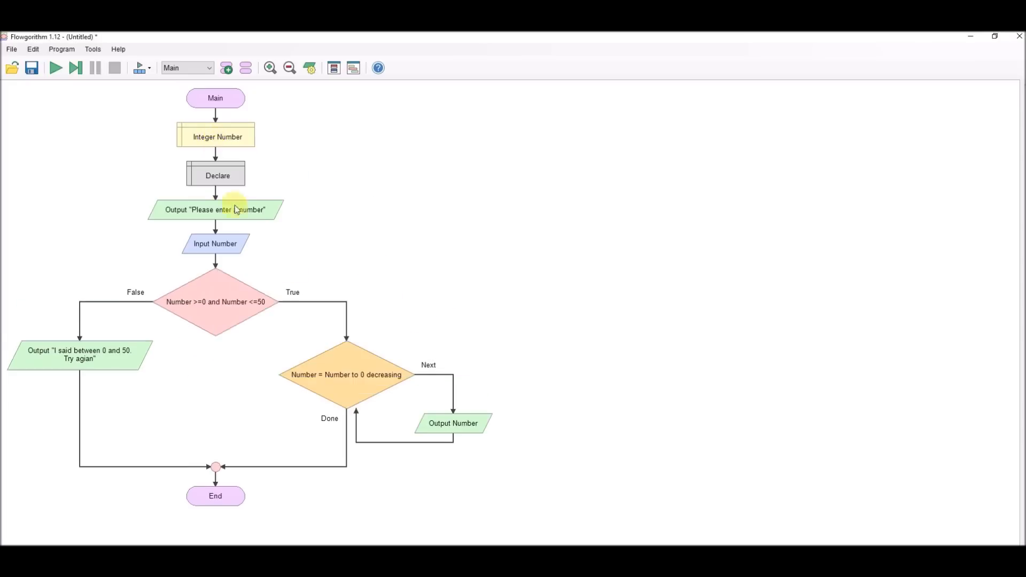
Declare Again as a Boolean variable
{"action": "double_click", "coordinate": [217, 175]}
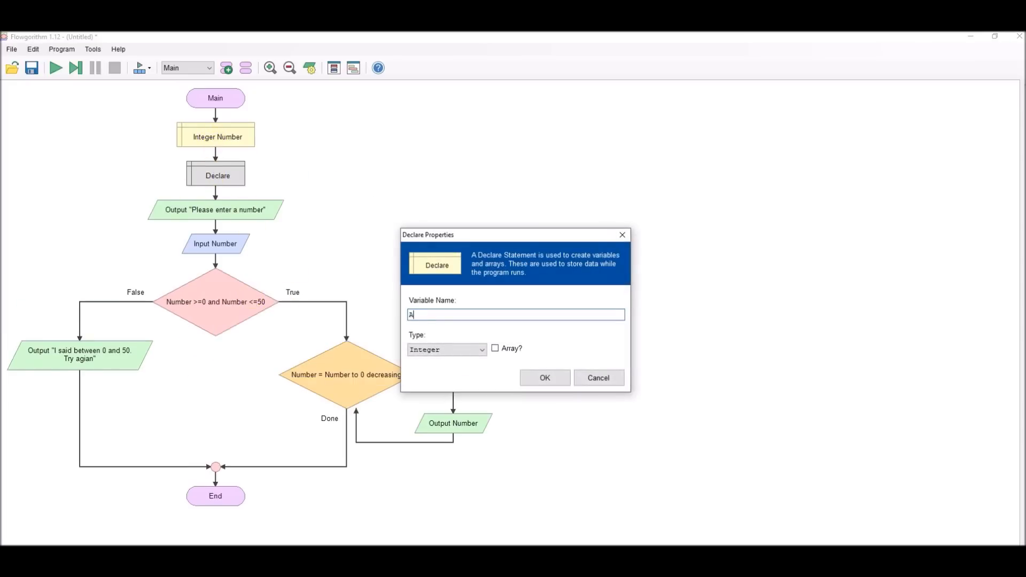
{"action": "left_click", "coordinate": [481, 349]}
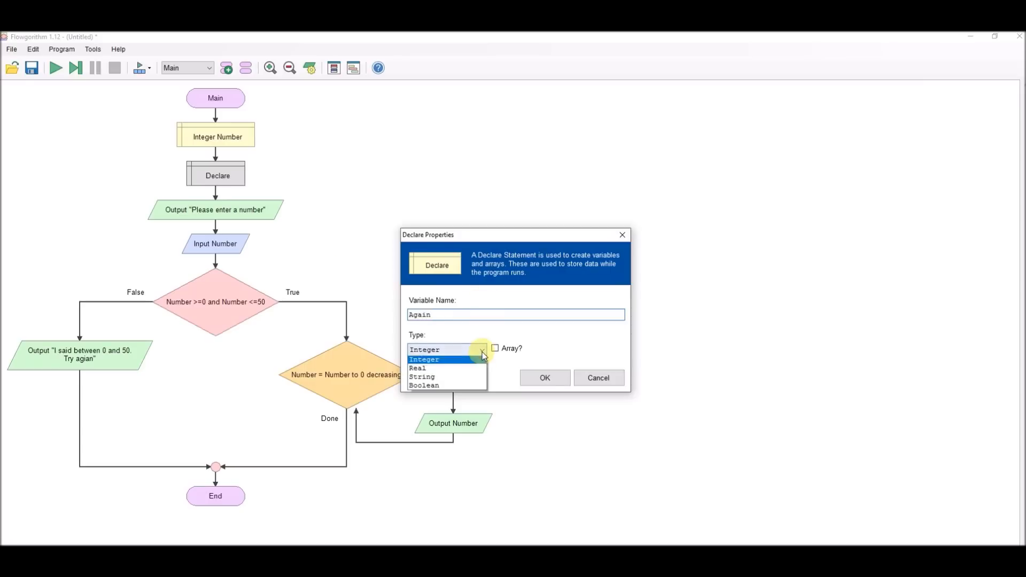
{"action": "left_click", "coordinate": [544, 378]}
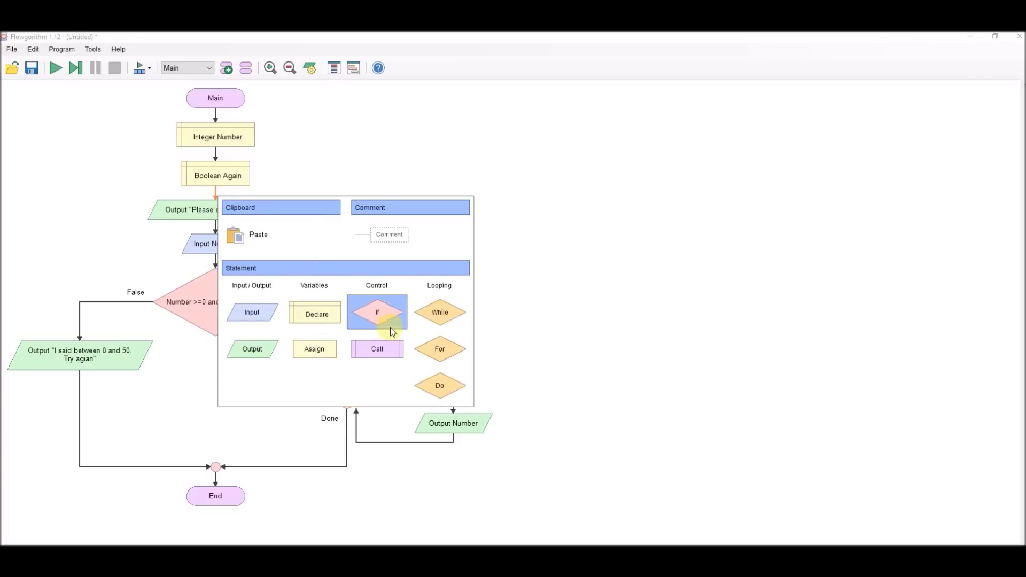
{"action": "mouse_move", "coordinate": [376, 348]}
{"action": "type", "text": "Respon"}
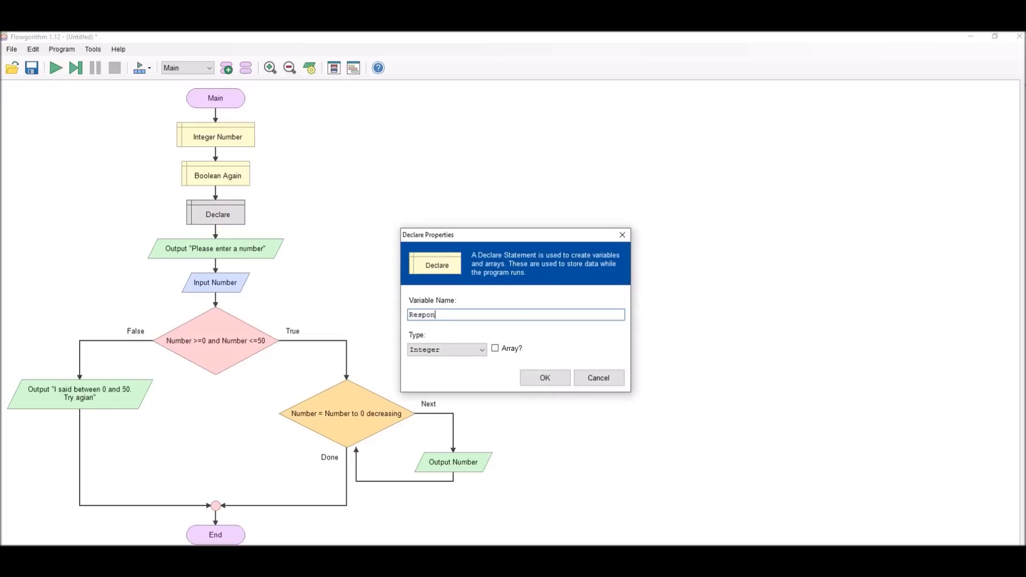
Declare Response as a String variable
{"action": "left_click", "coordinate": [446, 349]}
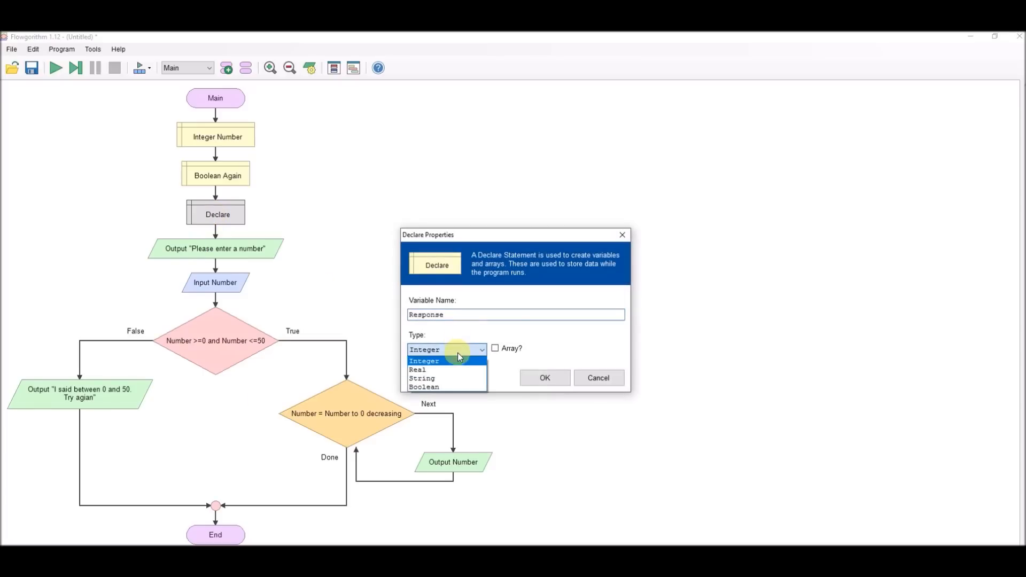
{"action": "left_click", "coordinate": [422, 378]}
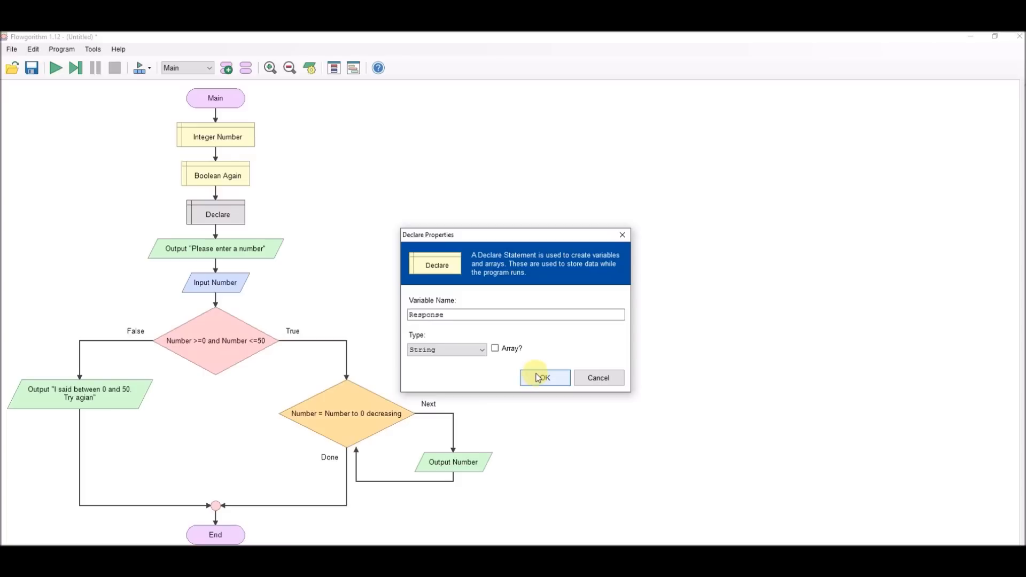
{"action": "left_click", "coordinate": [544, 378]}
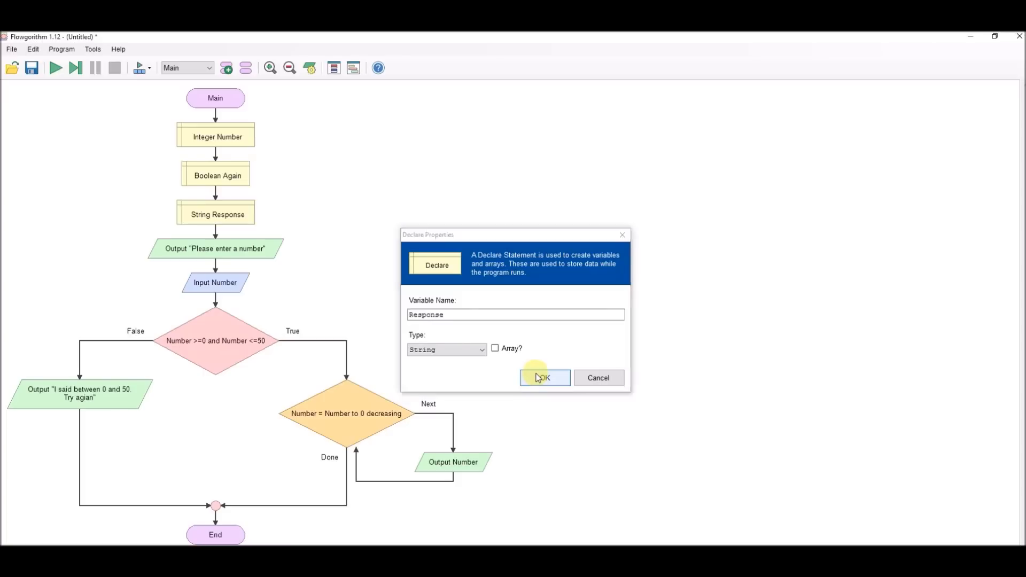
{"action": "left_click", "coordinate": [543, 378]}
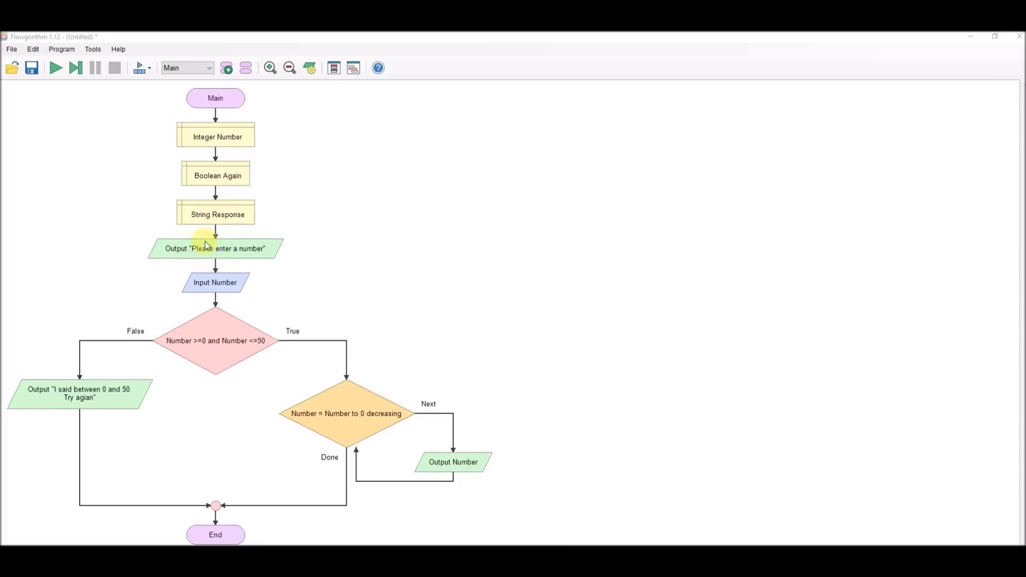
{"action": "mouse_move", "coordinate": [216, 236]}
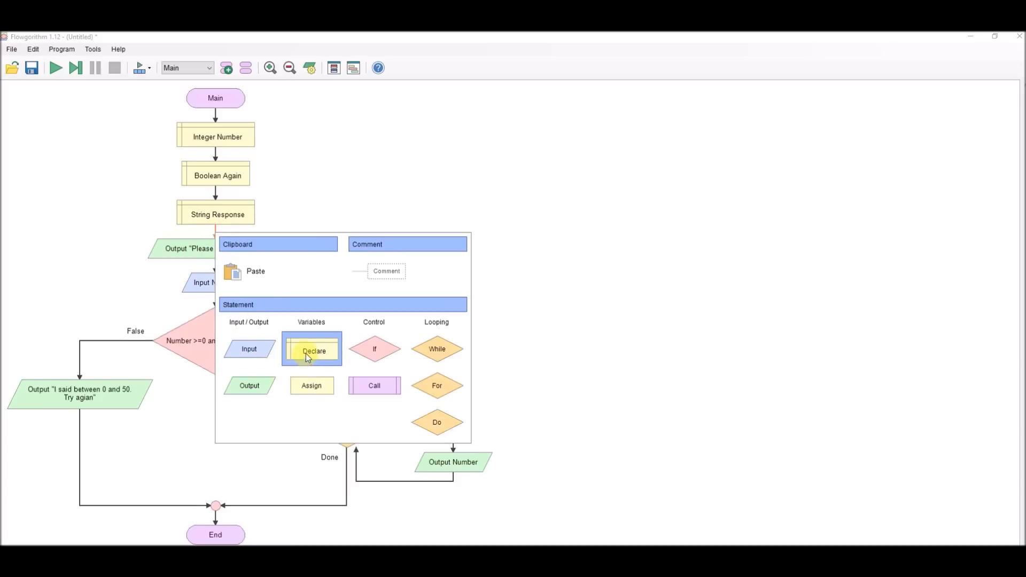
Add an assignment Again = true below the String Response declaration
{"action": "left_click", "coordinate": [311, 352]}
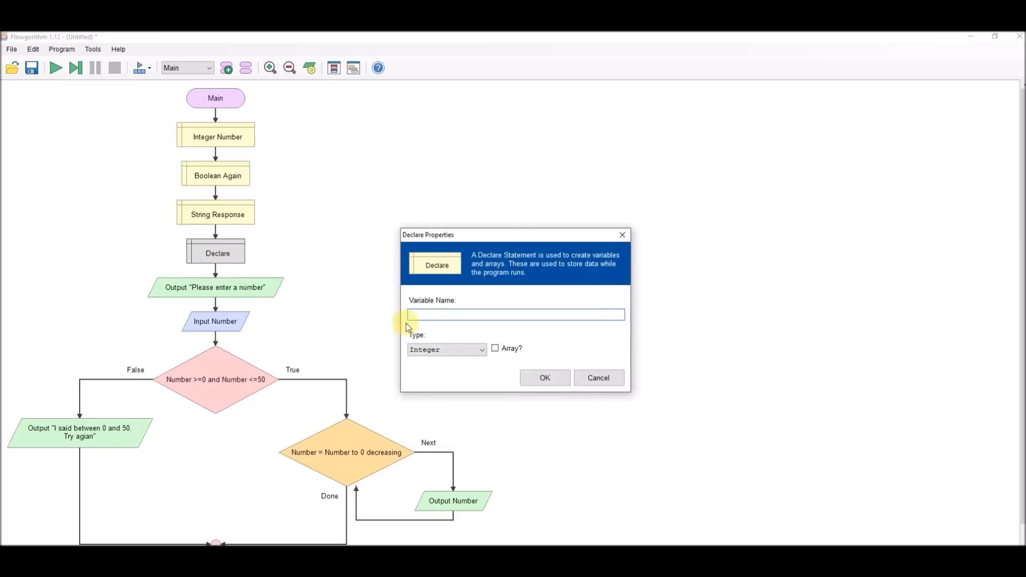
{"action": "left_click", "coordinate": [597, 377]}
{"action": "type", "text": "Again"}
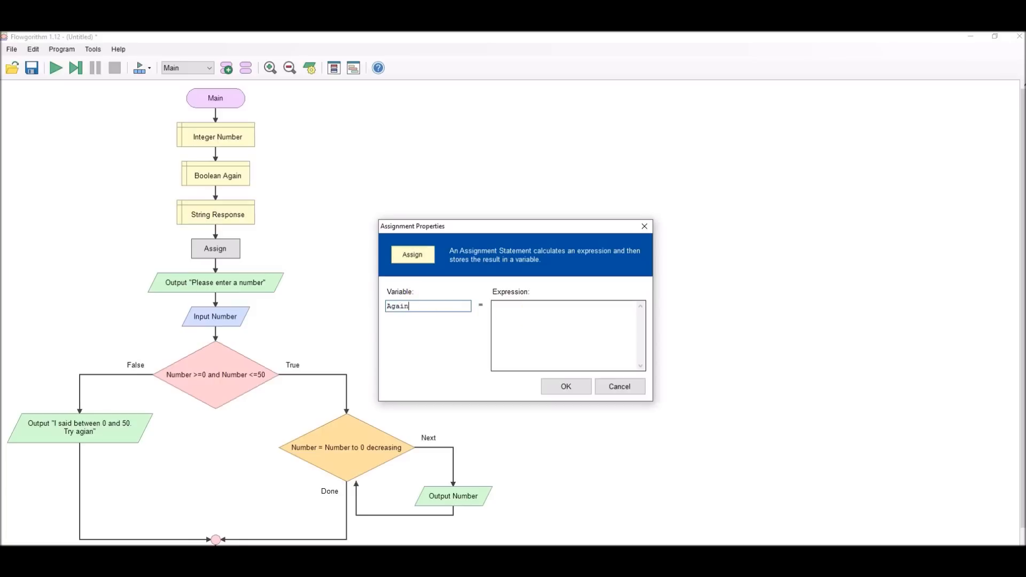
{"action": "type", "text": "true"}
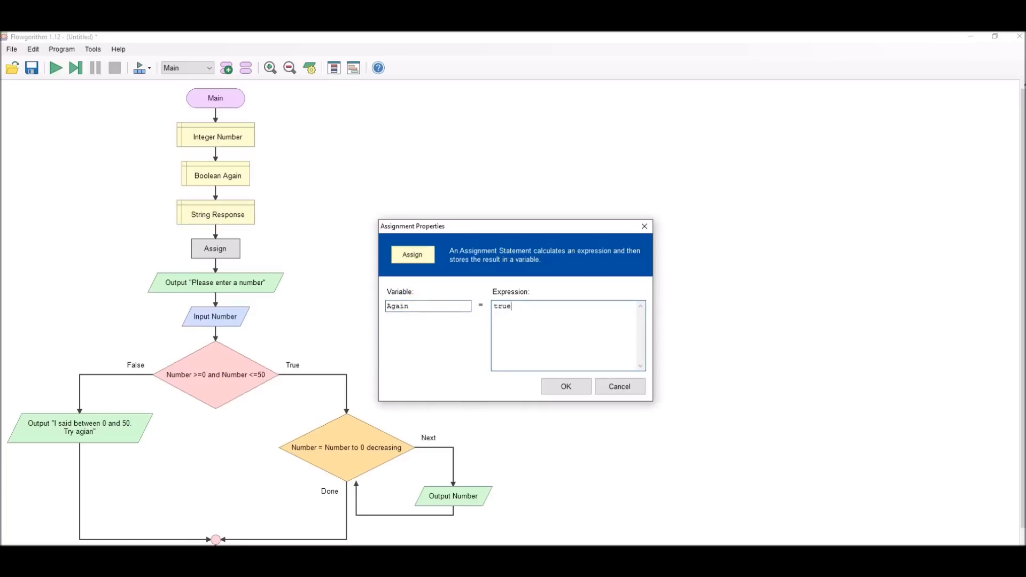
{"action": "left_click", "coordinate": [564, 385]}
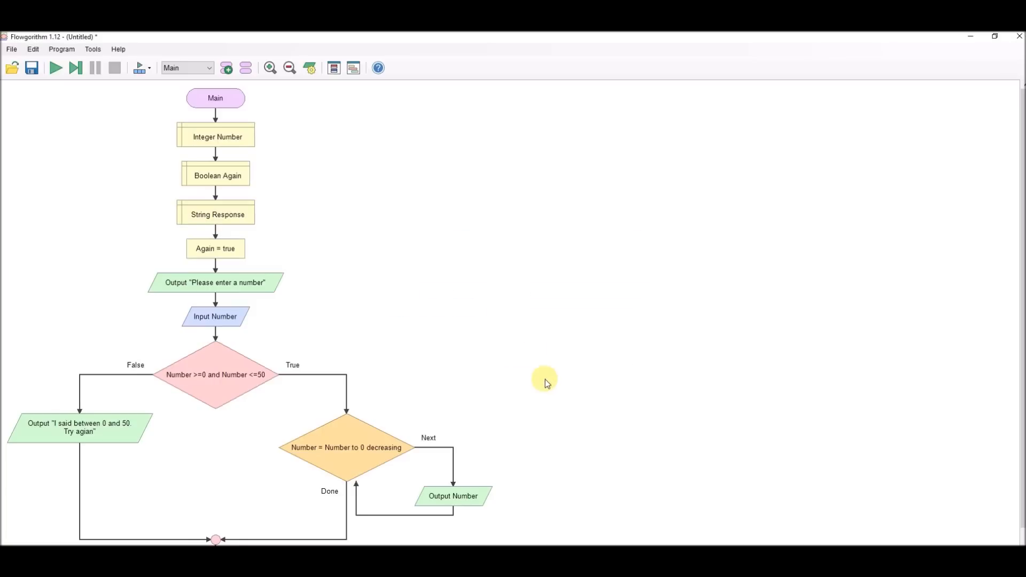
{"action": "mouse_move", "coordinate": [206, 269]}
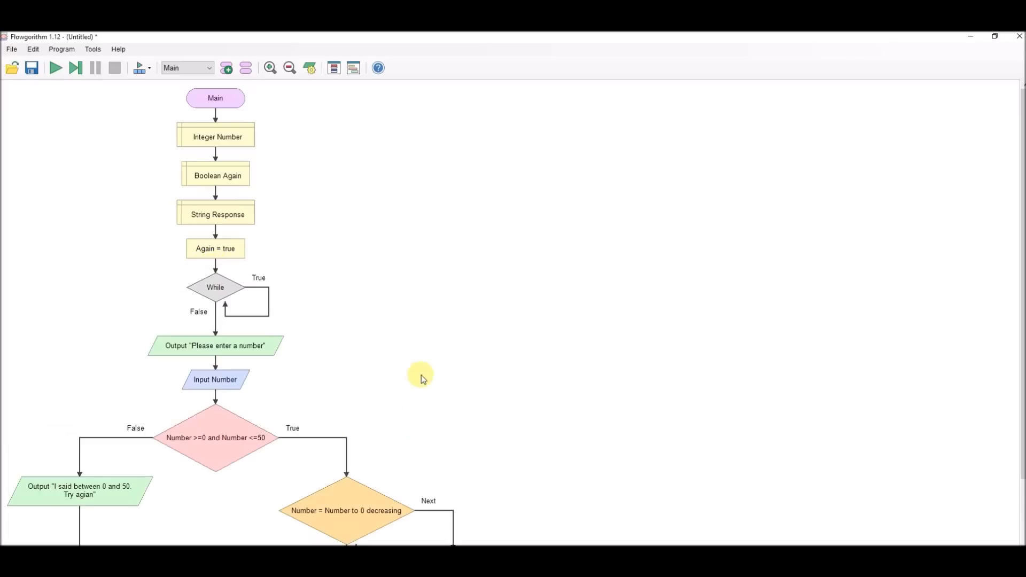
Set the new While loop's condition to Again == true
{"action": "double_click", "coordinate": [215, 287]}
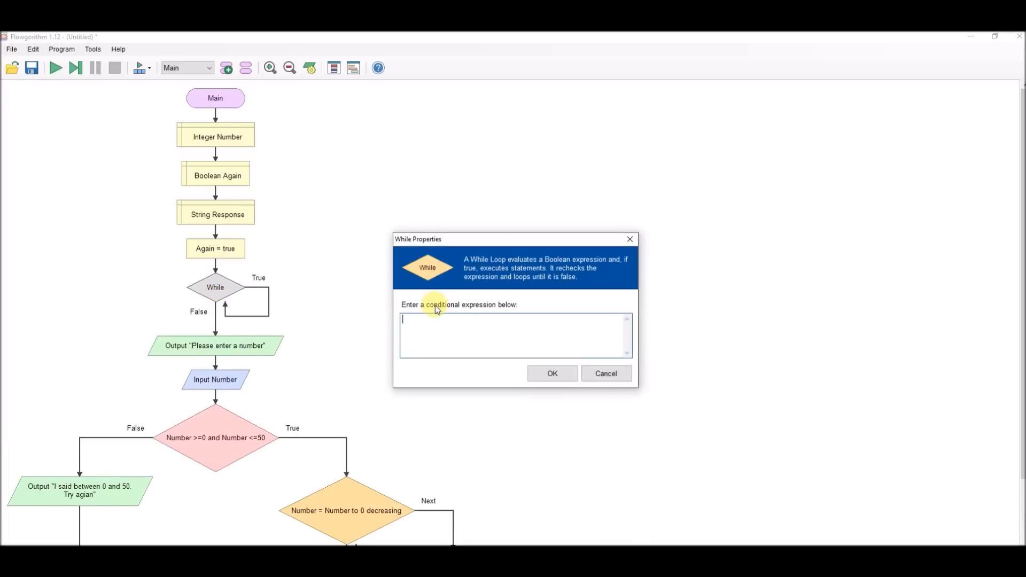
{"action": "type", "text": "Again =="}
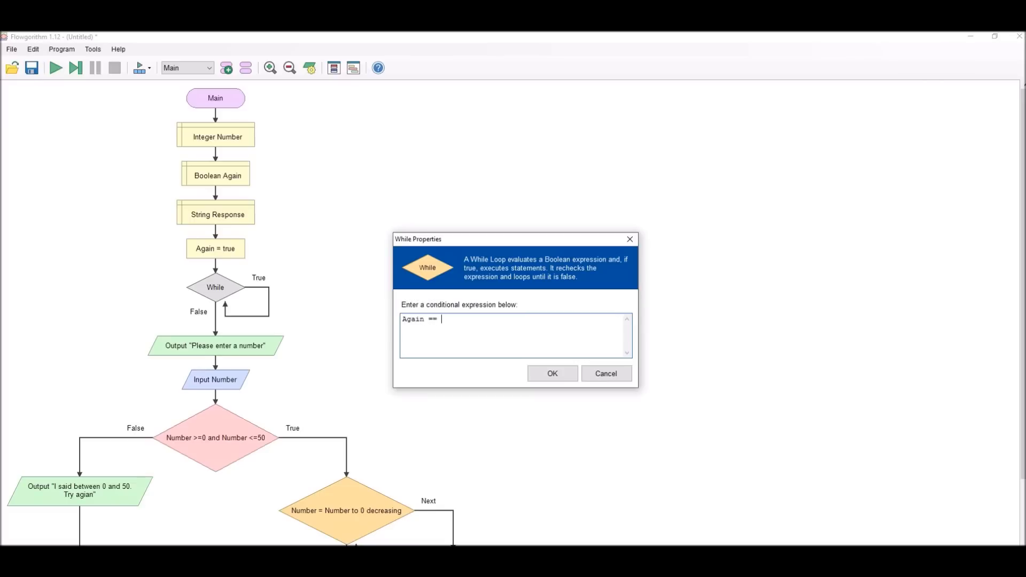
{"action": "type", "text": "true"}
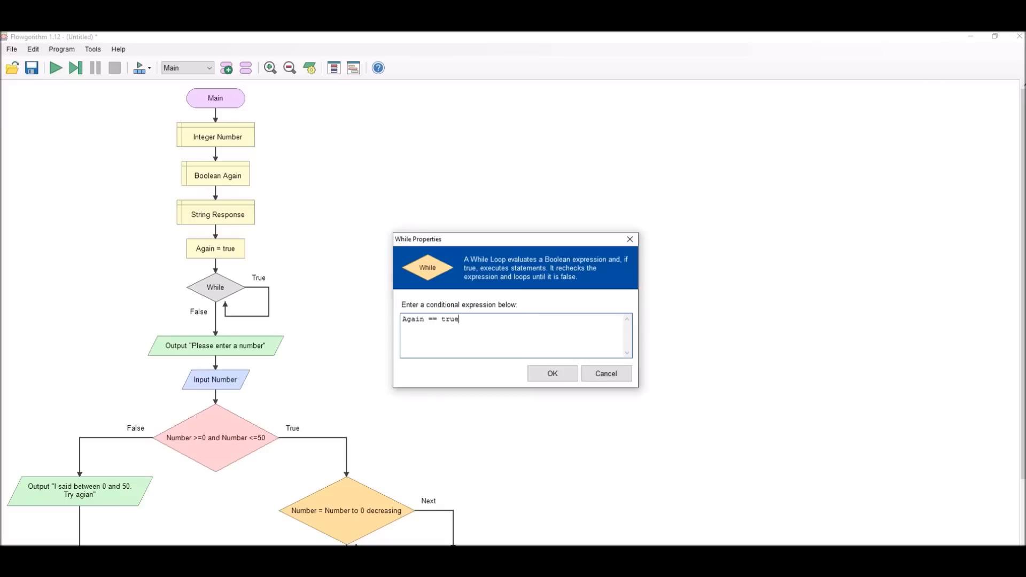
{"action": "left_click", "coordinate": [551, 373]}
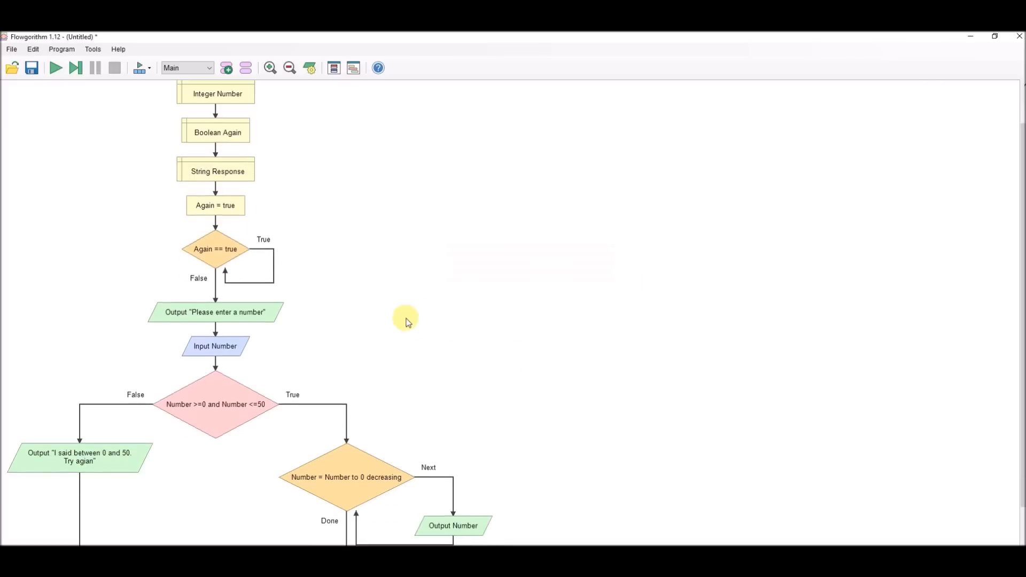
{"action": "scroll", "scroll_direction": "down", "scroll_amount": 3}
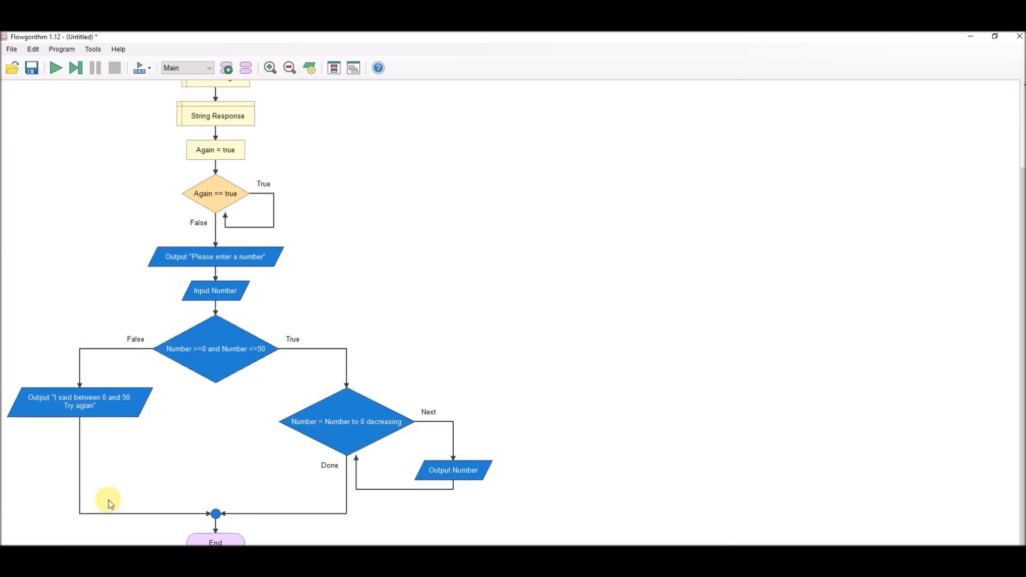
Open the chart style options to switch to a pastel multicolour style
{"action": "left_click", "coordinate": [33, 49]}
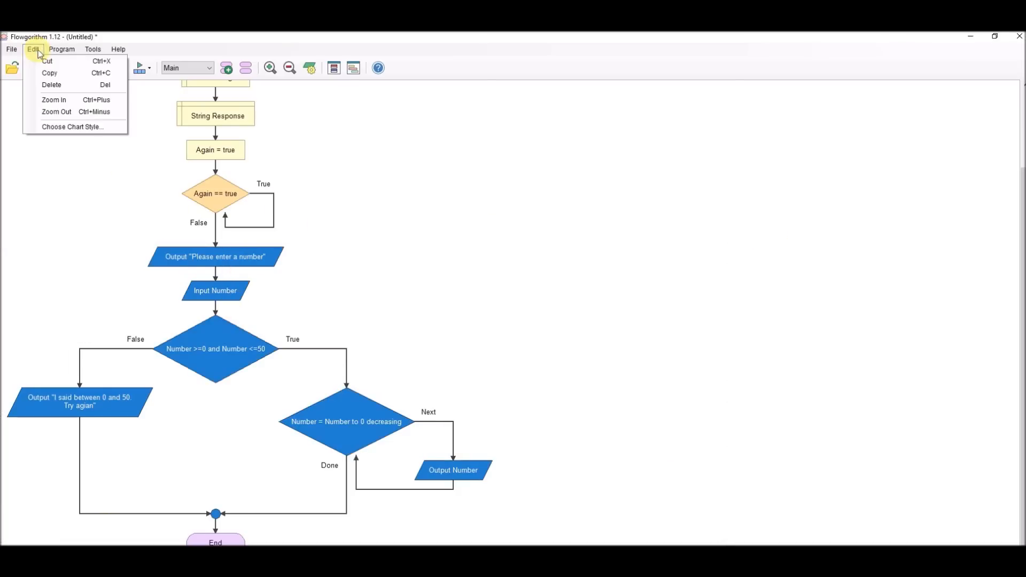
{"action": "mouse_move", "coordinate": [46, 61]}
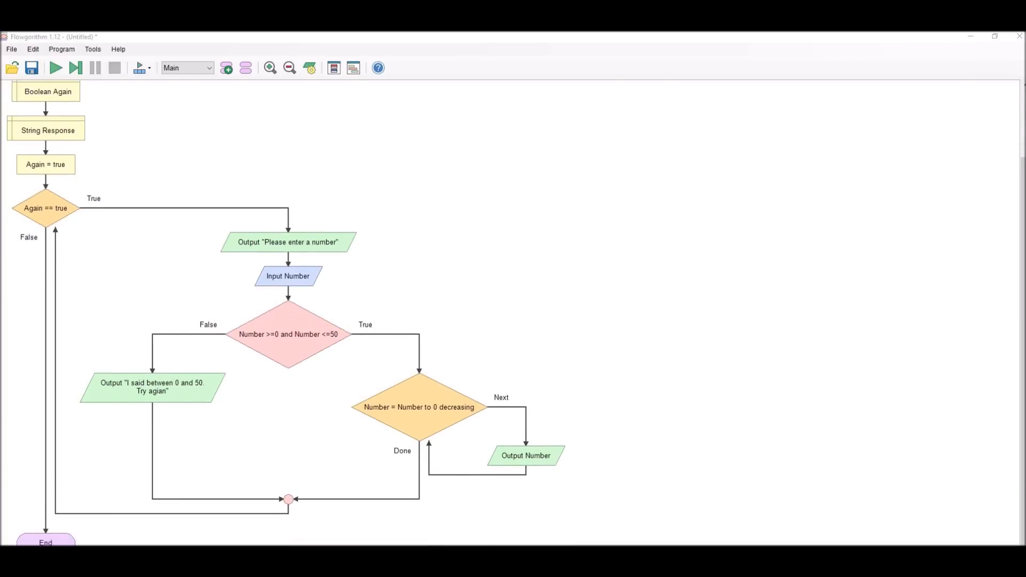
{"action": "mouse_move", "coordinate": [16, 376]}
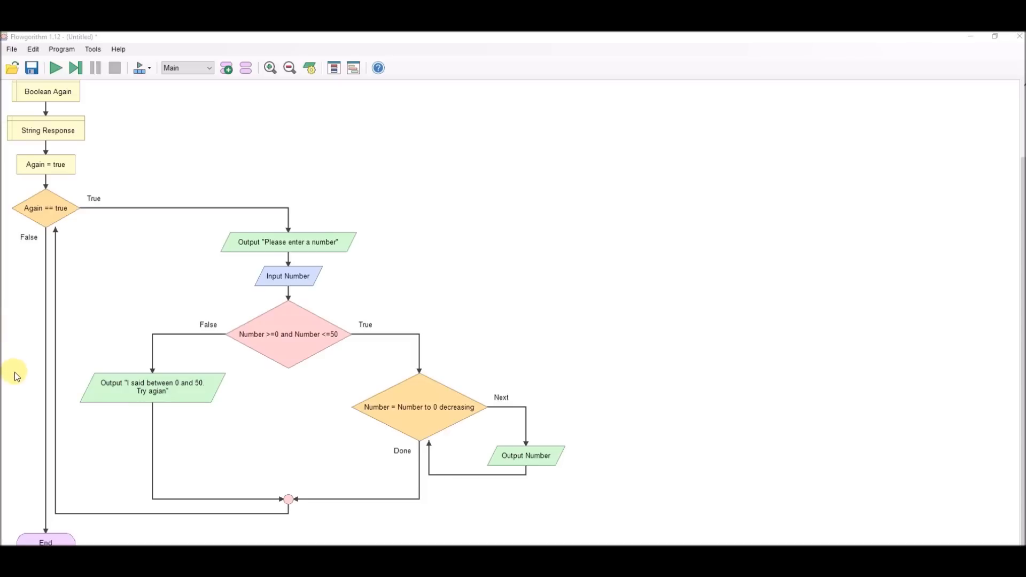
{"action": "mouse_move", "coordinate": [493, 452]}
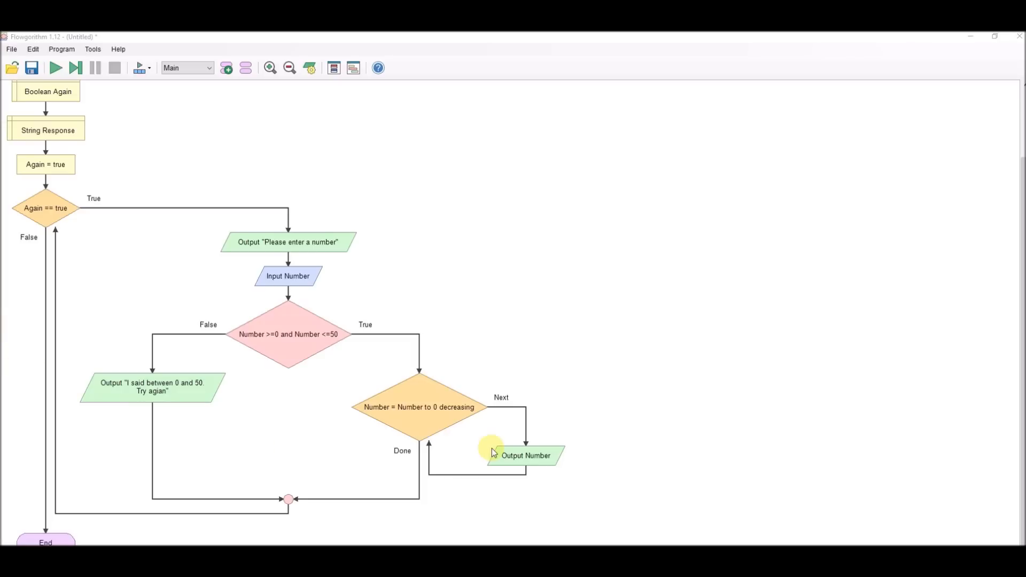
{"action": "mouse_move", "coordinate": [450, 400]}
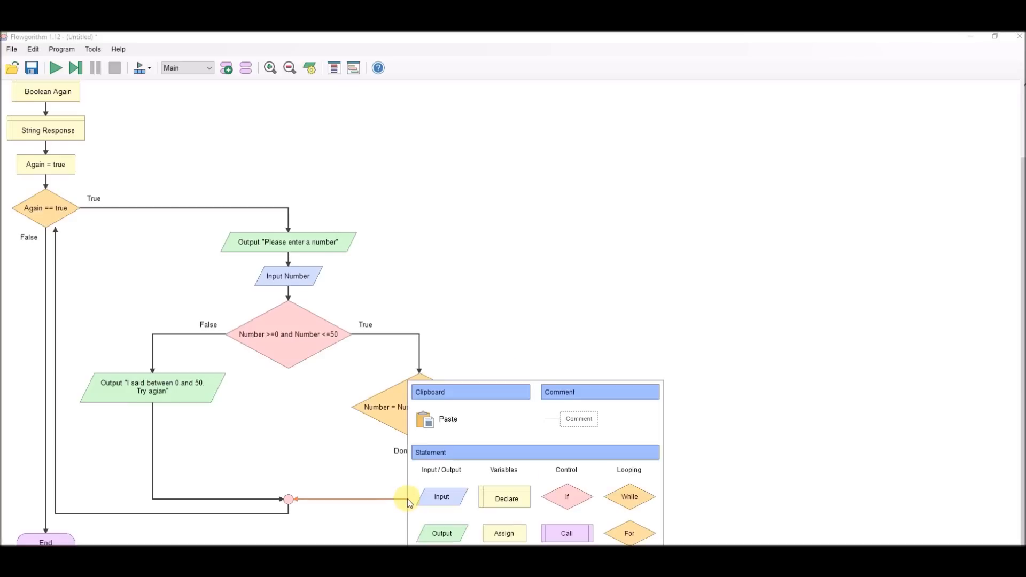
Add an Output after the countdown: "Press Y for another number or any key to exit"
{"action": "left_click", "coordinate": [441, 496]}
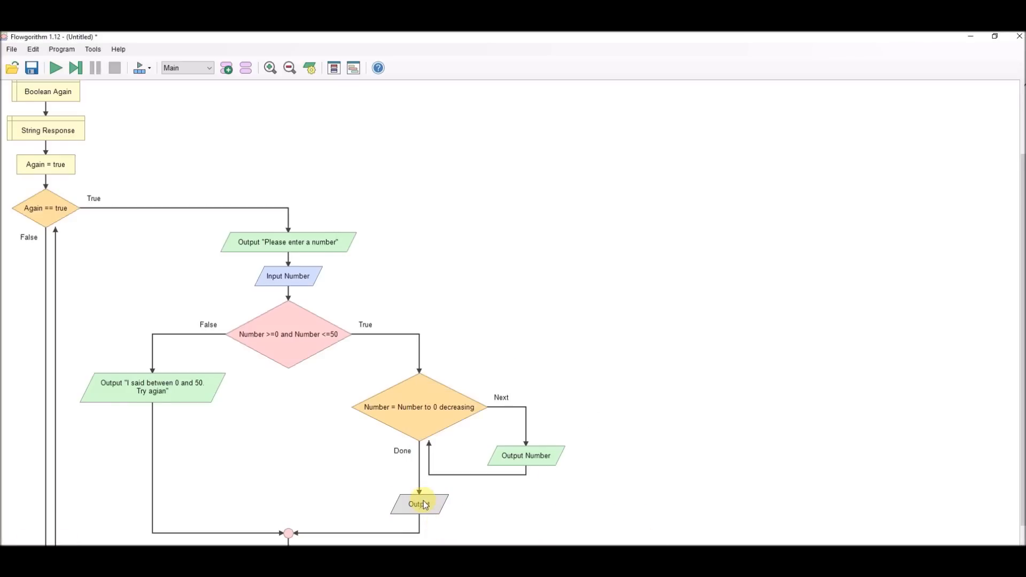
{"action": "double_click", "coordinate": [417, 504]}
{"action": "type", "text": "\""}
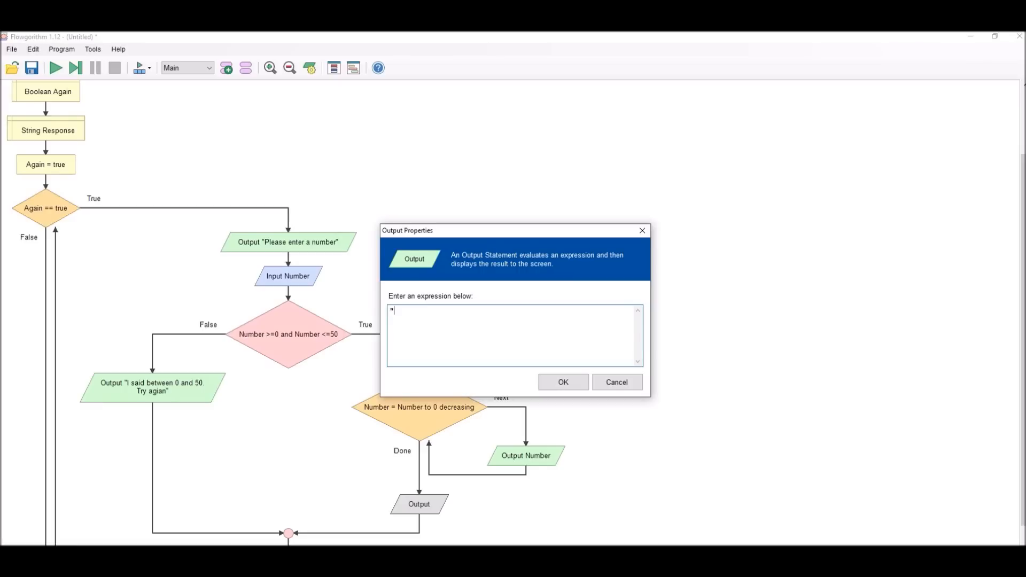
{"action": "type", "text": "Press Y for another number or any key to ewx"}
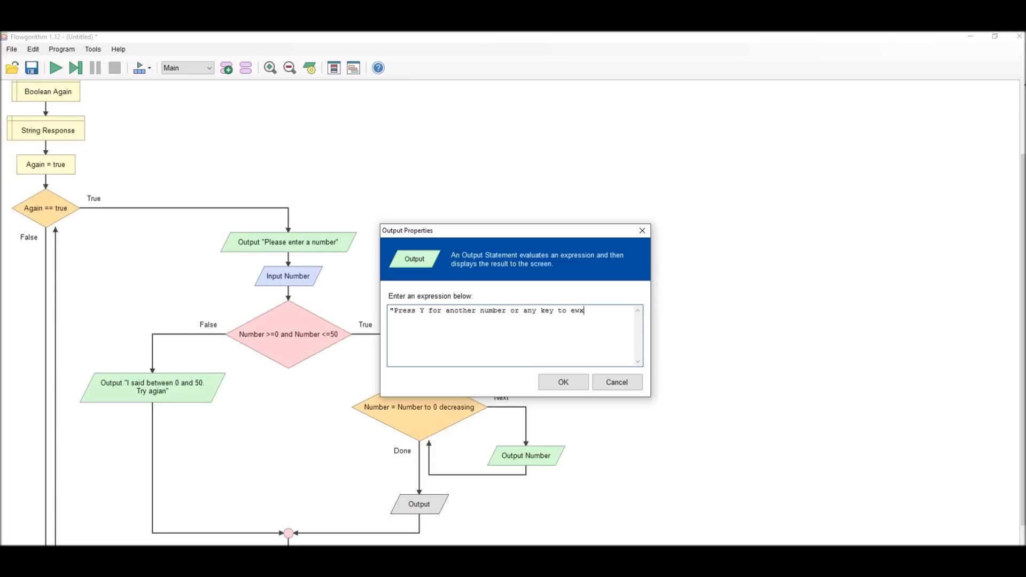
{"action": "type", "text": "it\""}
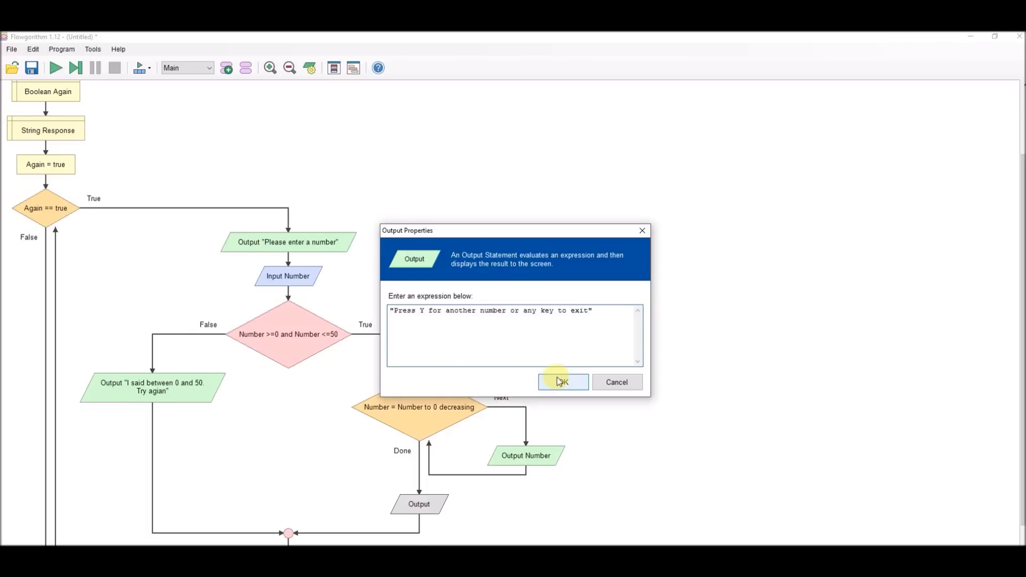
{"action": "left_click", "coordinate": [561, 382]}
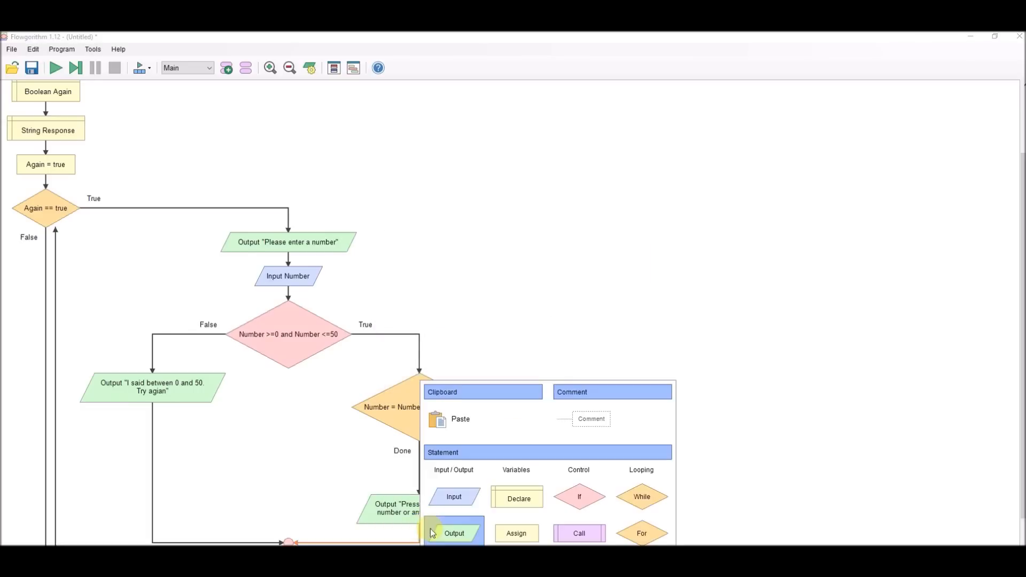
Add an Input below the prompt that reads into Response
{"action": "left_click", "coordinate": [453, 533]}
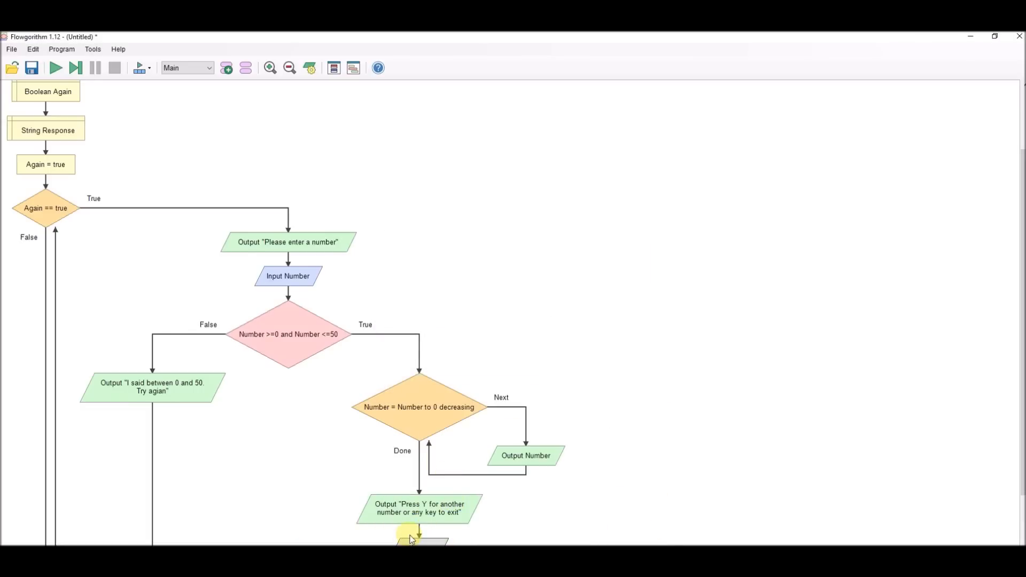
{"action": "double_click", "coordinate": [419, 540]}
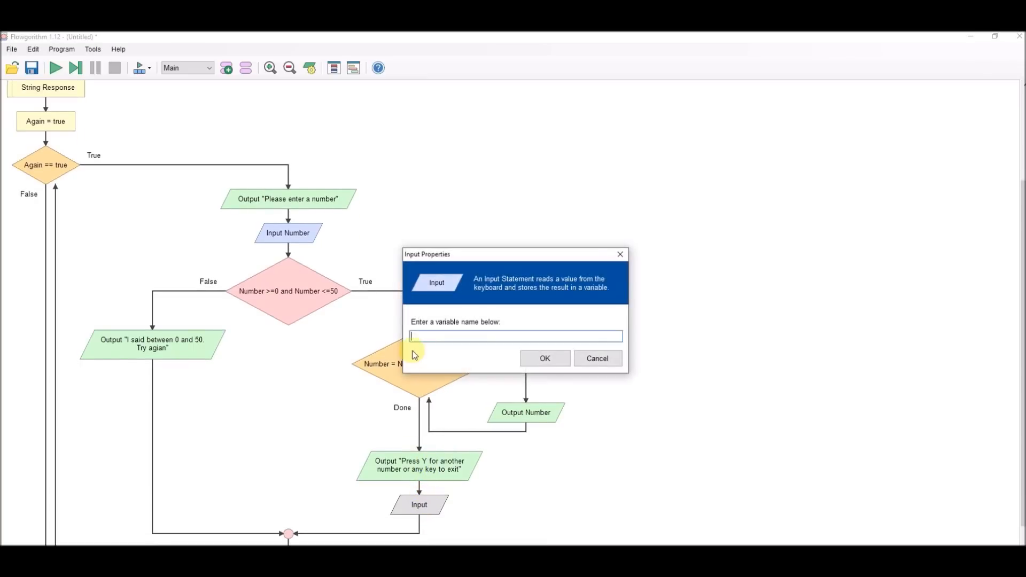
{"action": "type", "text": "Resp"}
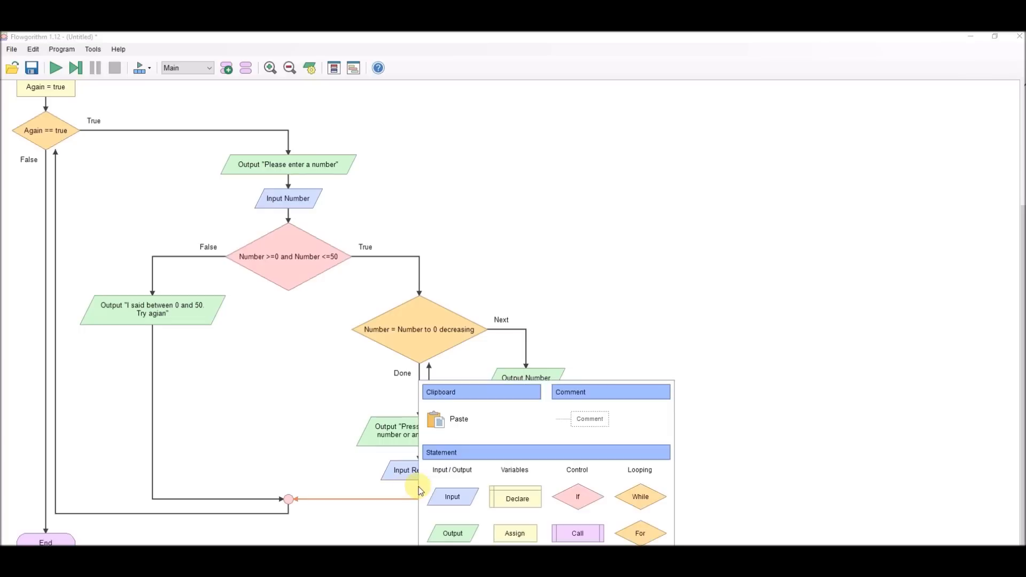
Add an If after Input Response with condition Response == "Y" or Response == "y"
{"action": "left_click", "coordinate": [577, 497]}
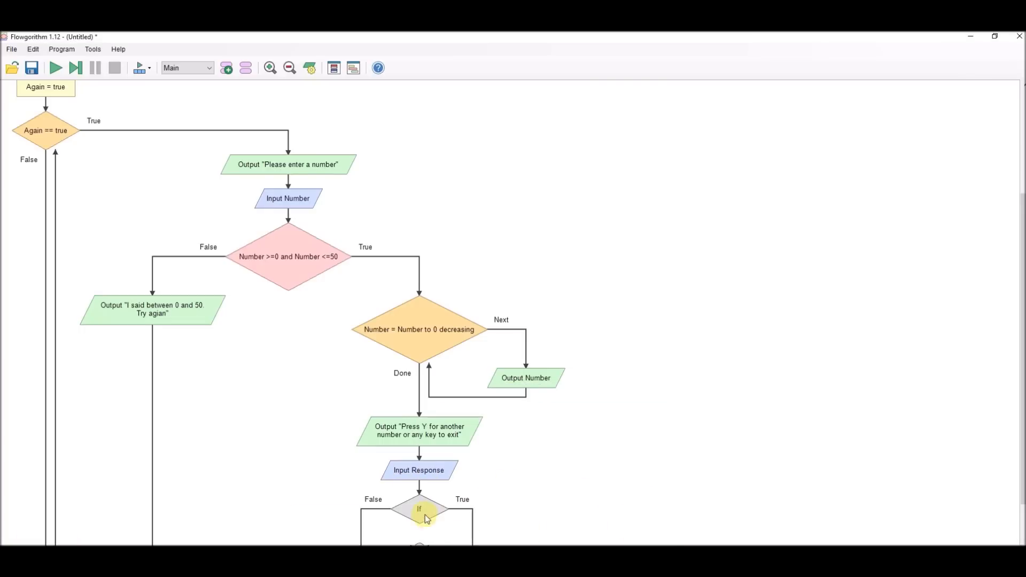
{"action": "double_click", "coordinate": [419, 509]}
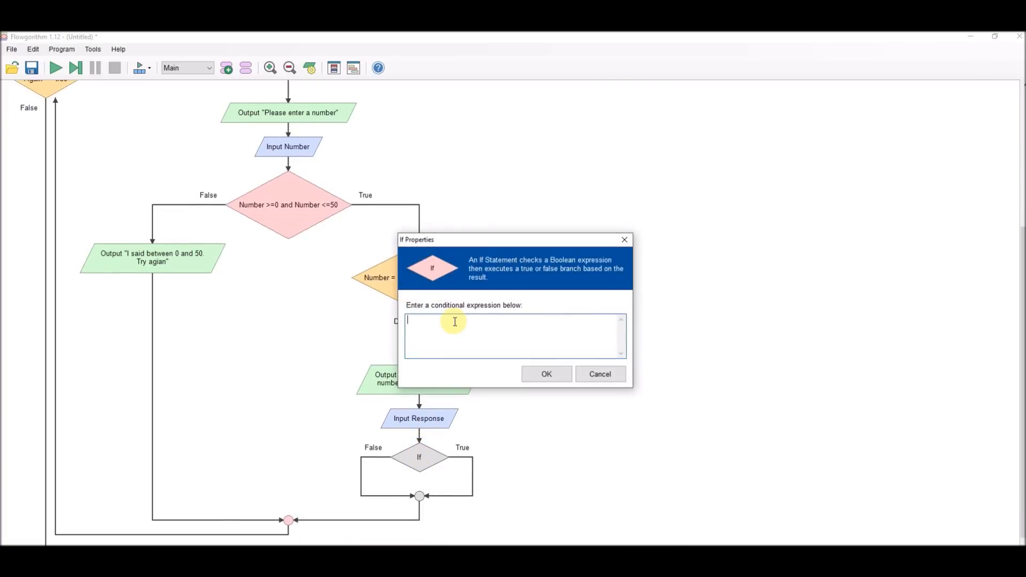
{"action": "type", "text": "Res"}
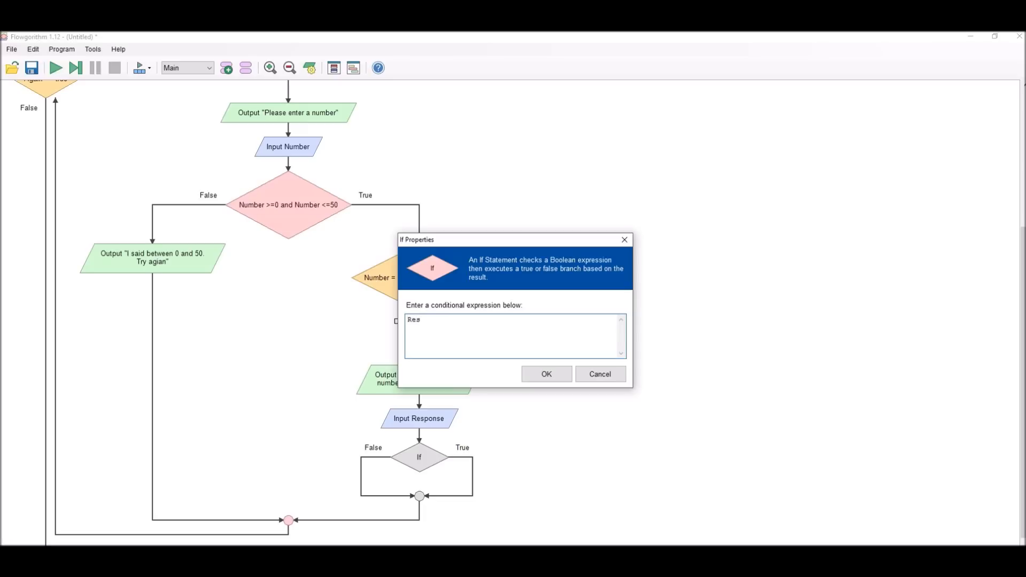
{"action": "type", "text": "p"}
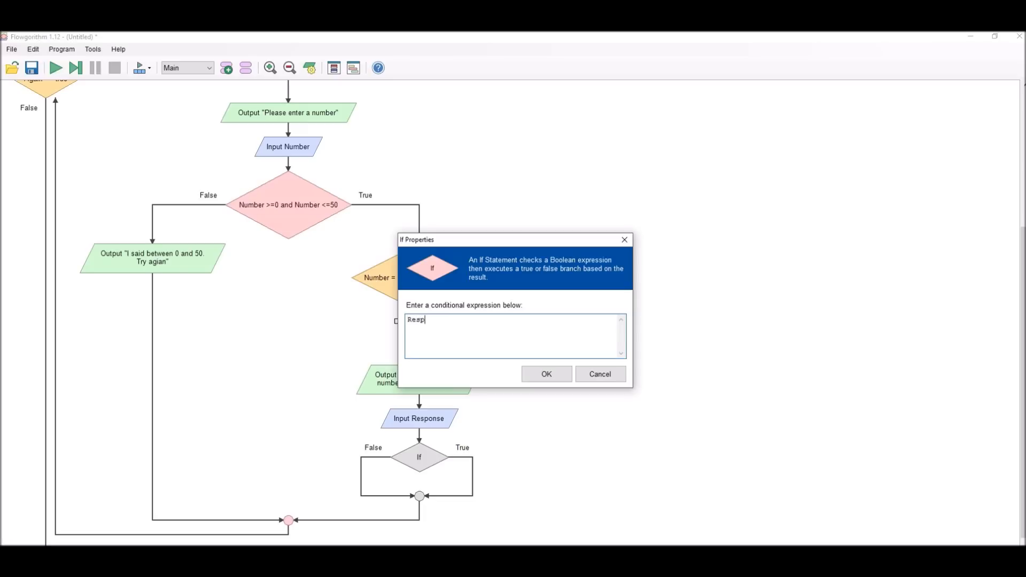
{"action": "type", "text": "onse ="}
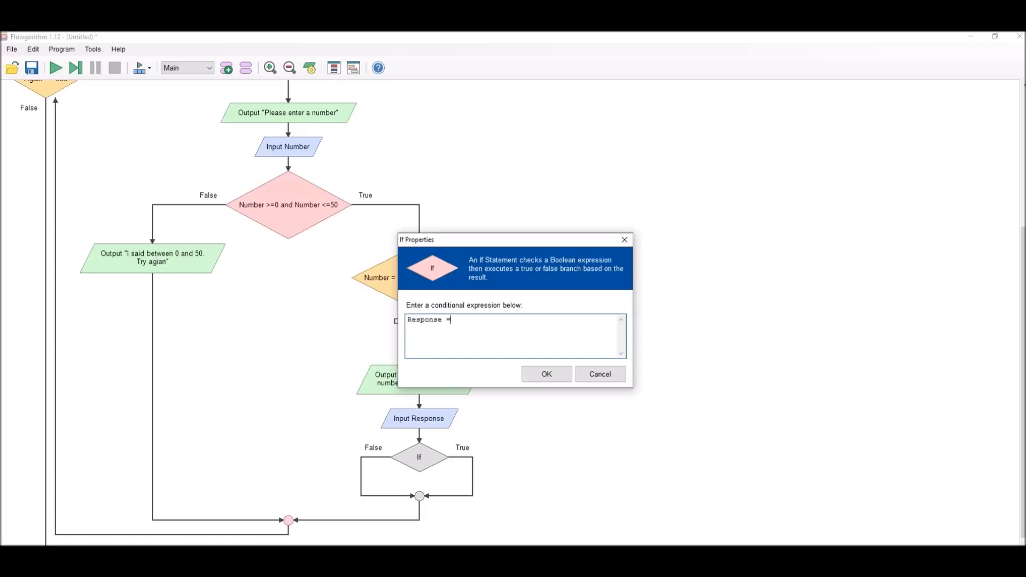
{"action": "type", "text": "= \""}
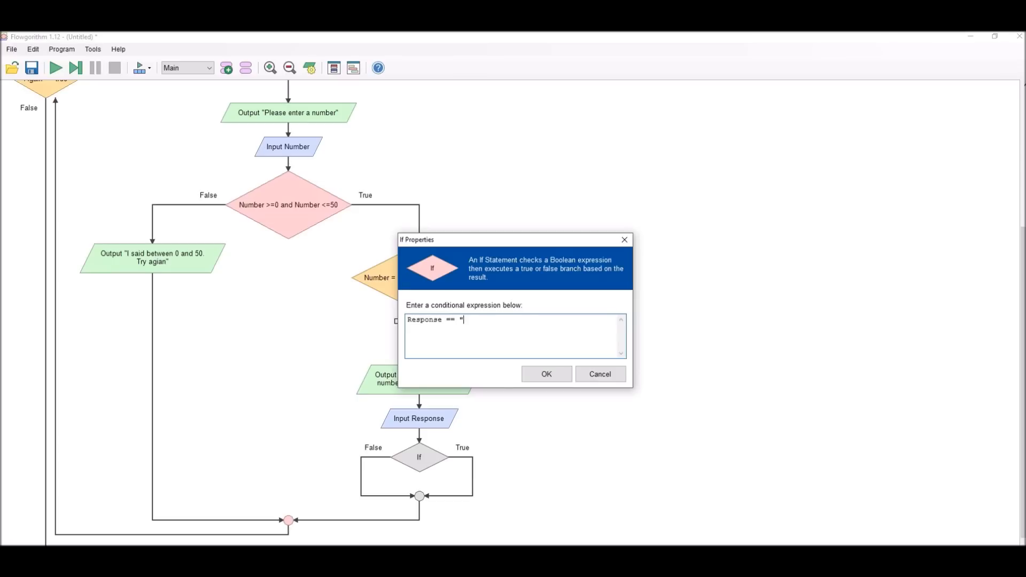
{"action": "type", "text": "Y"}
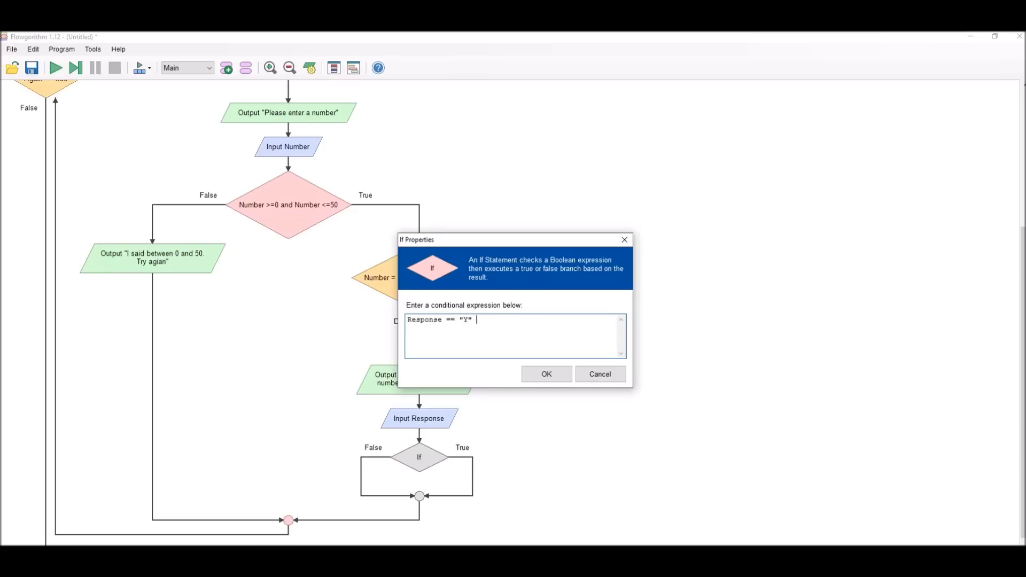
{"action": "type", "text": "or Resp"}
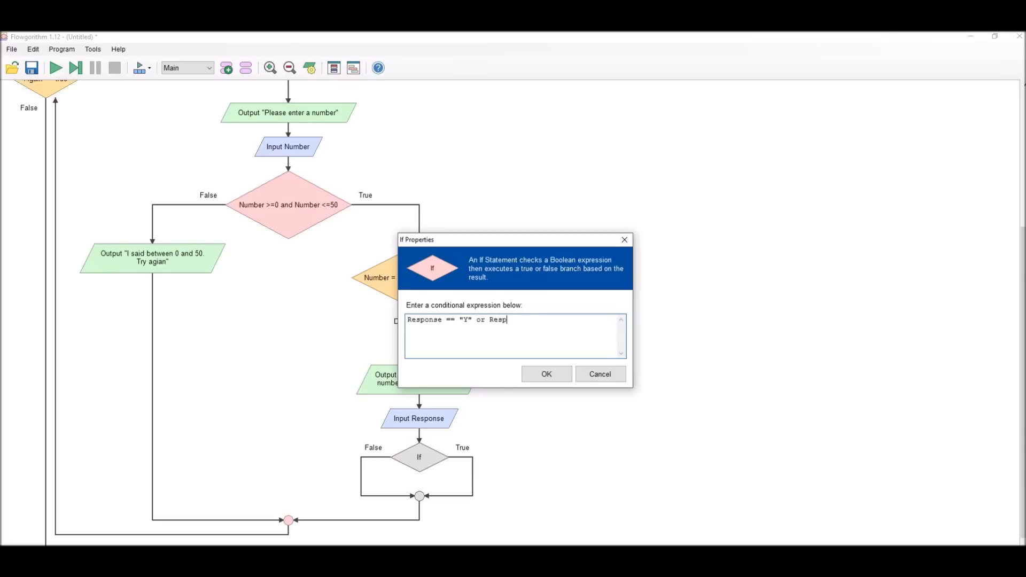
{"action": "type", "text": "onse =="}
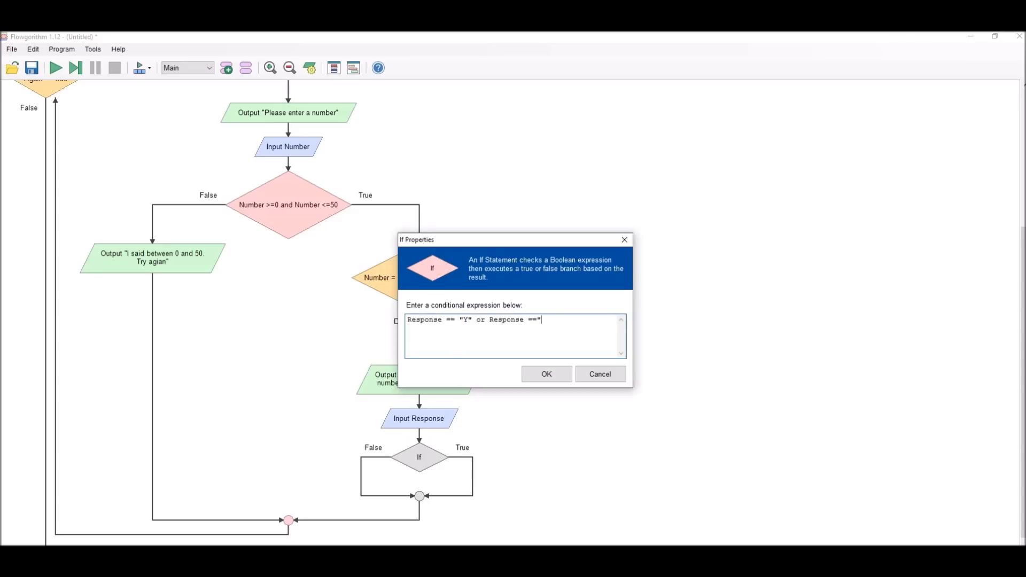
{"action": "type", "text": "y"}
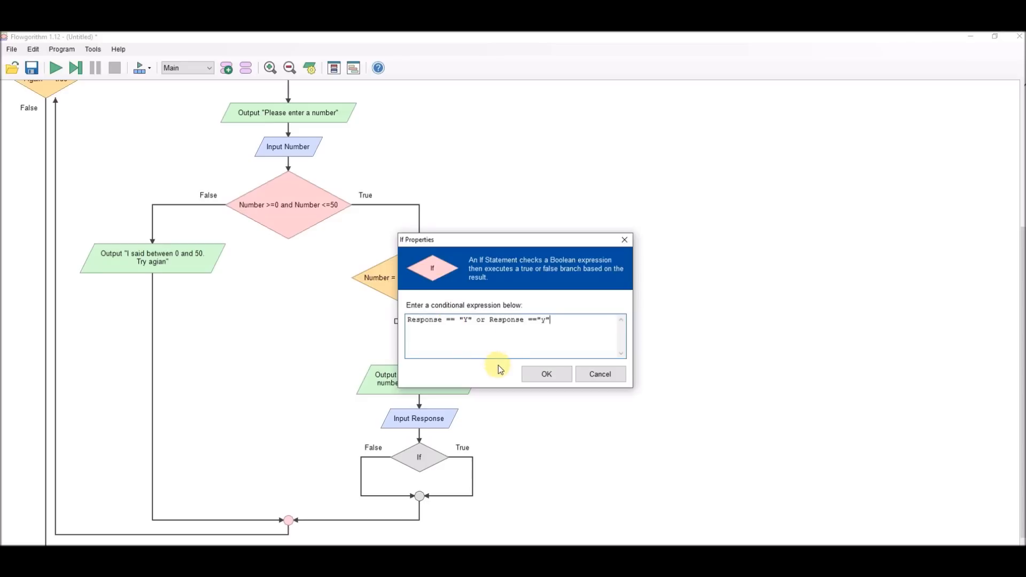
{"action": "left_click", "coordinate": [546, 373]}
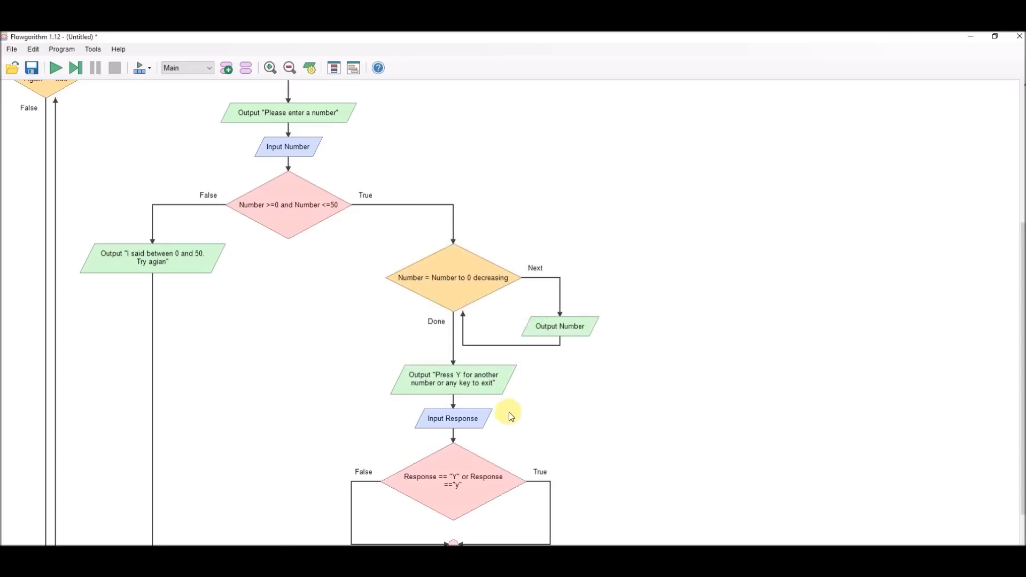
Set the True branch assignment to Again = true
{"action": "scroll", "scroll_direction": "down", "scroll_amount": 3}
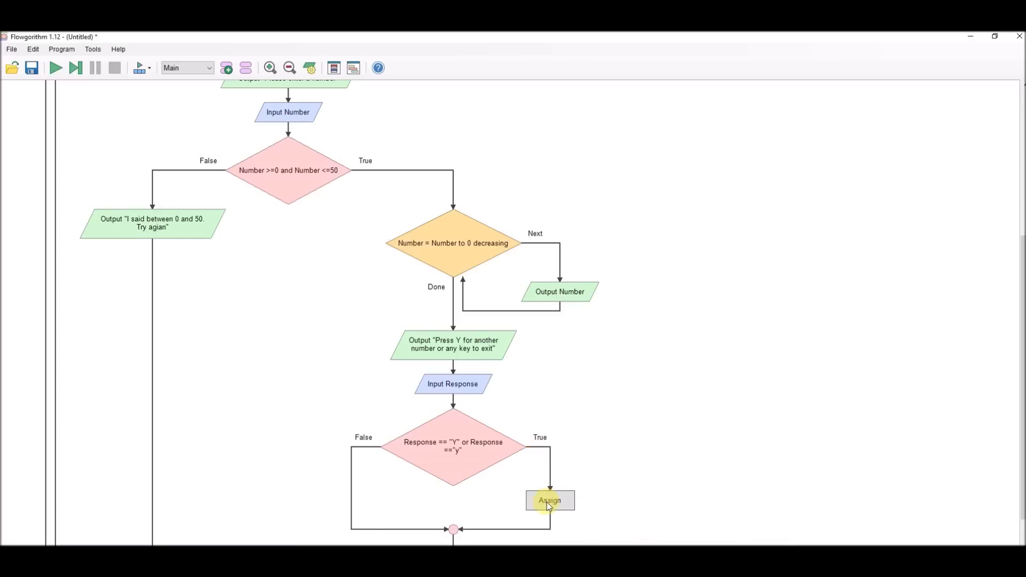
{"action": "double_click", "coordinate": [549, 500]}
{"action": "type", "text": "t"}
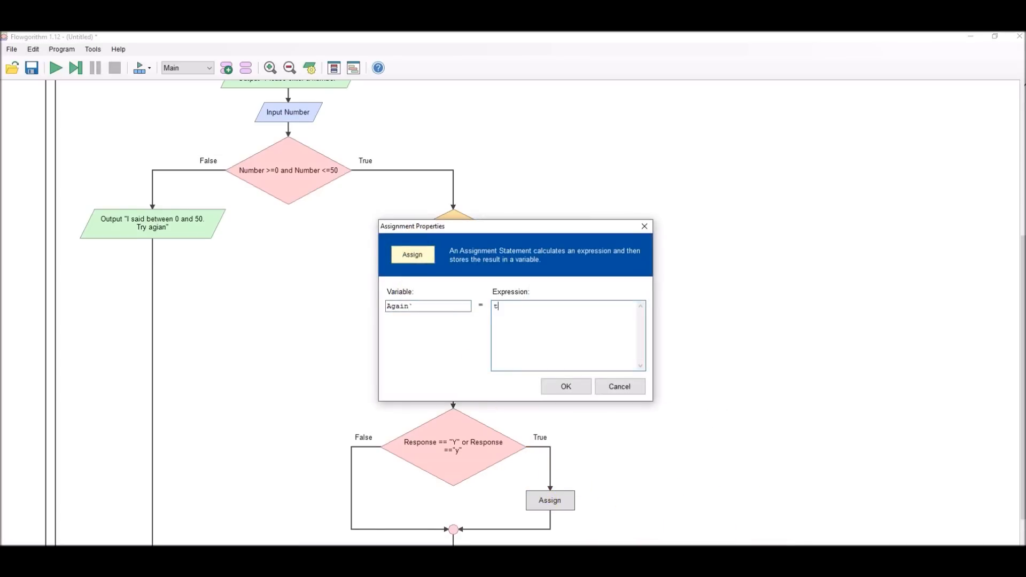
{"action": "type", "text": "rue"}
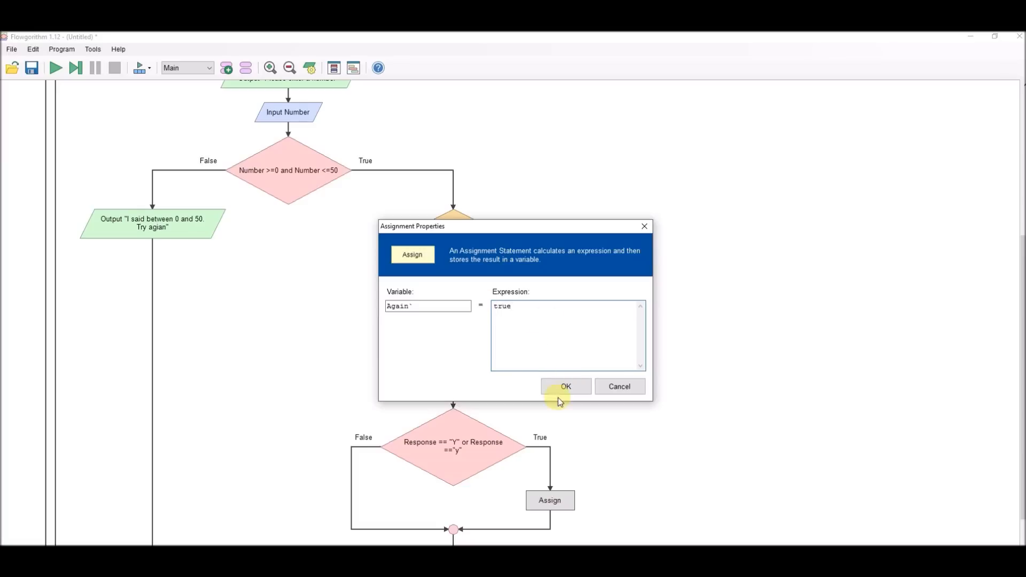
{"action": "left_click", "coordinate": [565, 386]}
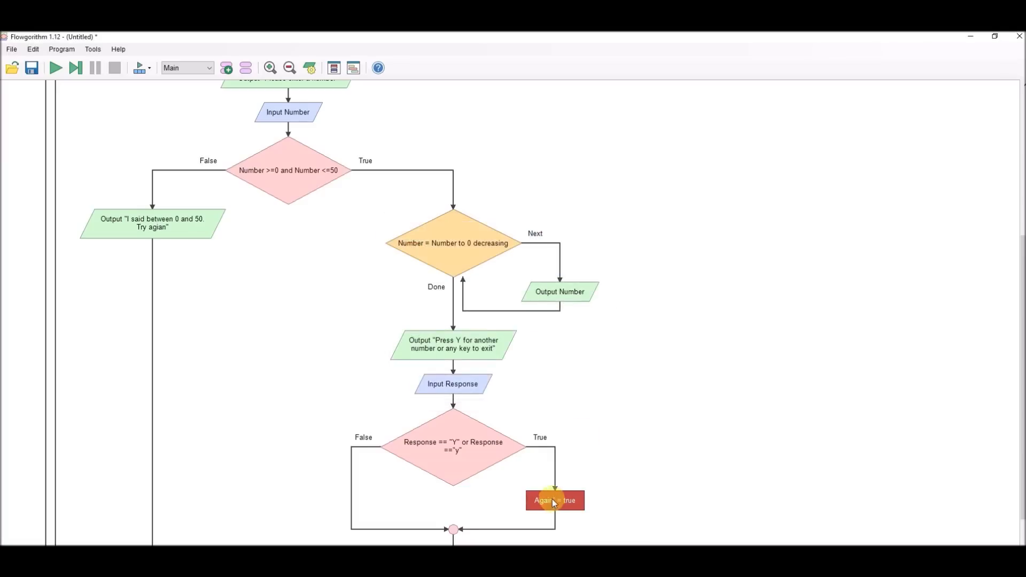
{"action": "double_click", "coordinate": [554, 500]}
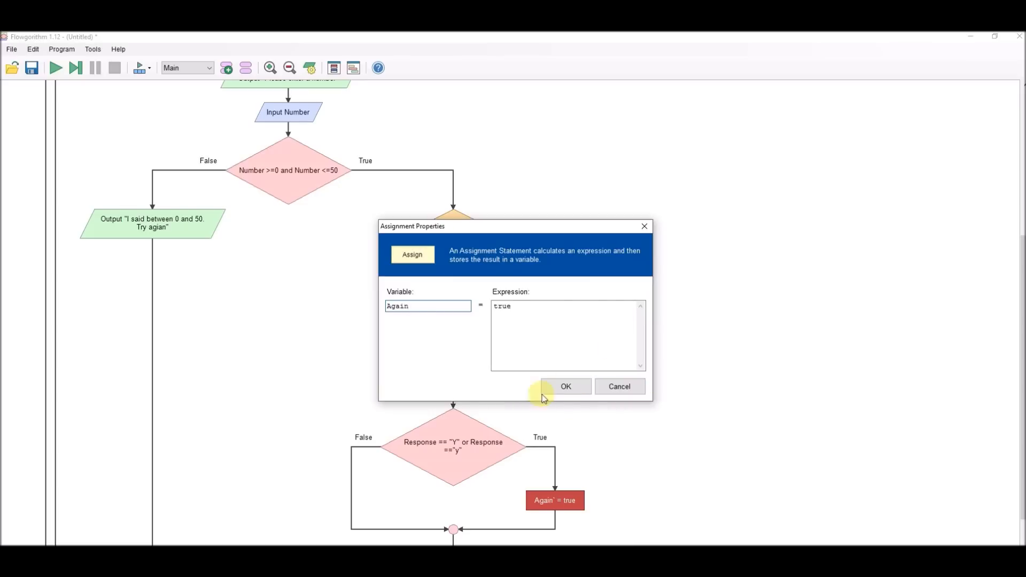
{"action": "left_click", "coordinate": [565, 385]}
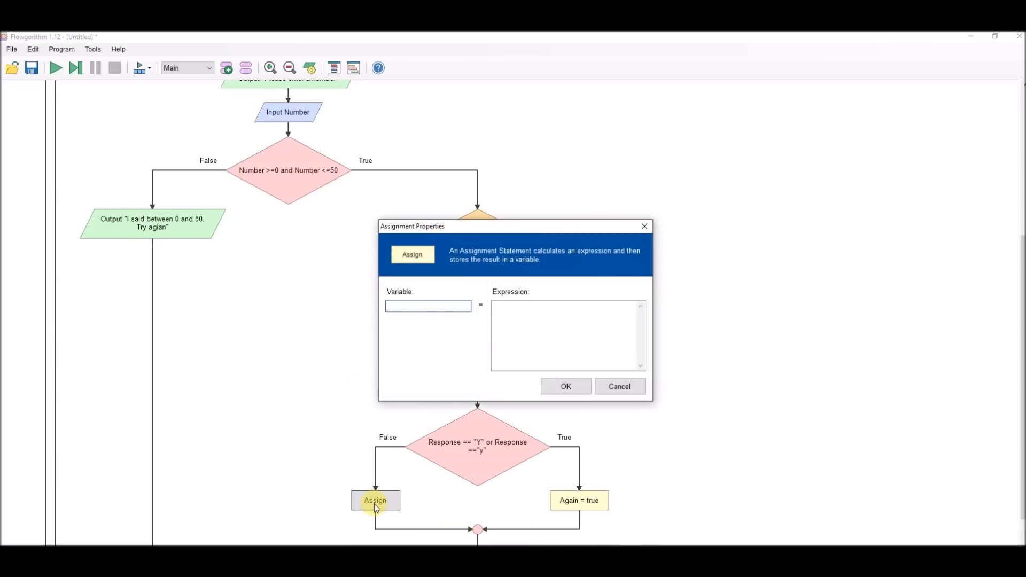
Add an assignment on the False branch setting Again to false
{"action": "type", "text": "A"}
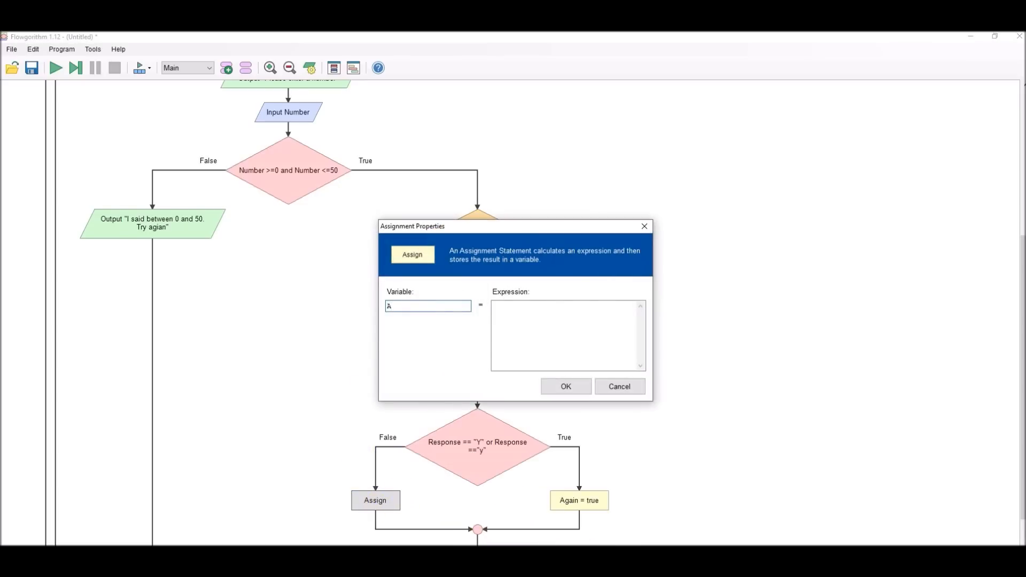
{"action": "type", "text": "Again"}
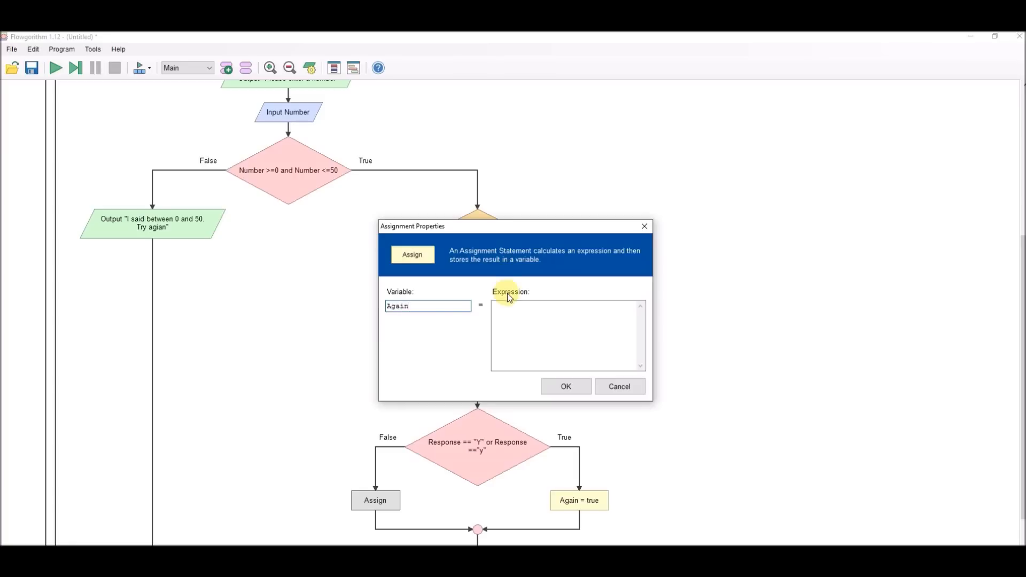
{"action": "type", "text": "false"}
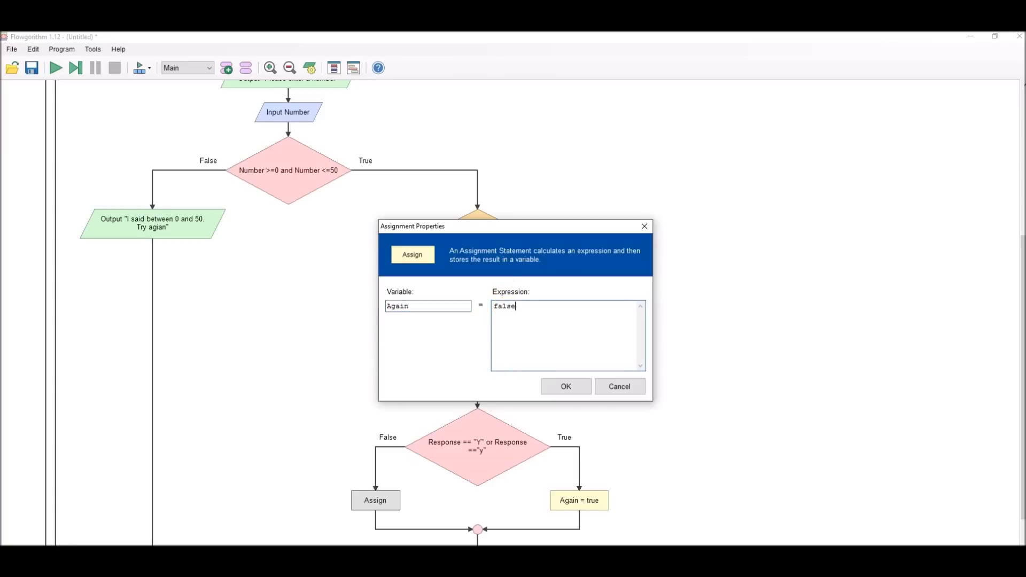
{"action": "left_click", "coordinate": [565, 386]}
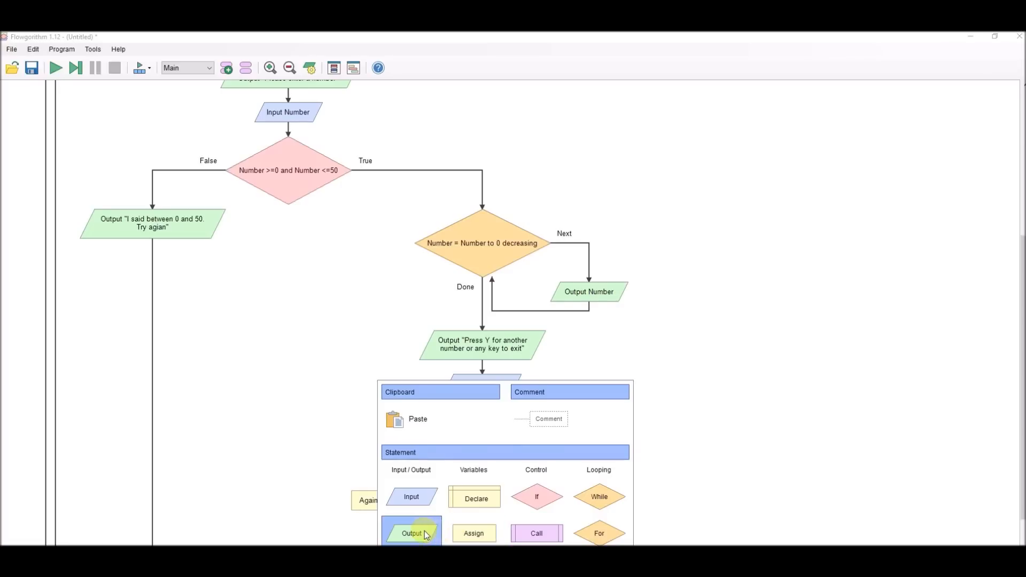
Add an Output "Thanks for playing" below Again = false
{"action": "left_click", "coordinate": [411, 533]}
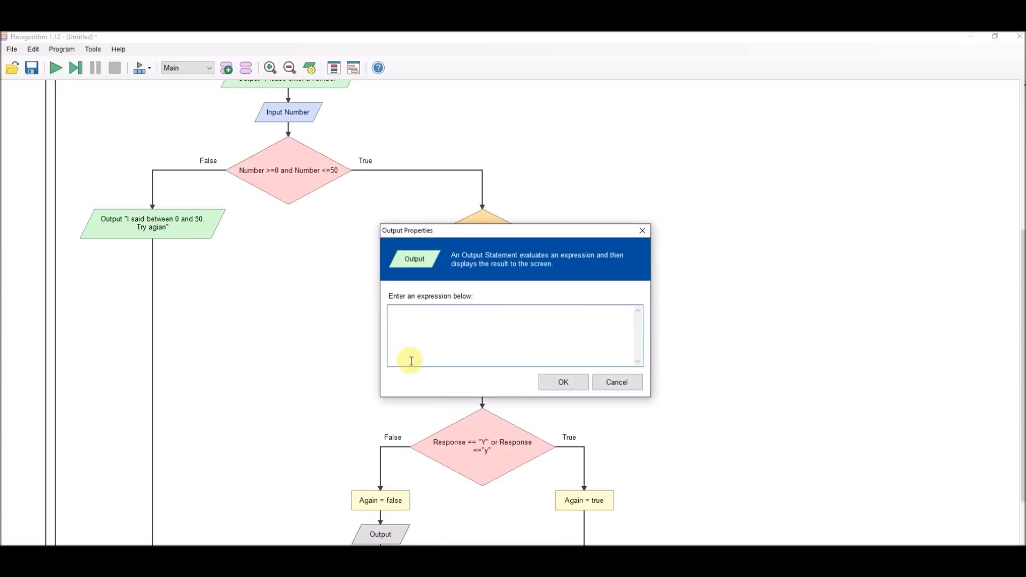
{"action": "type", "text": "\"THan"}
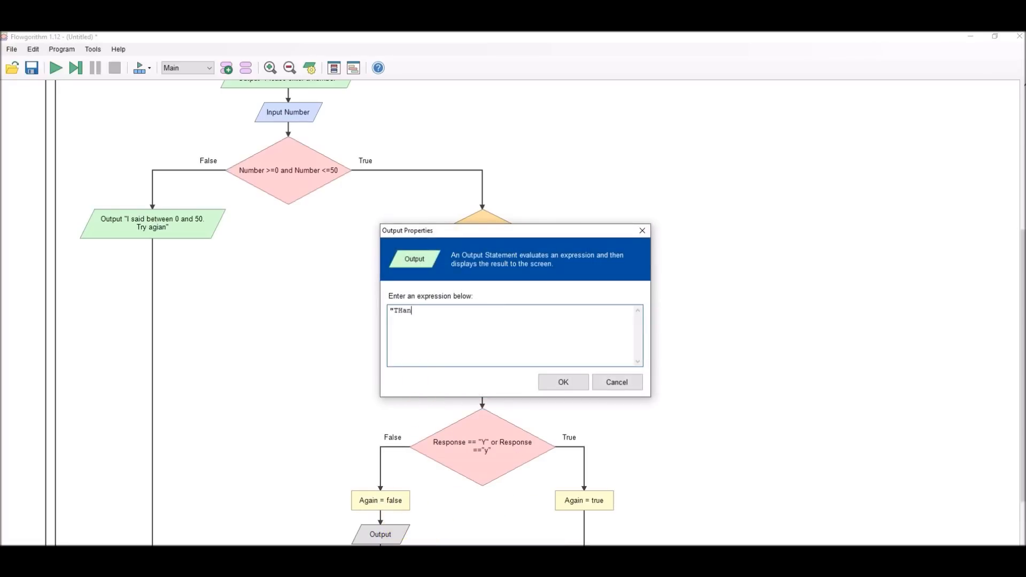
{"action": "type", "text": "Thnak"}
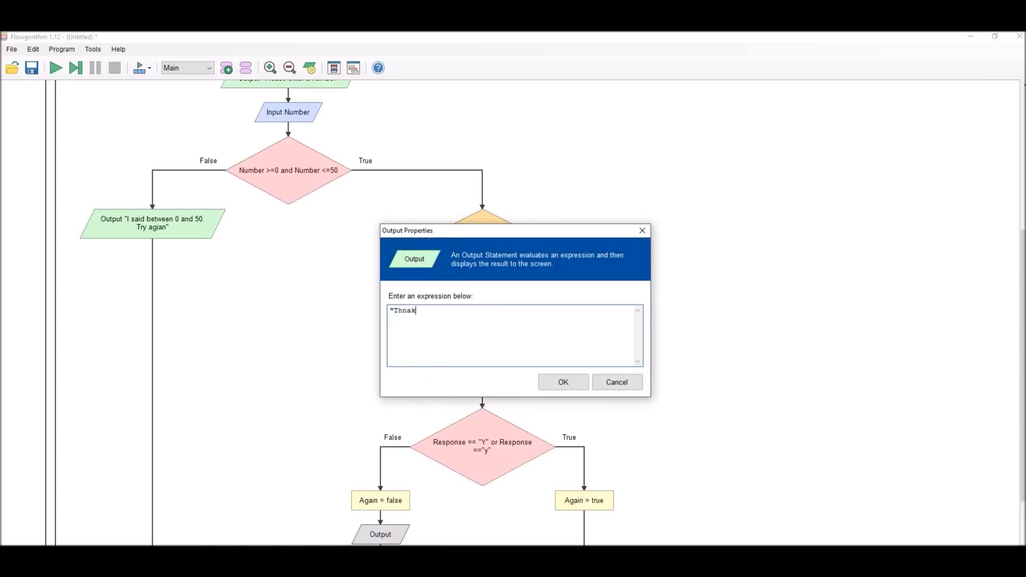
{"action": "type", "text": "Thanks fo"}
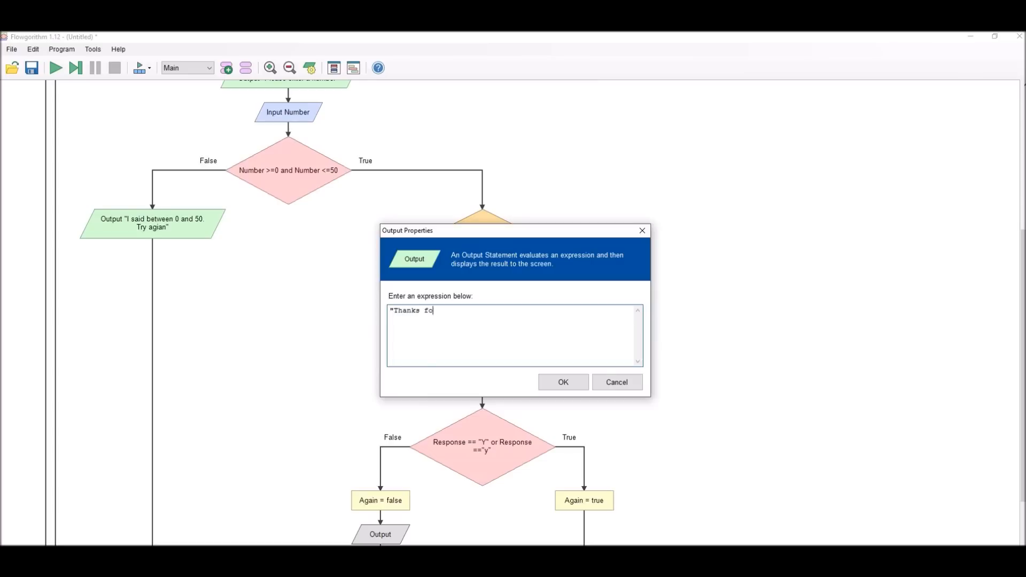
{"action": "type", "text": "r playing\""}
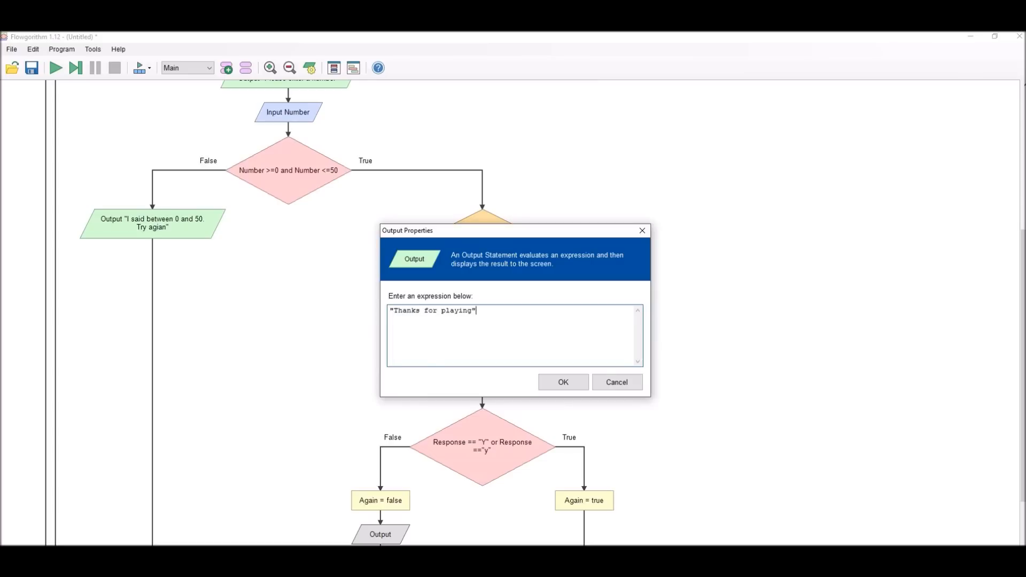
{"action": "left_click", "coordinate": [562, 382]}
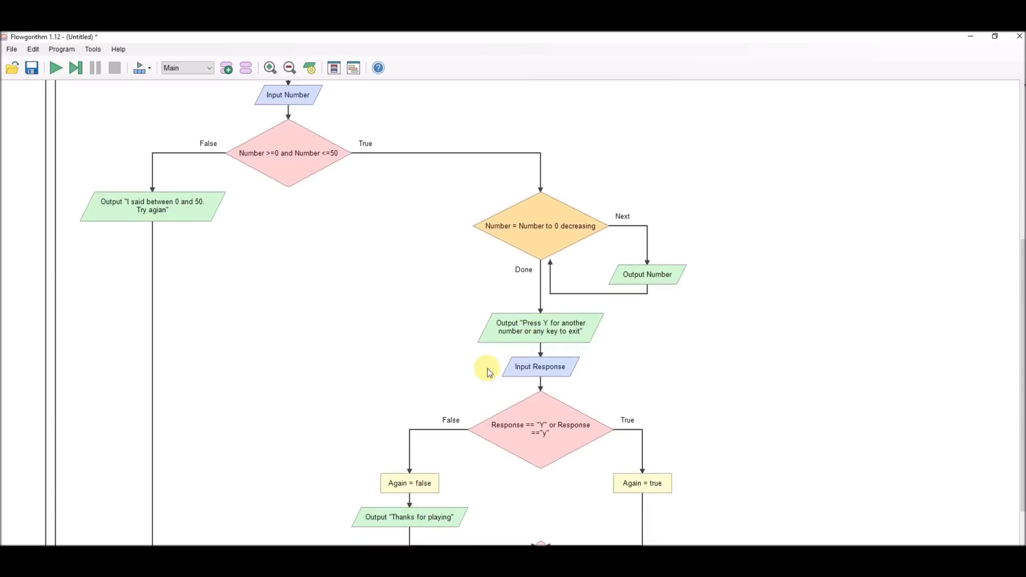
Run the flowchart, entering 52 and -1 (rejected), then 40 to count down
{"action": "left_click", "coordinate": [56, 68]}
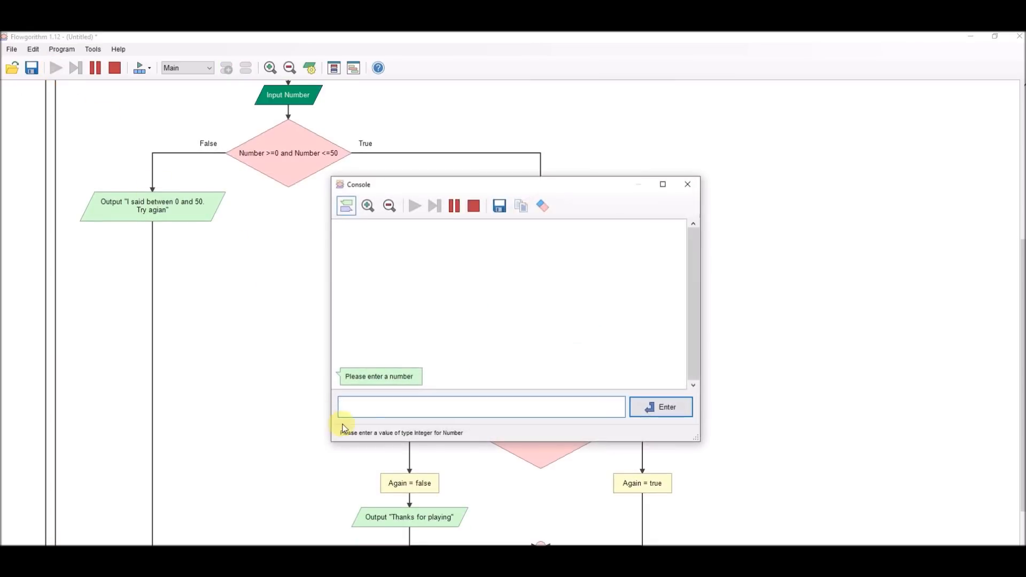
{"action": "type", "text": "5"}
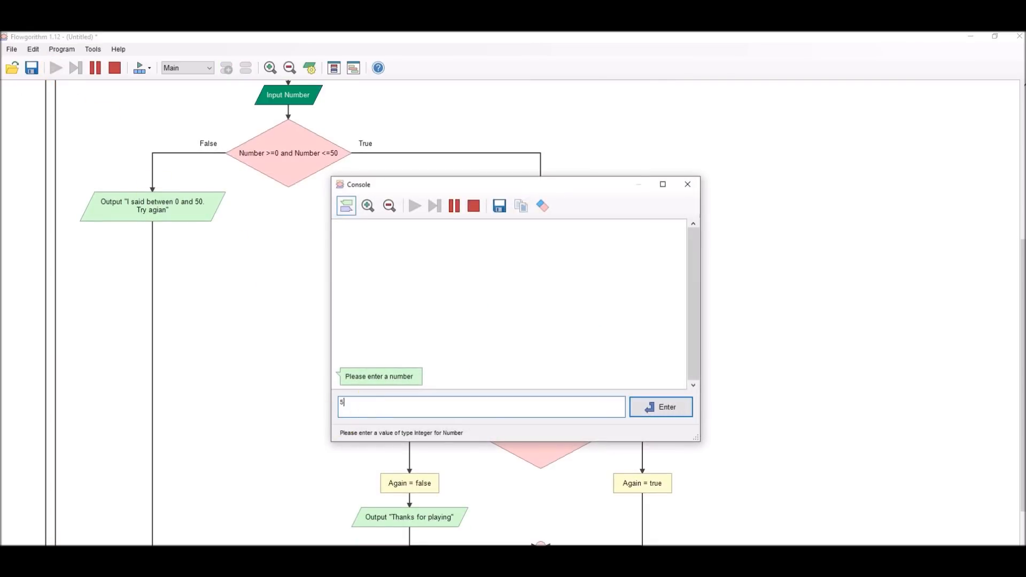
{"action": "left_click", "coordinate": [661, 406]}
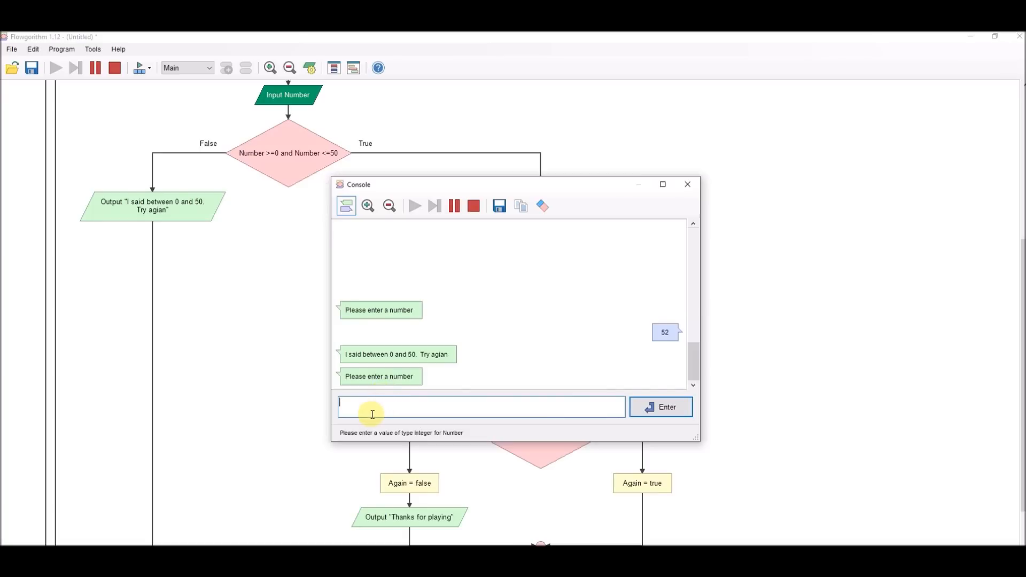
{"action": "type", "text": "-1"}
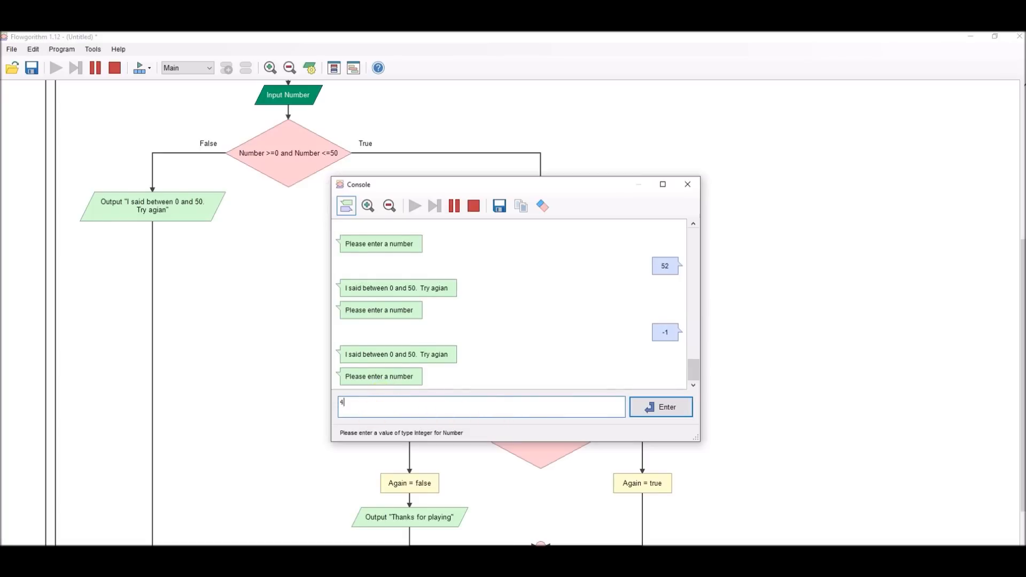
{"action": "type", "text": "0"}
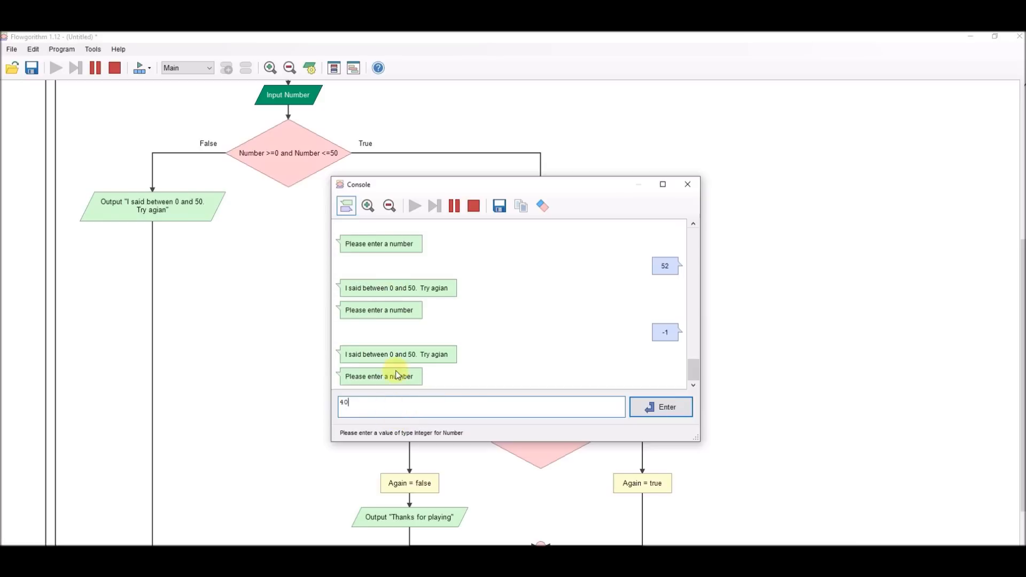
{"action": "left_click", "coordinate": [661, 406]}
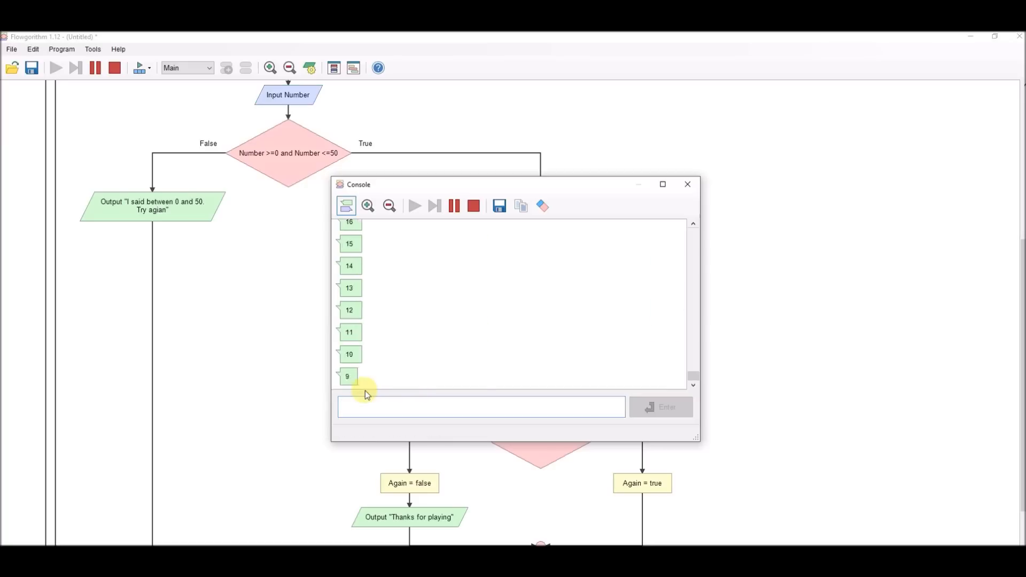
Answer Y, enter 10, then reply with a non-Y key to exit
{"action": "type", "text": "Y"}
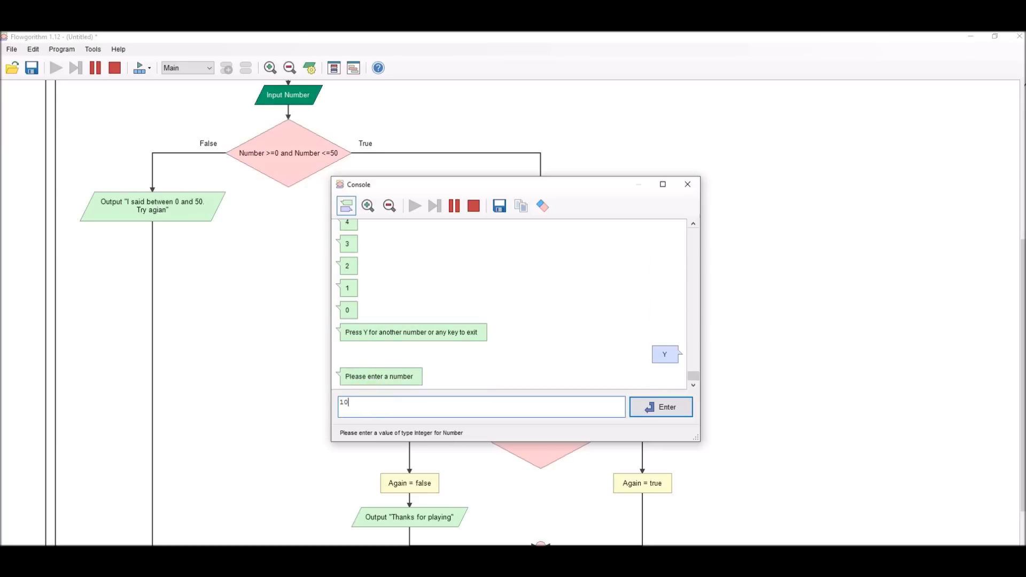
{"action": "left_click", "coordinate": [659, 406]}
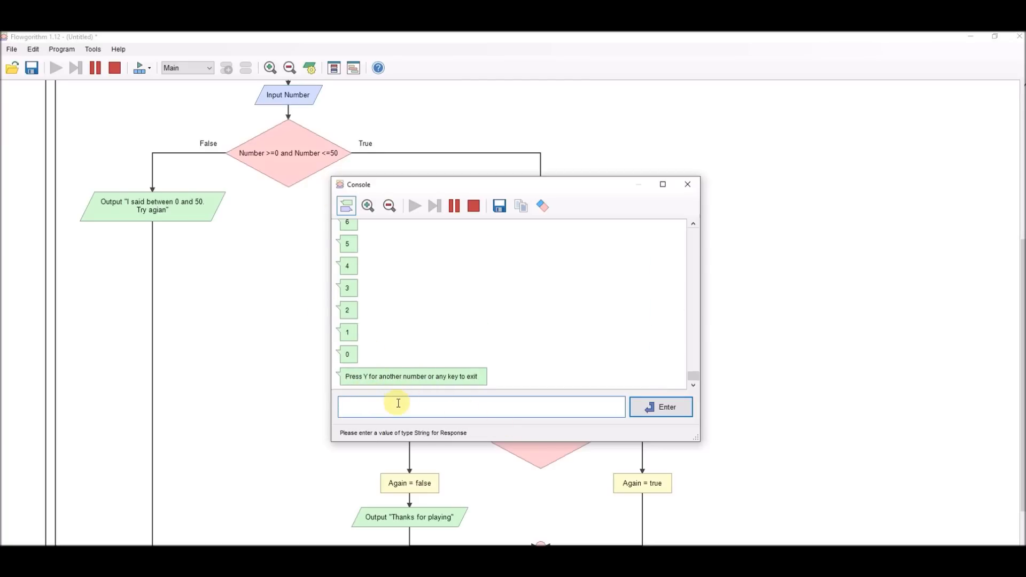
{"action": "type", "text": "Nbhf"}
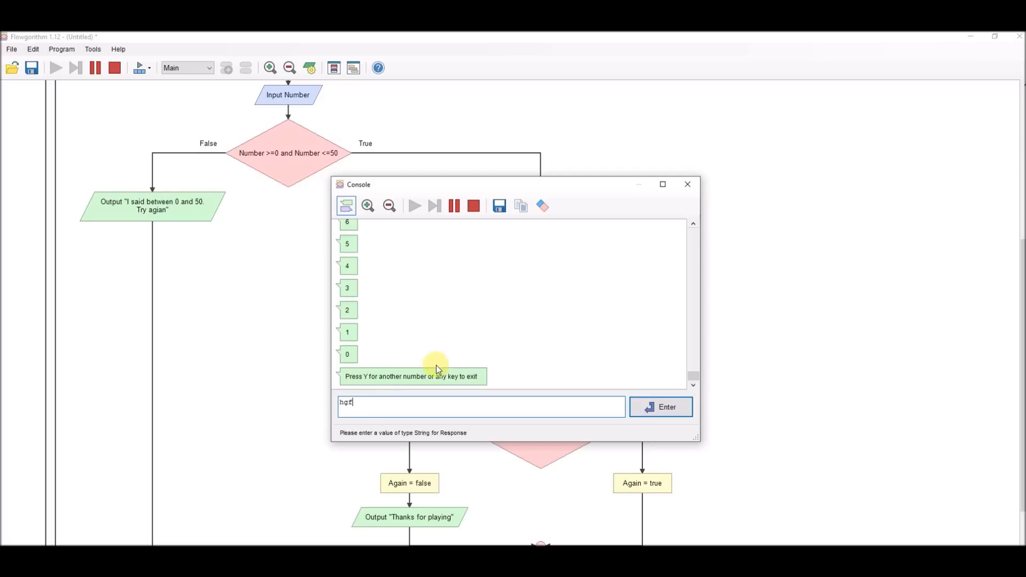
{"action": "left_click", "coordinate": [659, 406]}
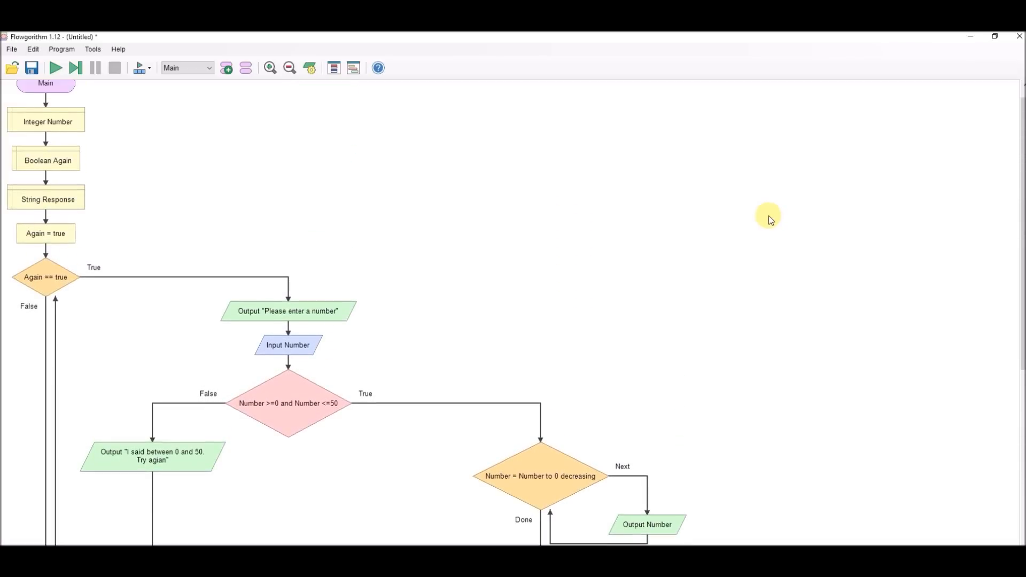
{"action": "scroll", "scroll_direction": "down", "scroll_amount": 3}
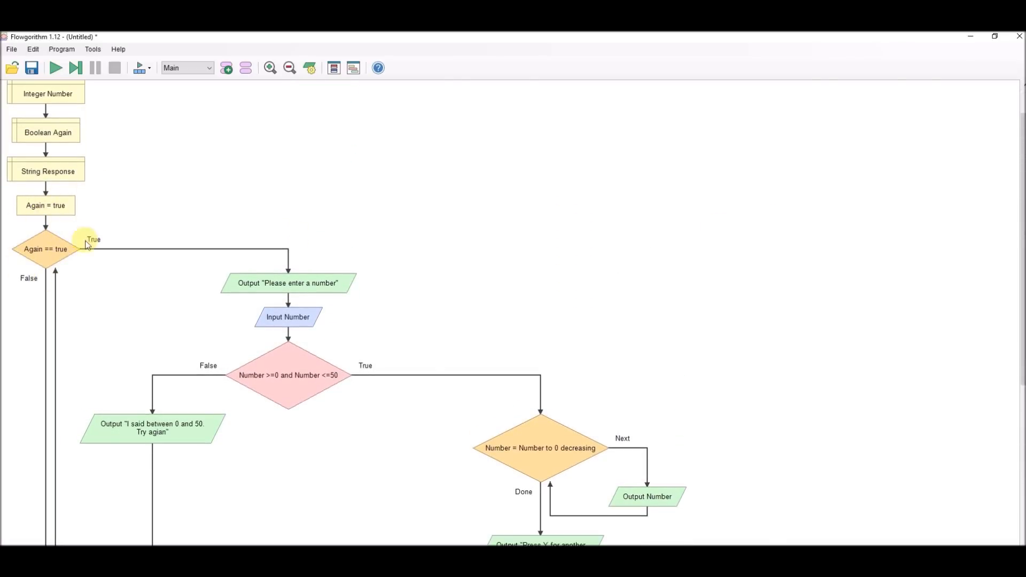
{"action": "scroll", "scroll_direction": "down", "scroll_amount": 3}
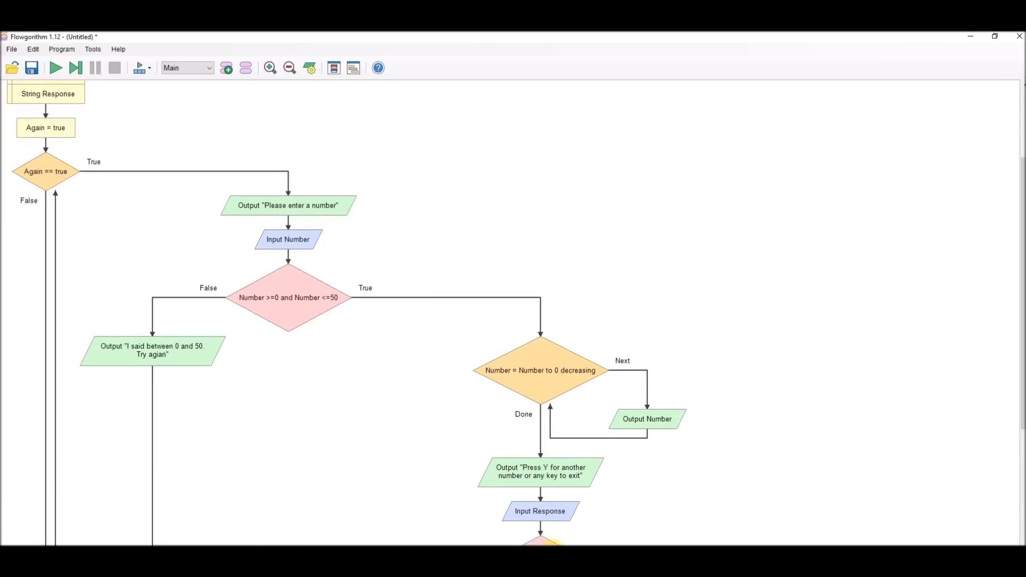
{"action": "scroll", "scroll_direction": "down", "scroll_amount": 3}
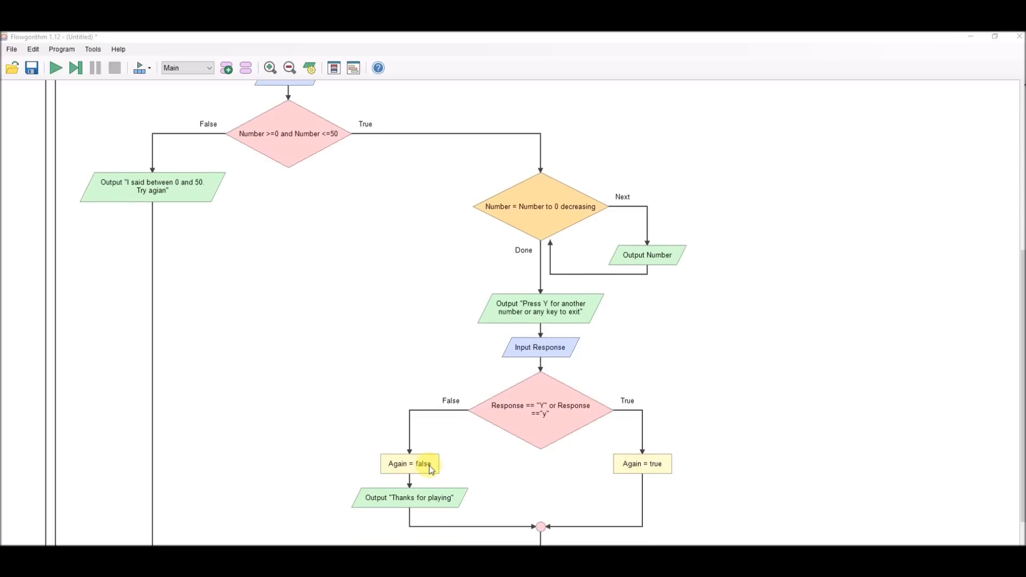
{"action": "scroll", "scroll_direction": "down", "scroll_amount": 3}
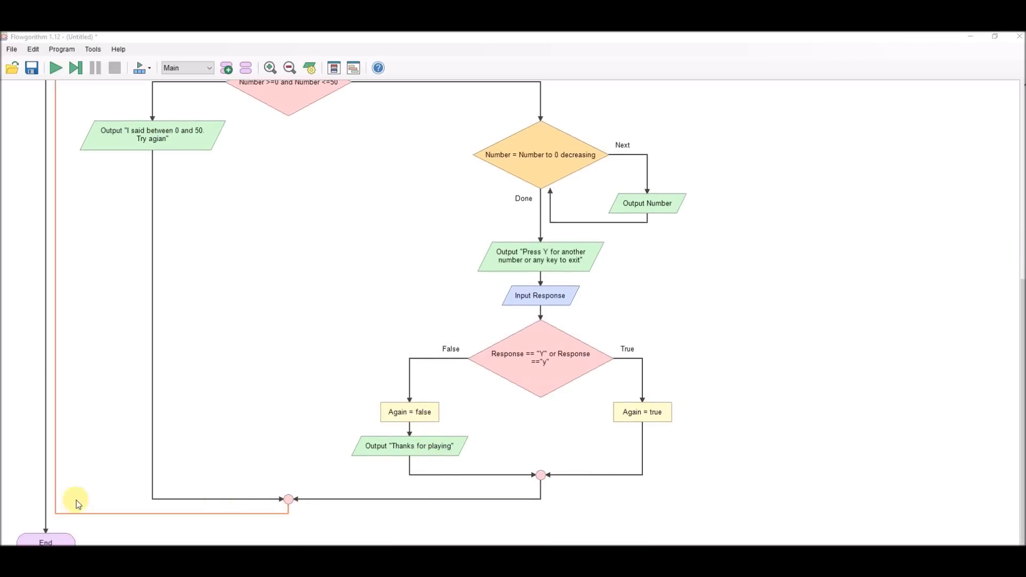